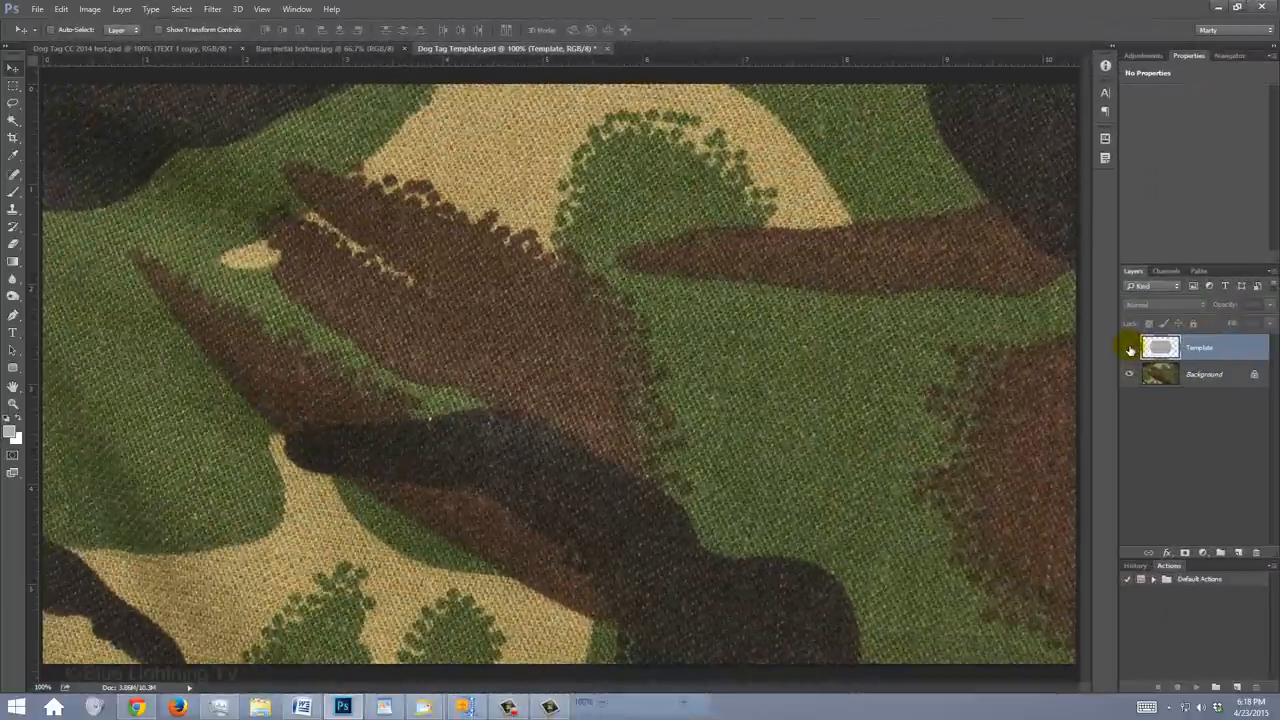
Make the Template layer visible and toggle the on-canvas guides with Ctrl+H.
{"action": "left_click", "coordinate": [1128, 348]}
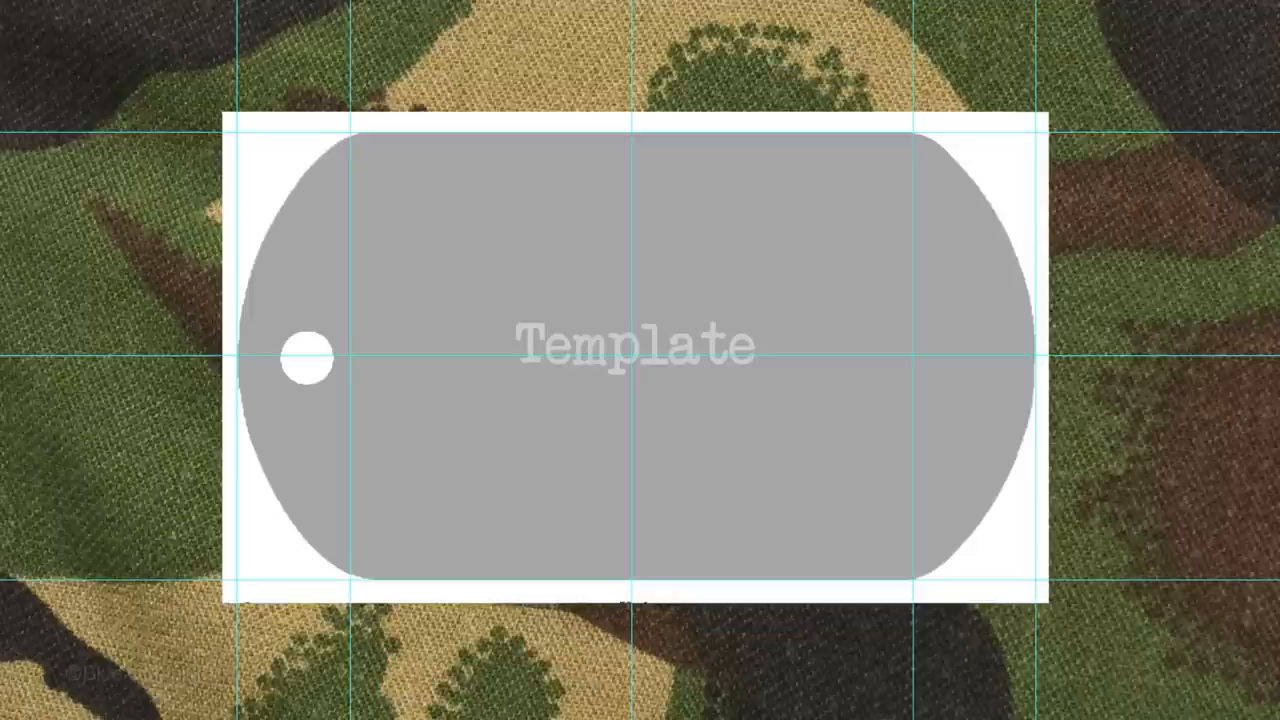
{"action": "key", "text": "Ctrl+h"}
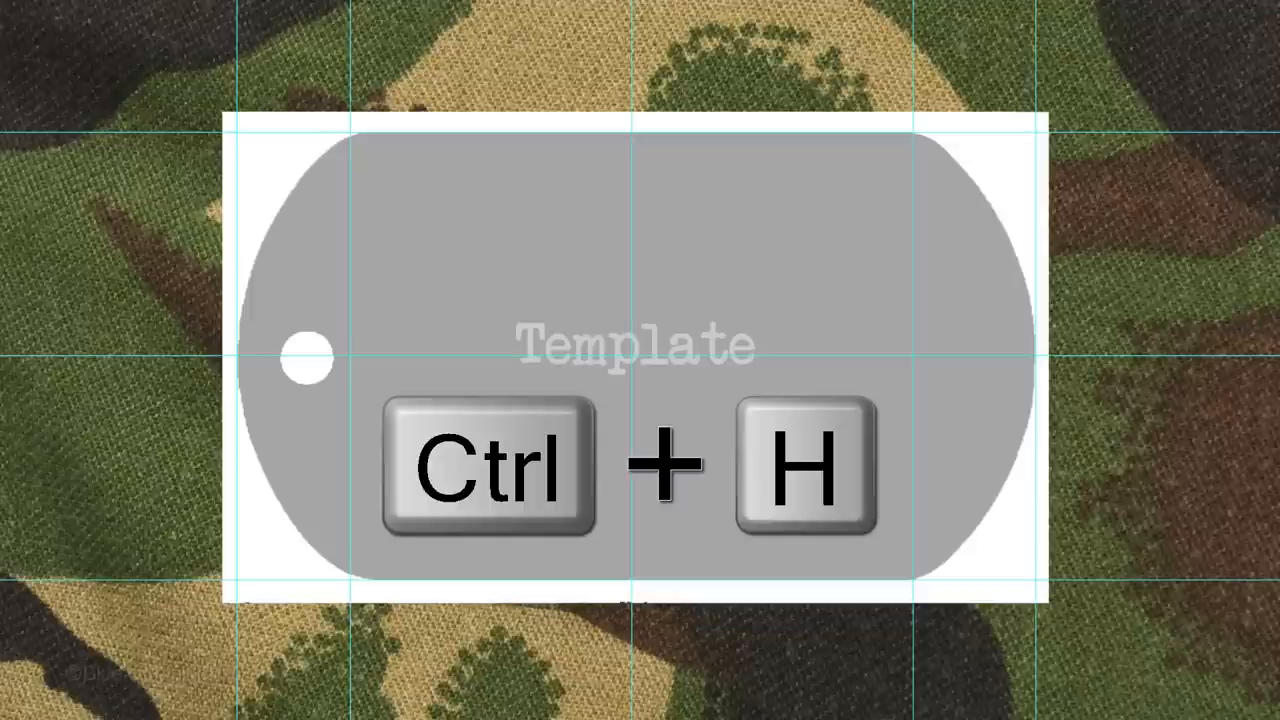
{"action": "key", "text": "ctrl+h"}
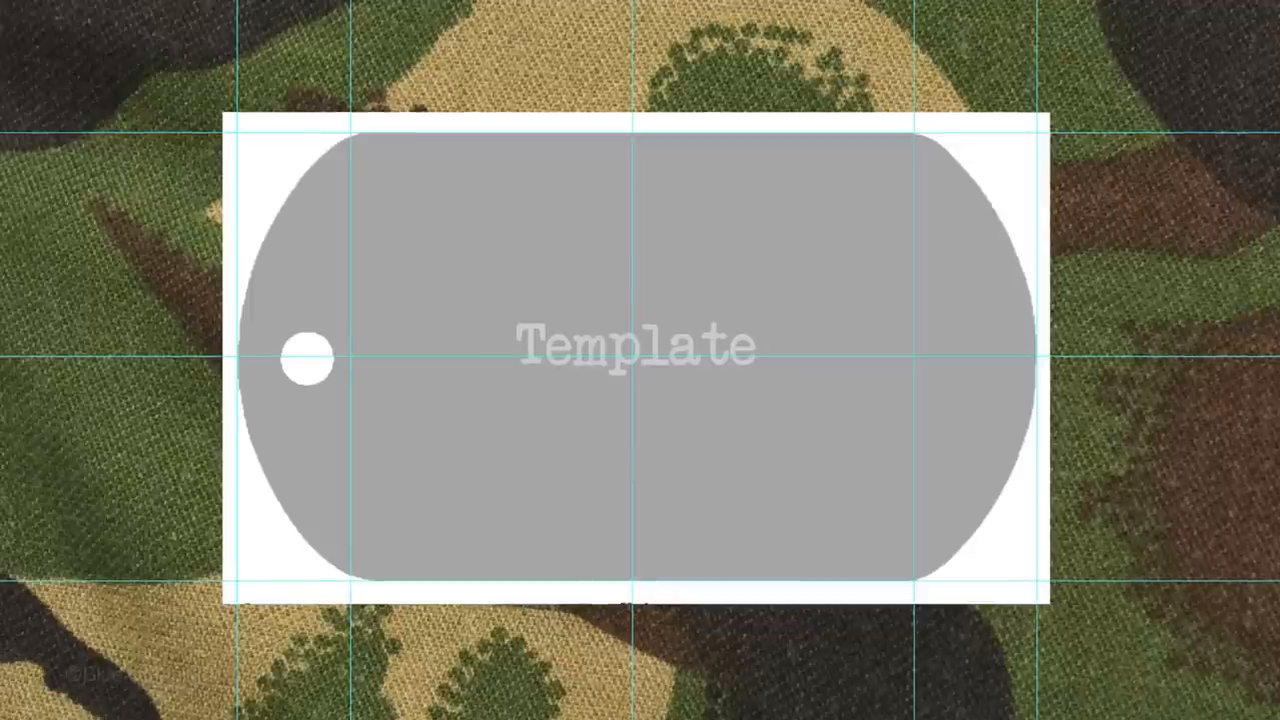
{"action": "left_click", "coordinate": [442, 20]}
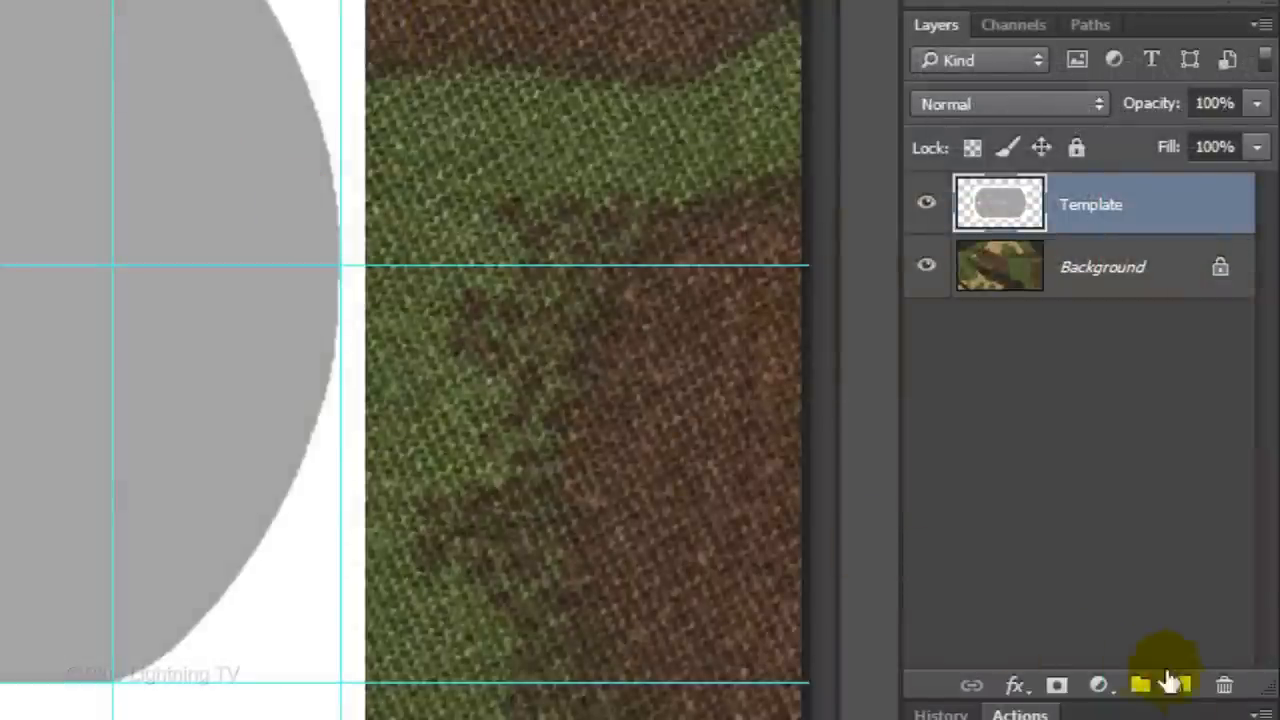
Create a new empty layer above the template and select the Pen Tool.
{"action": "left_click", "coordinate": [1184, 684]}
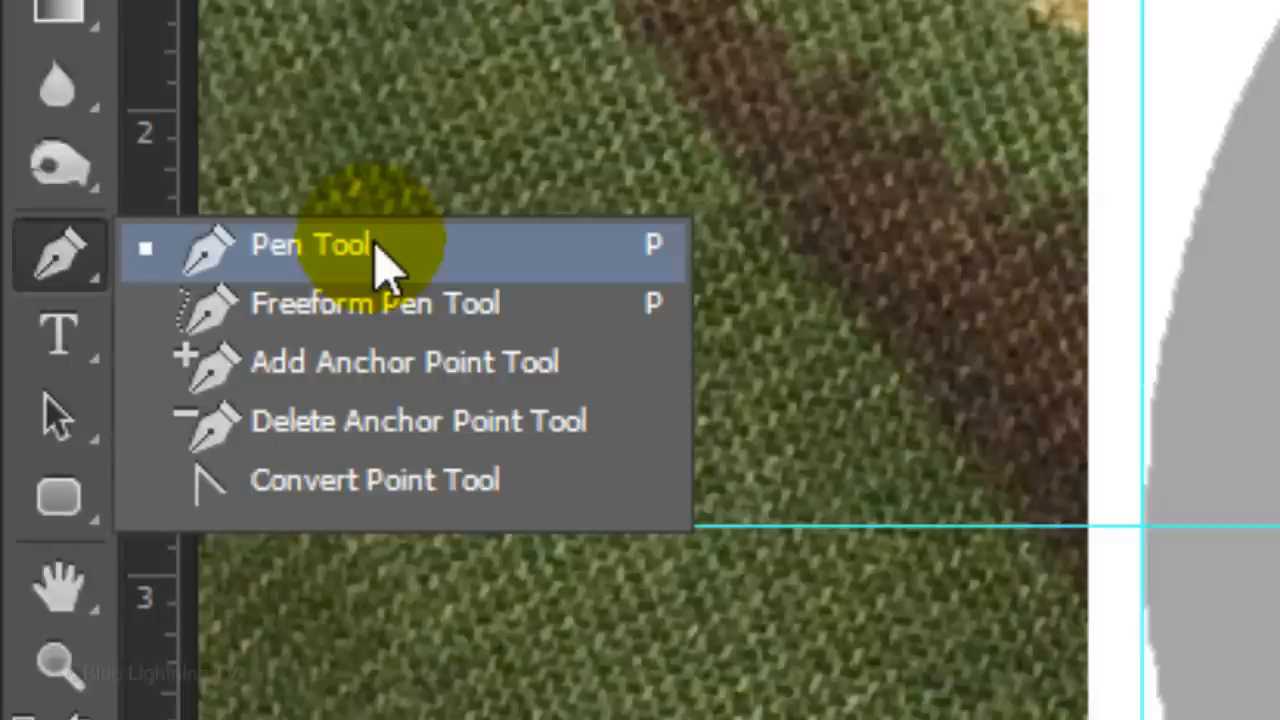
{"action": "left_click", "coordinate": [310, 244]}
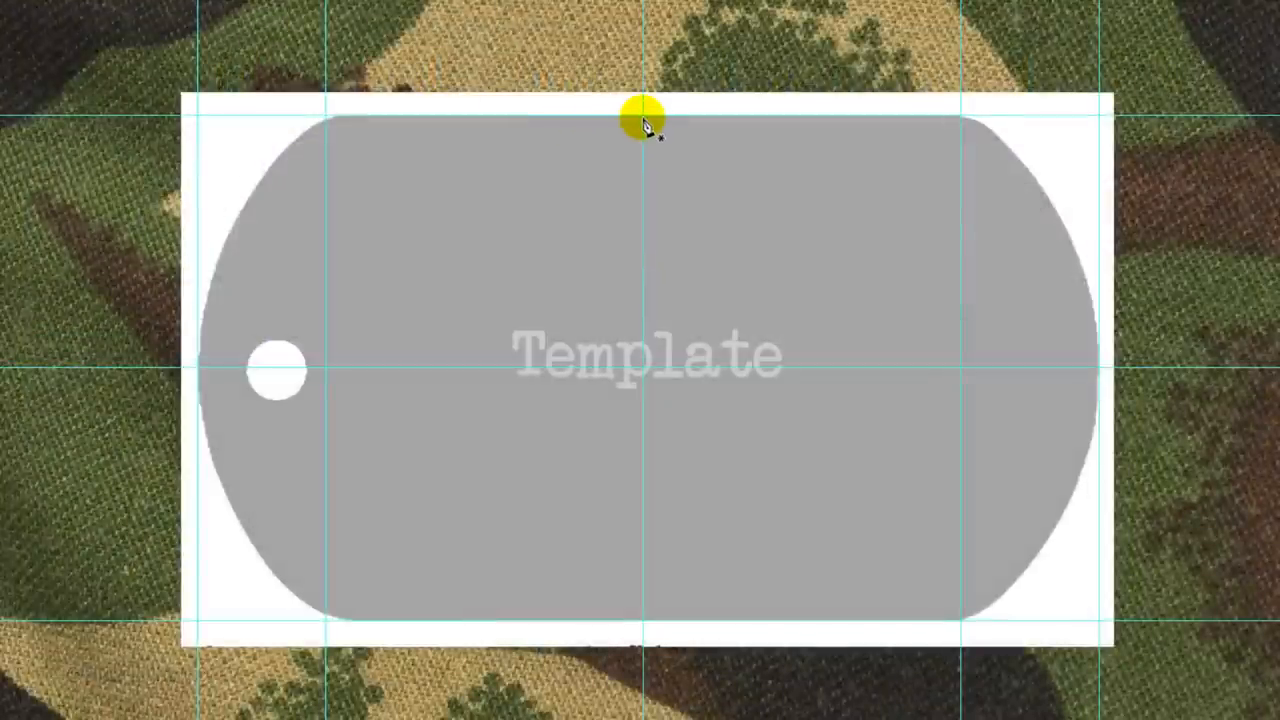
Place anchor points along the top edge and guide crossing, then bend the path around the rounded corner.
{"action": "left_click", "coordinate": [640, 124]}
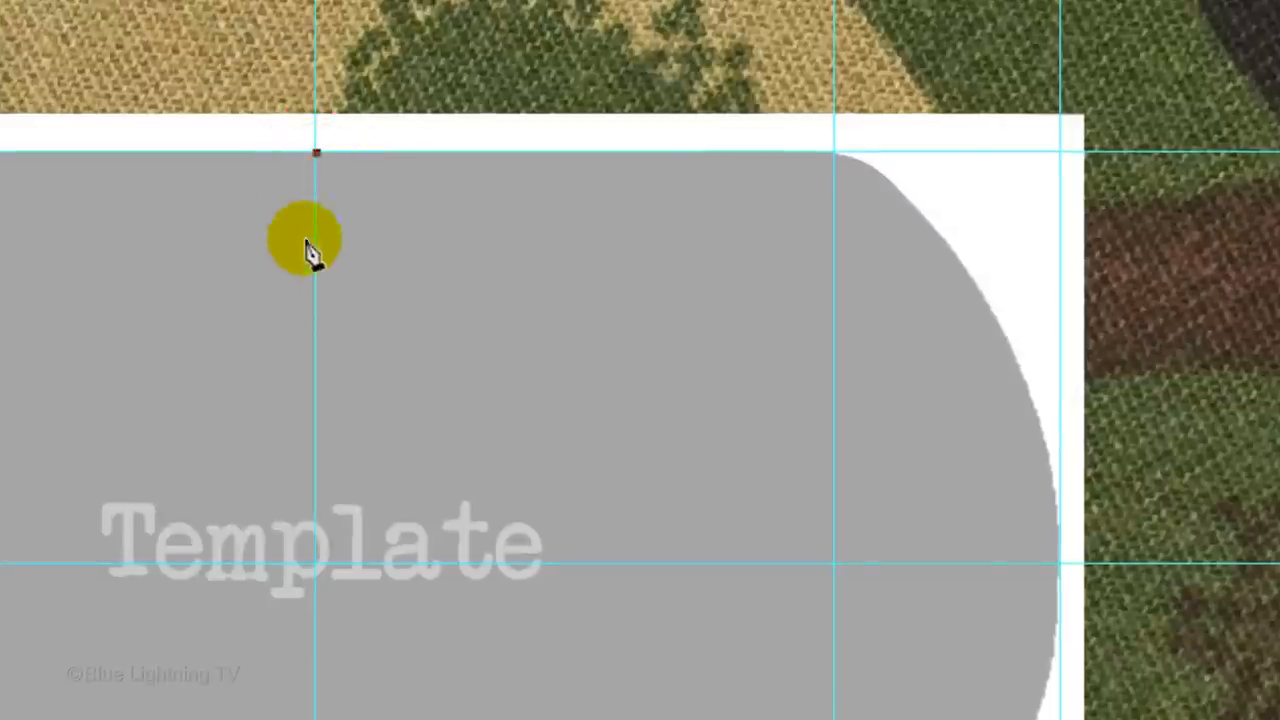
{"action": "key", "text": "shift"}
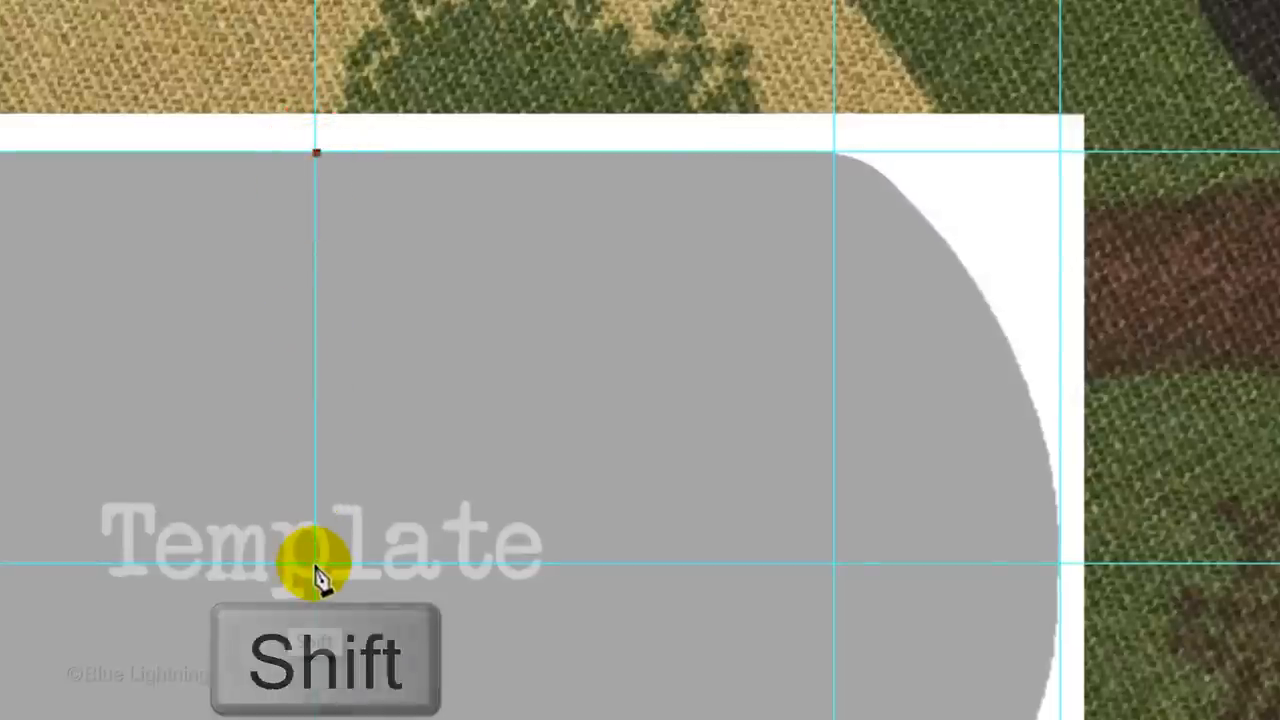
{"action": "left_click", "coordinate": [318, 570]}
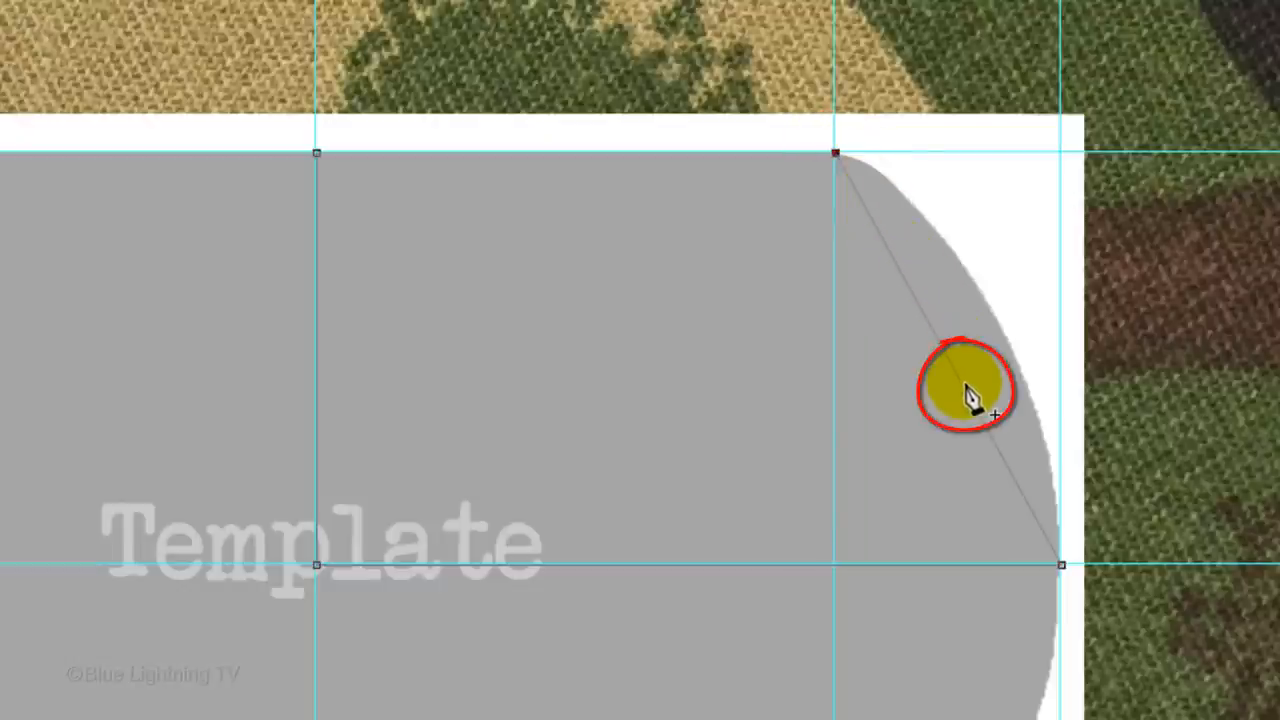
{"action": "key", "text": "alt"}
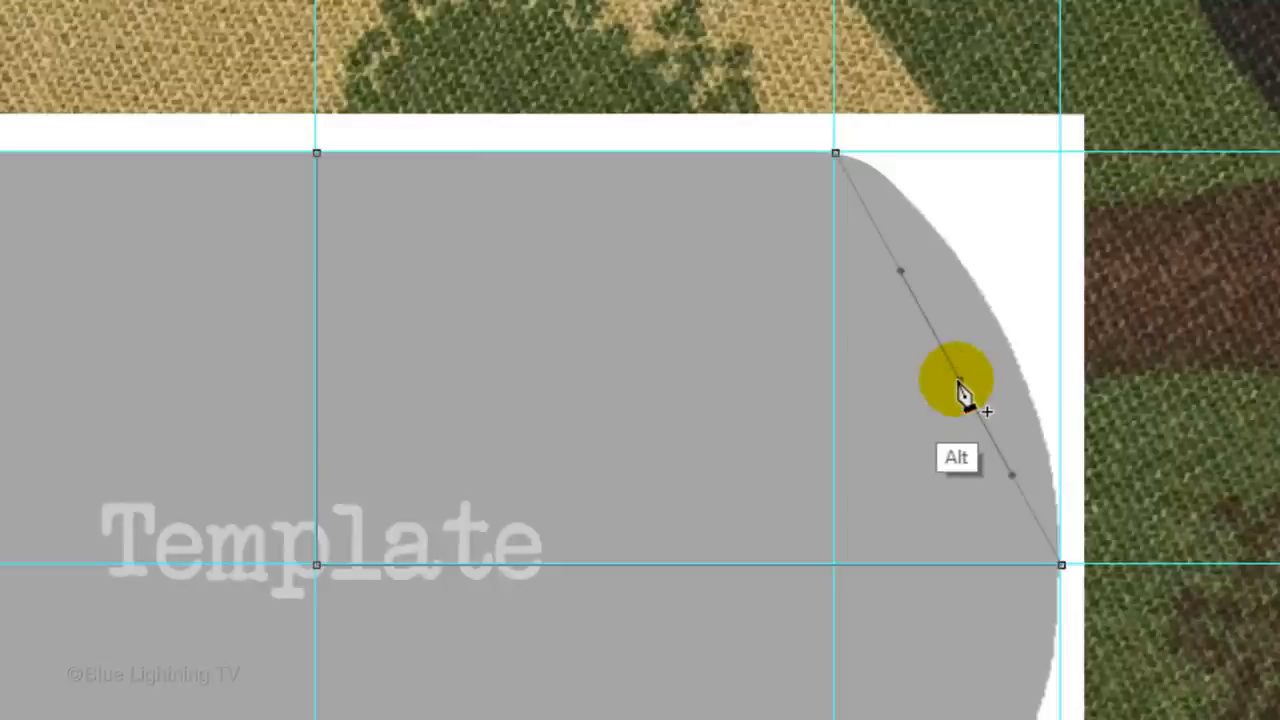
{"action": "key", "text": "ctrl"}
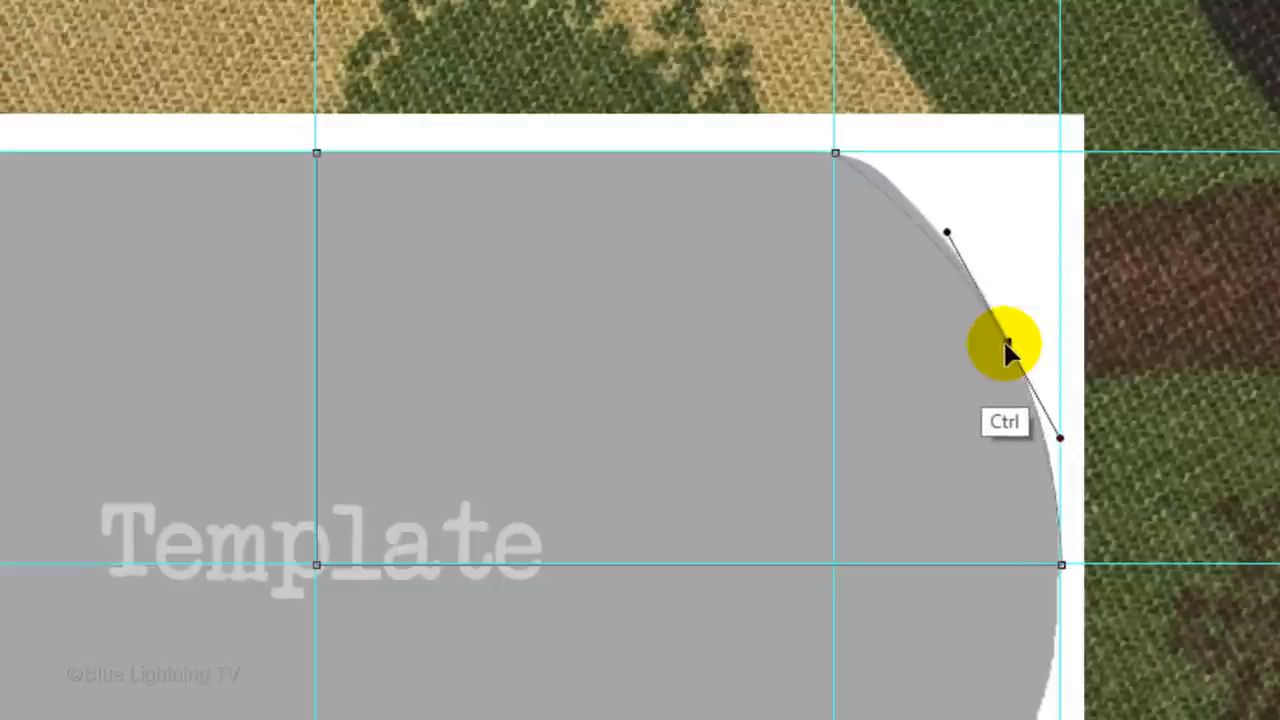
{"action": "left_click_drag", "start_coordinate": [1010, 350], "coordinate": [964, 240]}
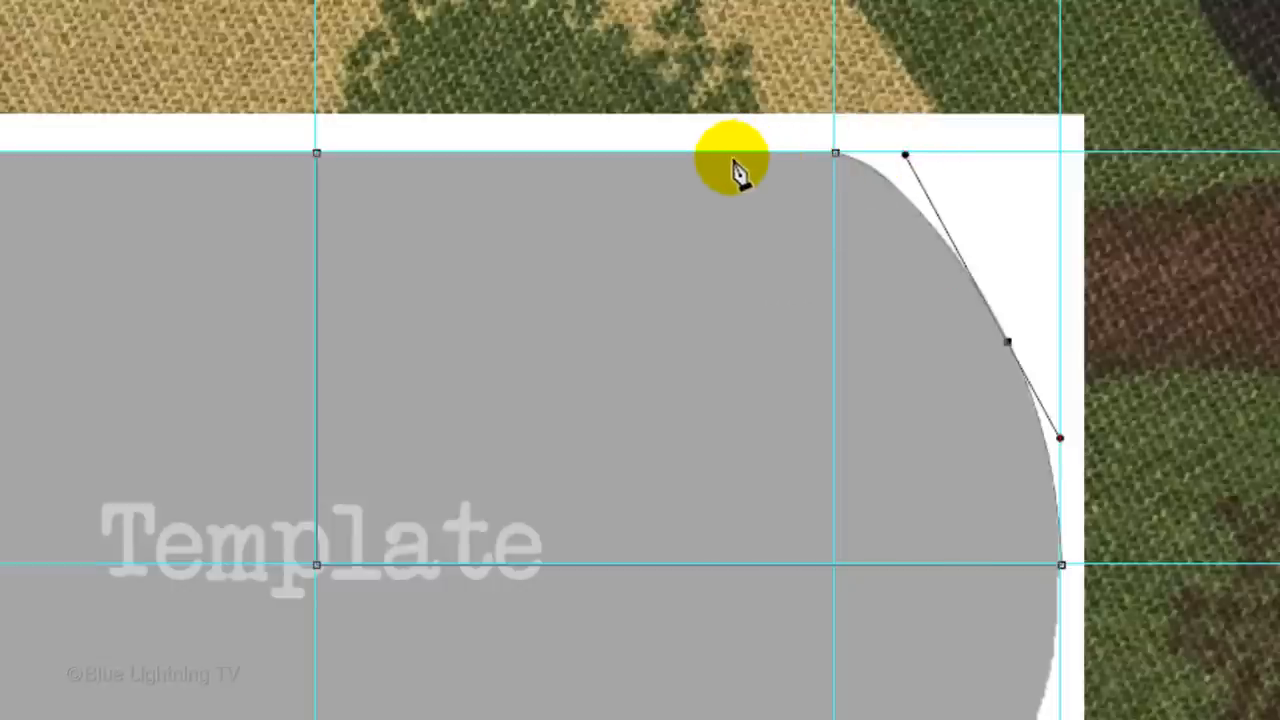
Convert the path to a selection, fill it with black on the new layer, and deselect.
{"action": "right_click", "coordinate": [736, 164]}
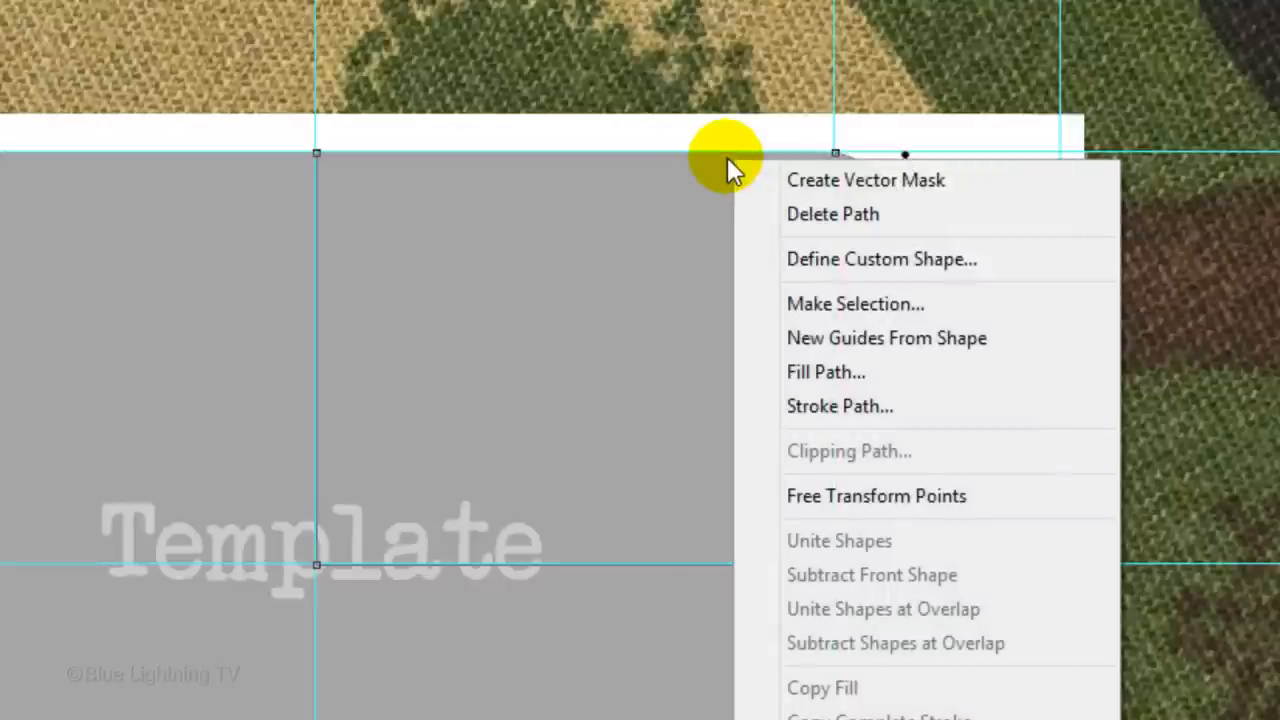
{"action": "mouse_move", "coordinate": [836, 304]}
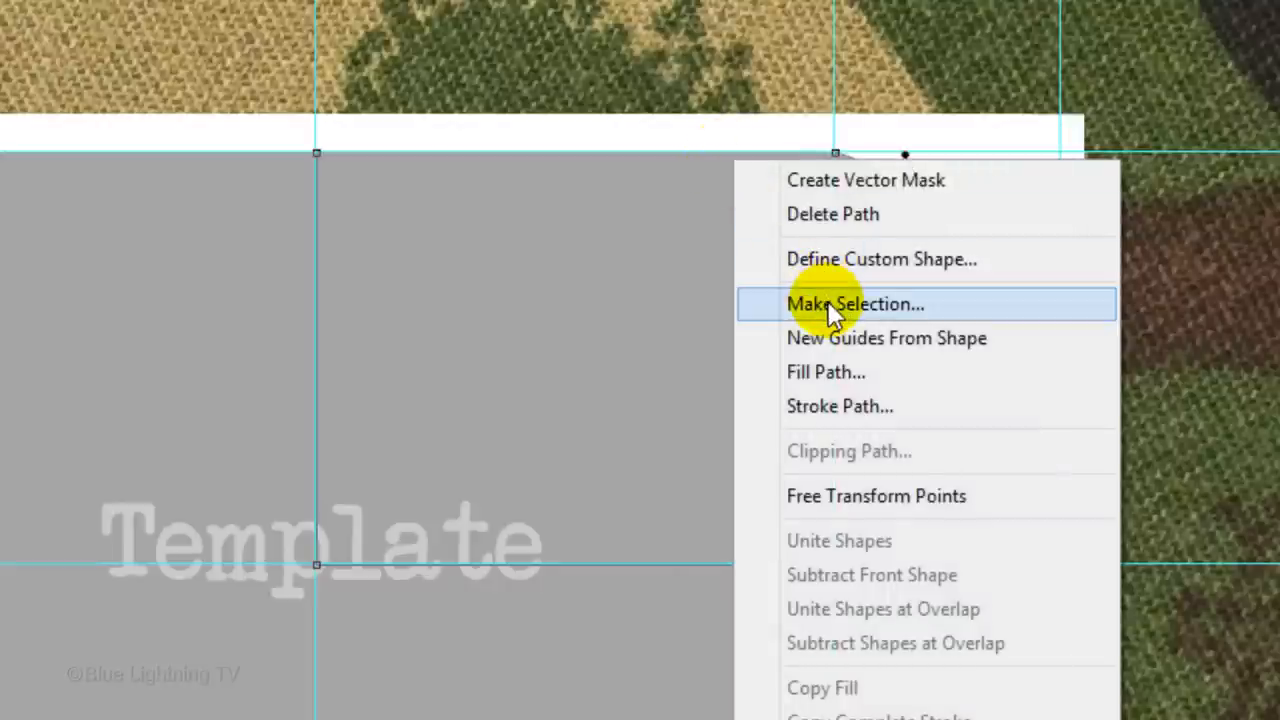
{"action": "left_click", "coordinate": [854, 304]}
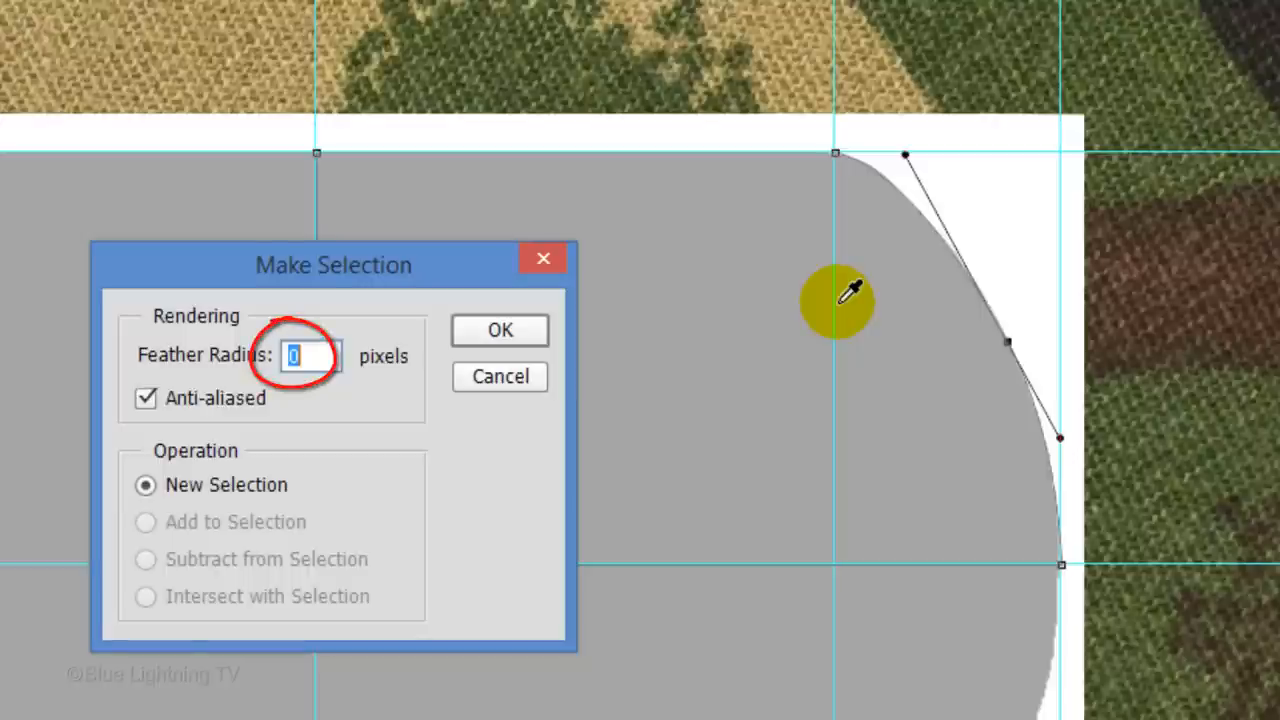
{"action": "mouse_move", "coordinate": [640, 320]}
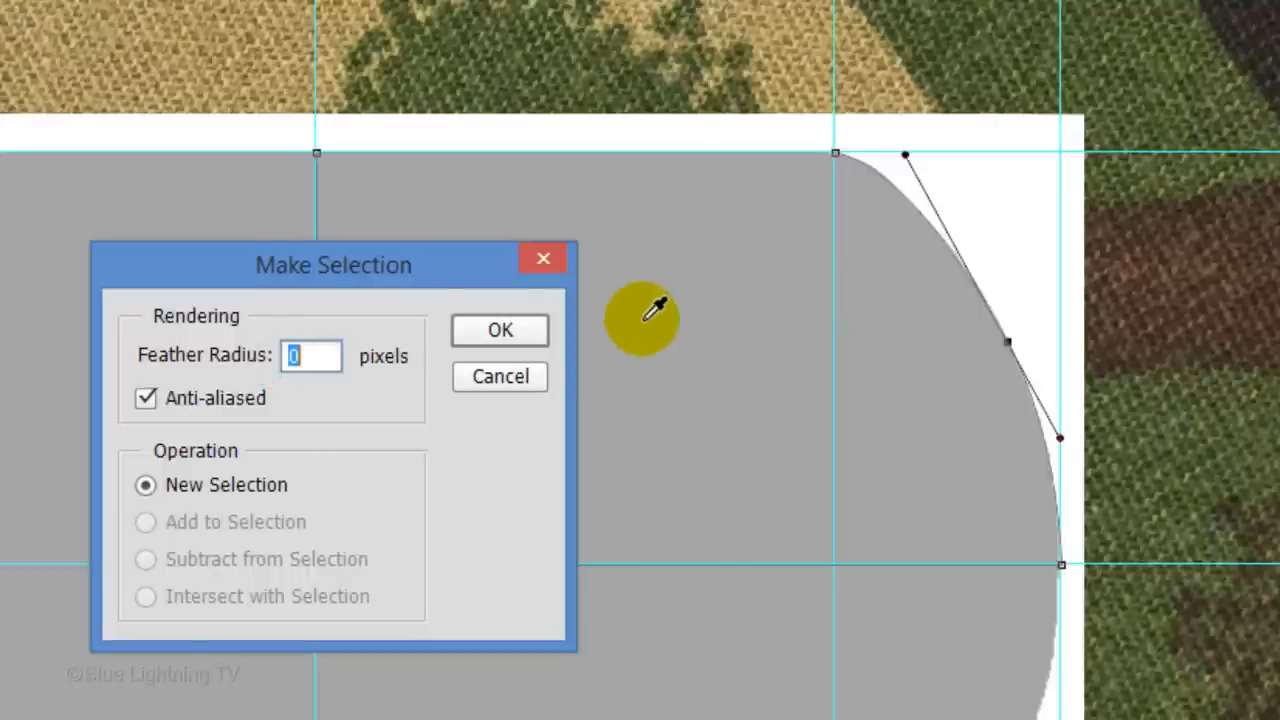
{"action": "left_click", "coordinate": [500, 330]}
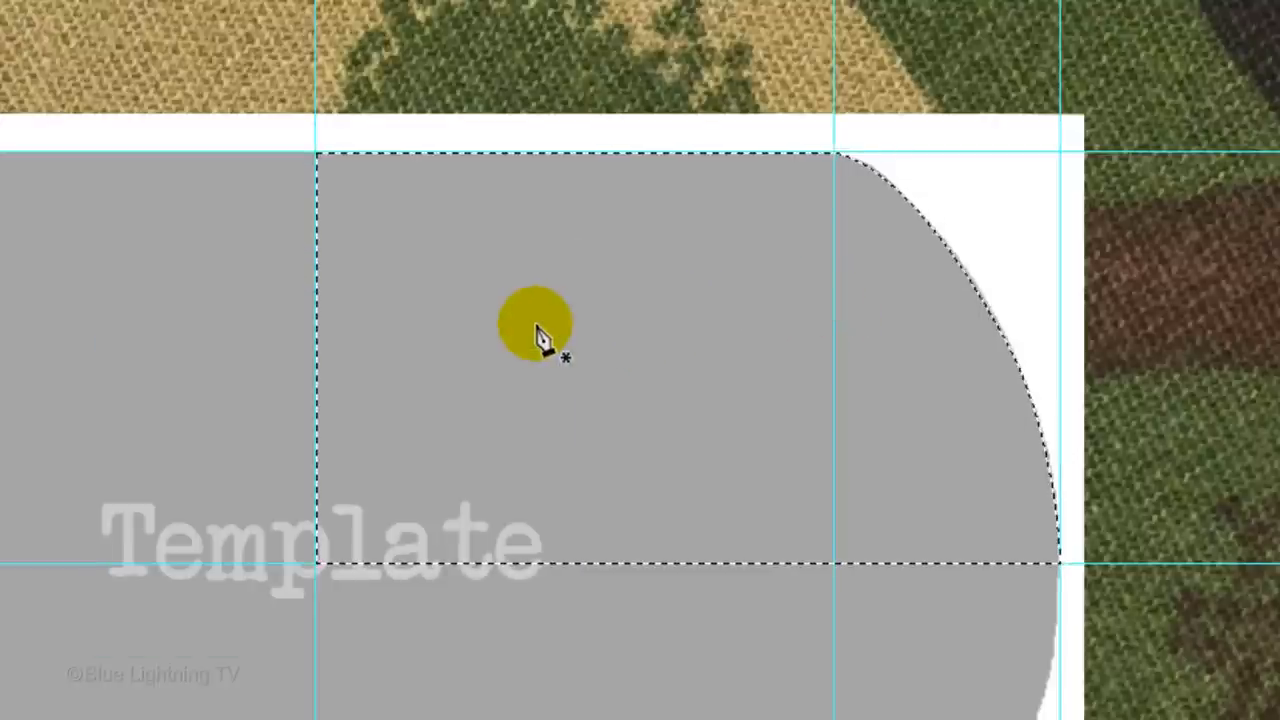
{"action": "key", "text": "d"}
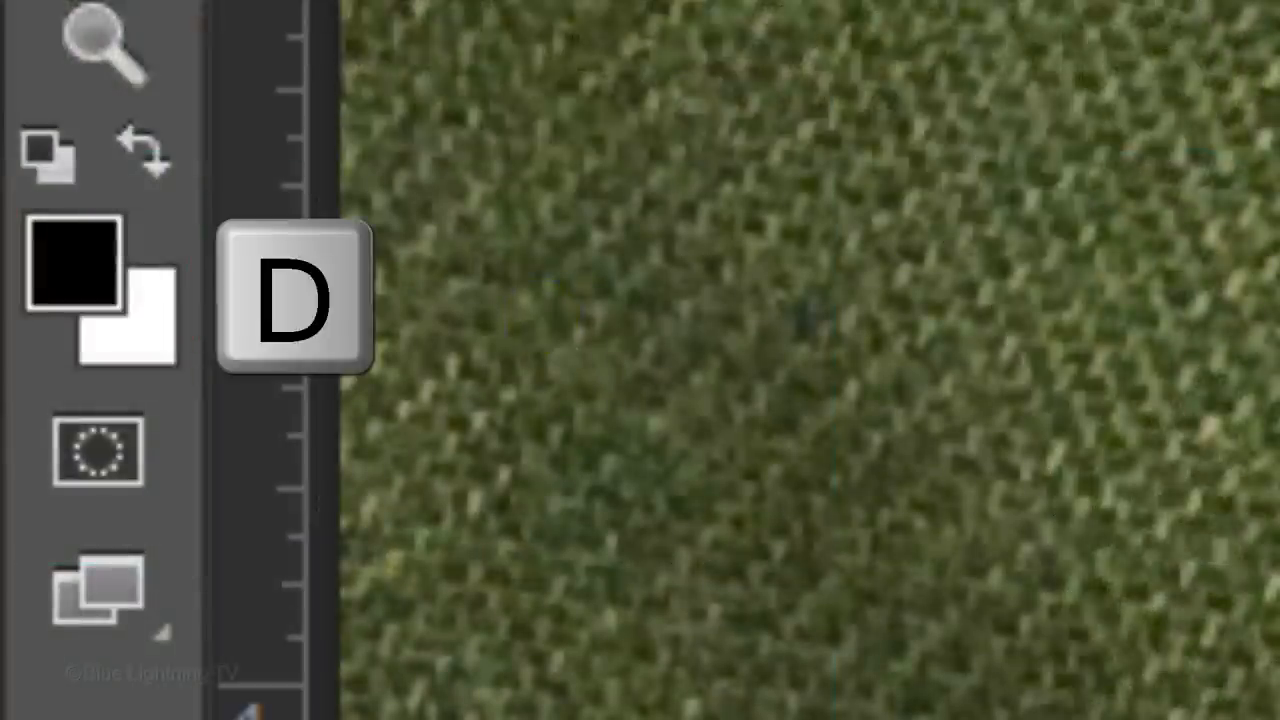
{"action": "key", "text": "d"}
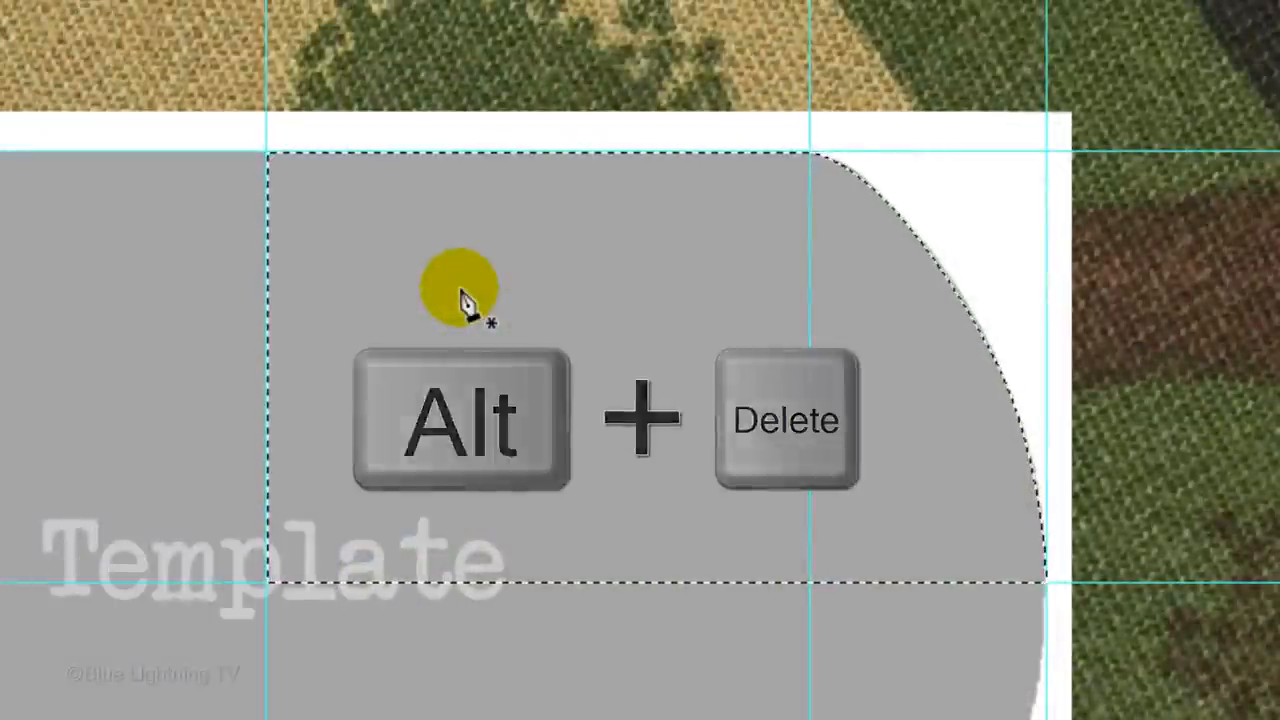
{"action": "key", "text": "alt+Delete"}
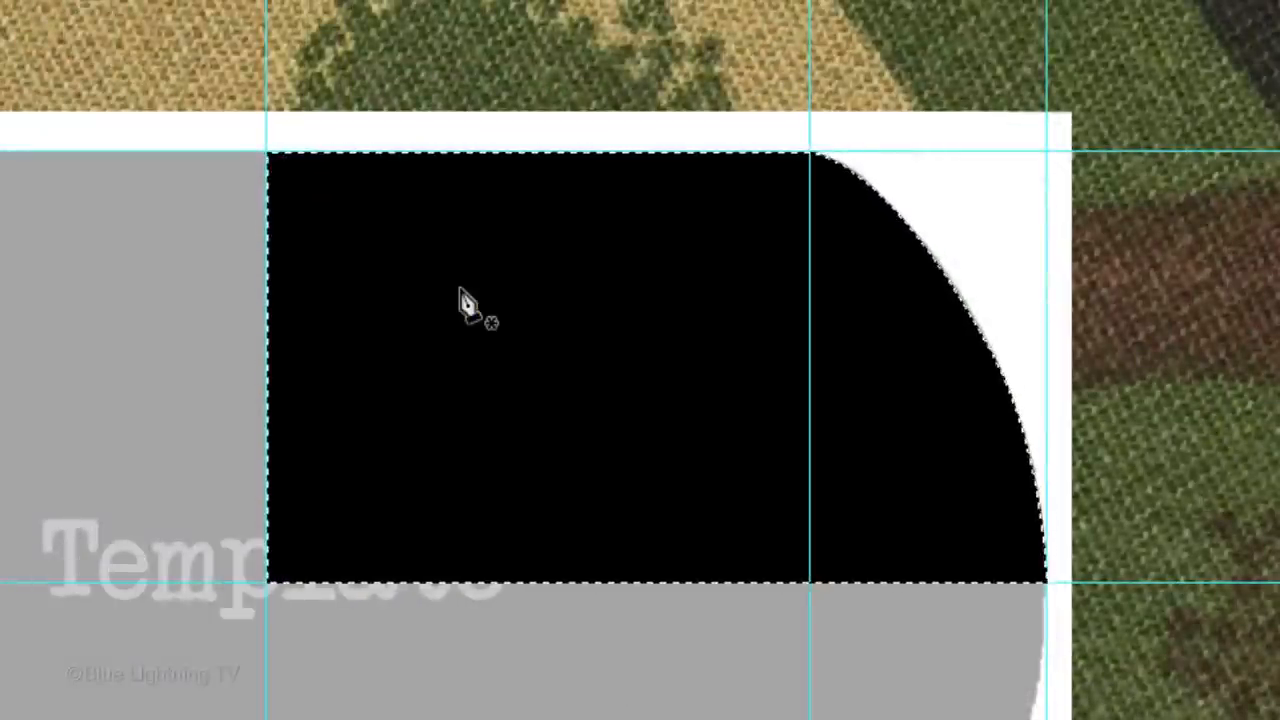
{"action": "key", "text": "ctrl+d"}
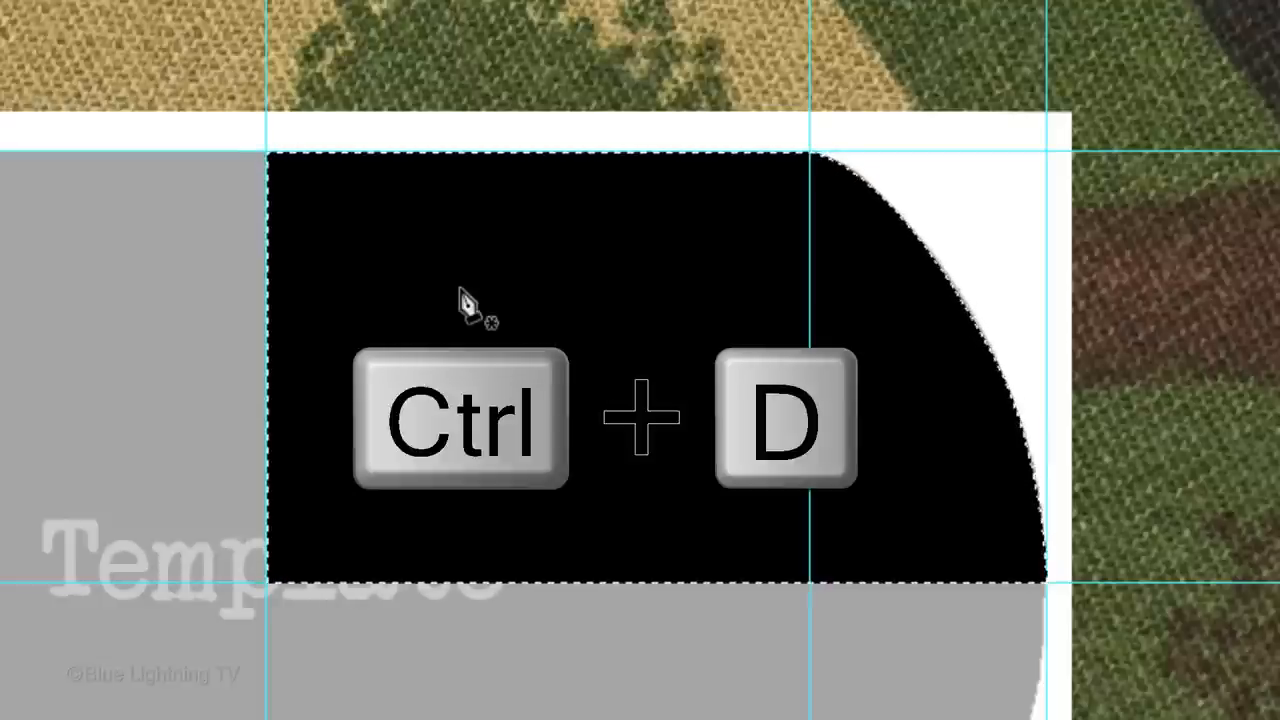
{"action": "key", "text": "ctrl+d"}
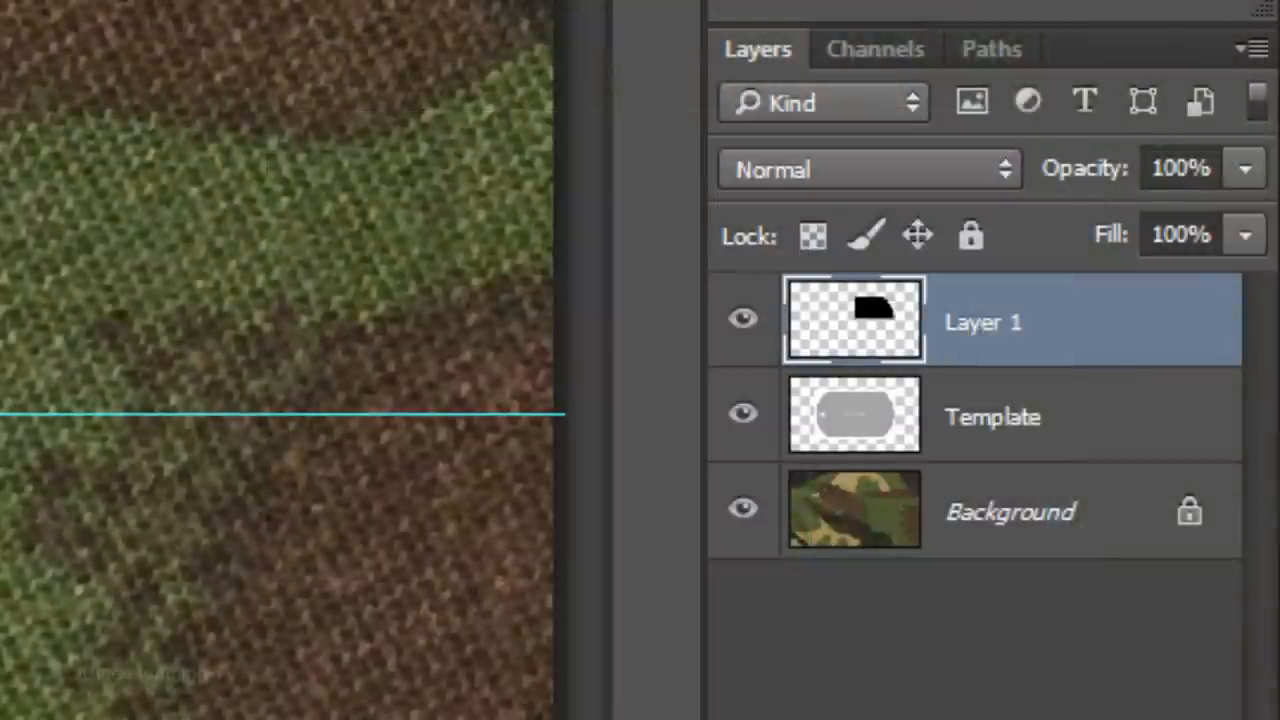
Duplicate the black quarter, flip it down over the lower-right quarter and merge it down.
{"action": "key", "text": "ctrl+j"}
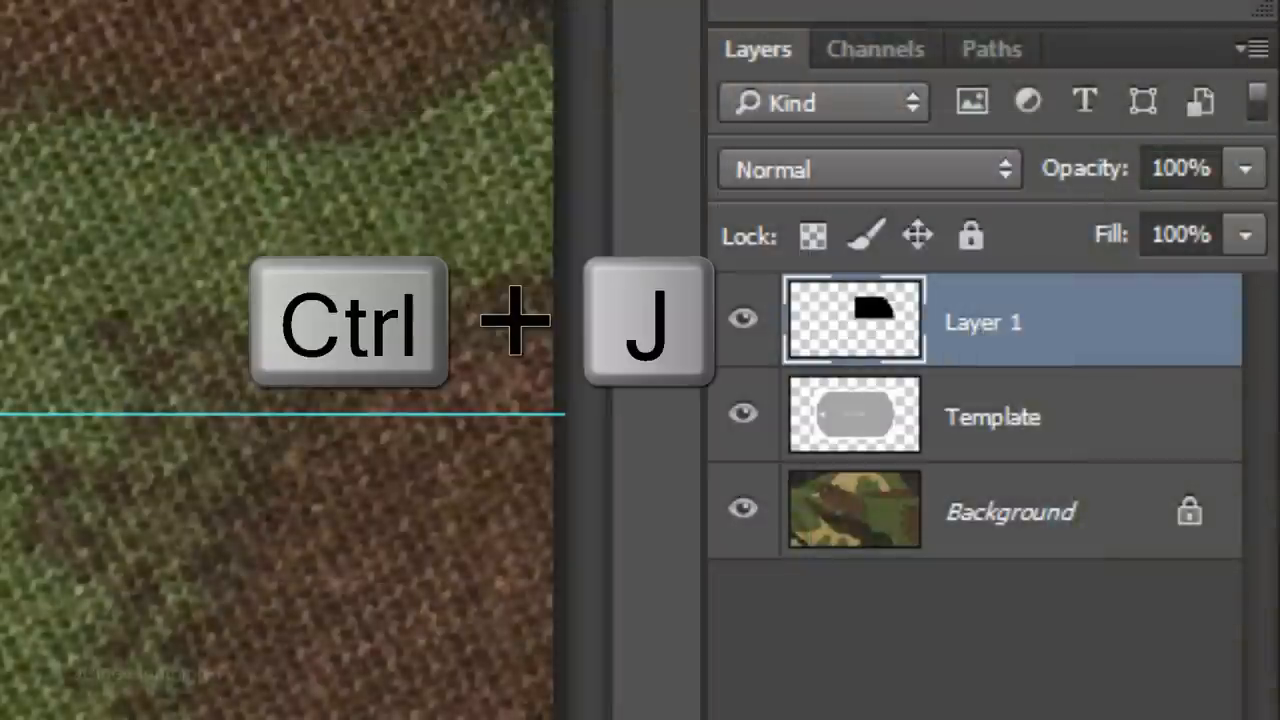
{"action": "key", "text": "ctrl+j"}
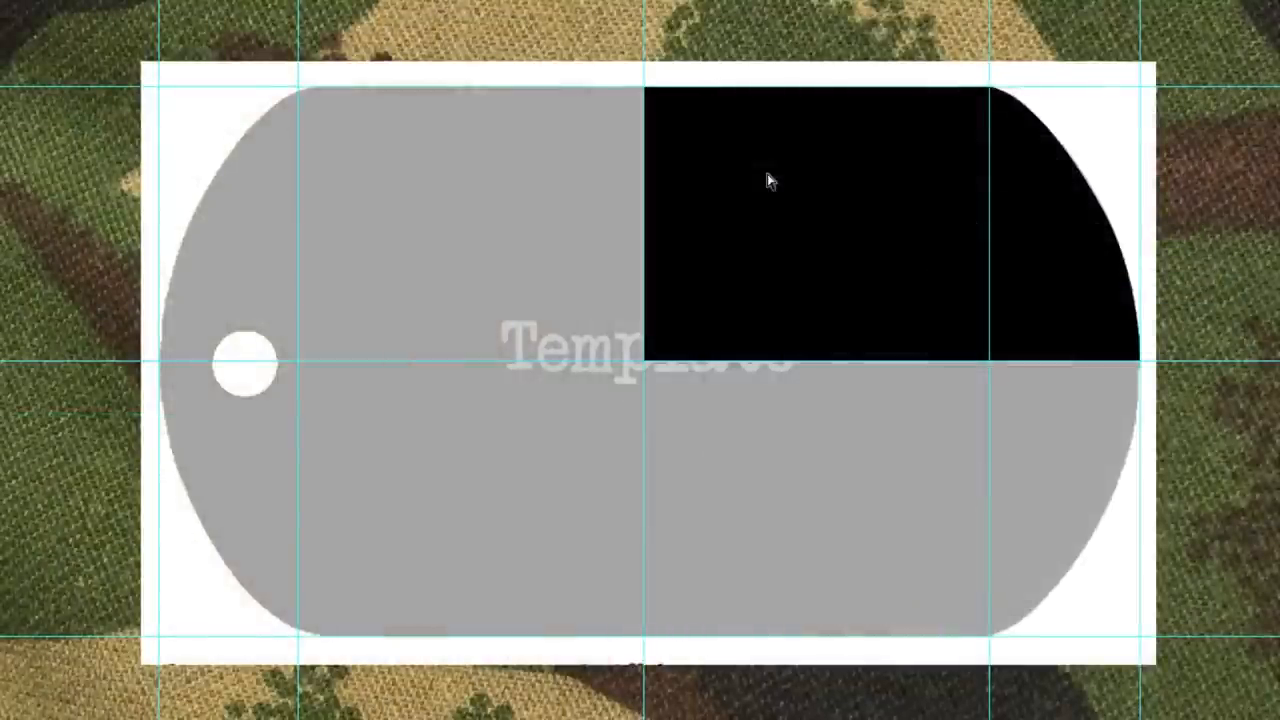
{"action": "key", "text": "Ctrl+t"}
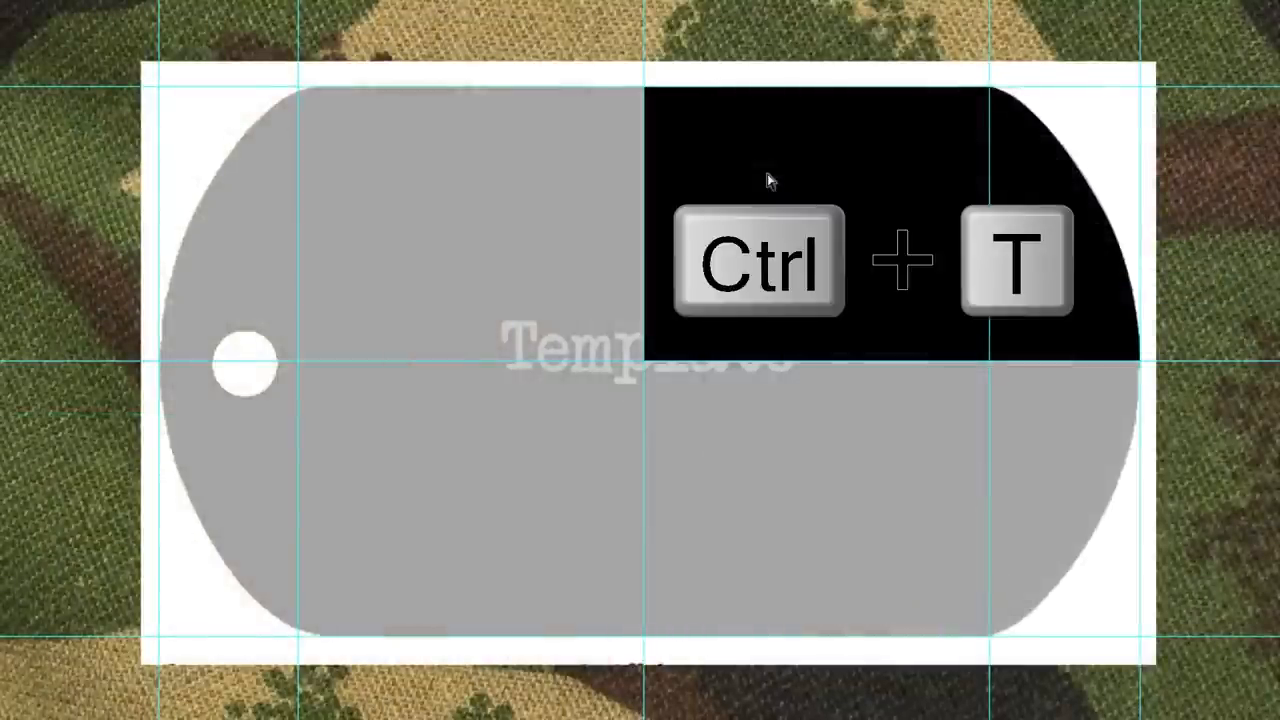
{"action": "key", "text": "ctrl+t"}
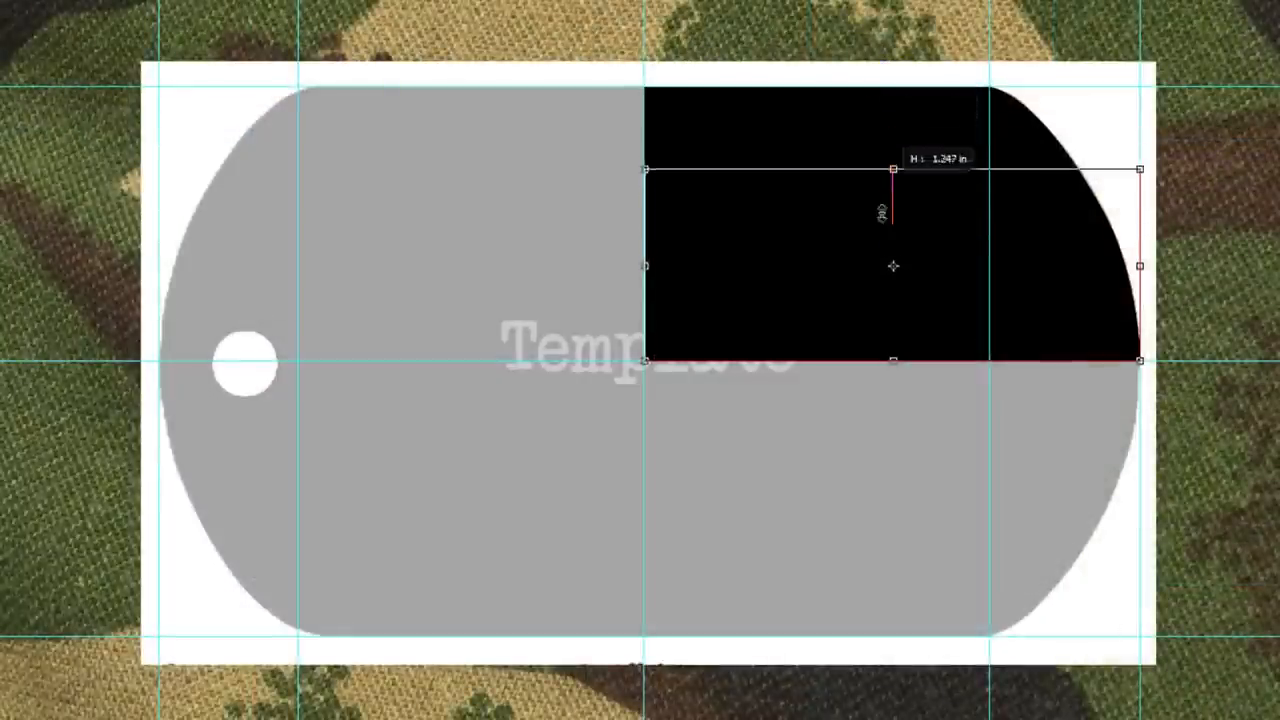
{"action": "left_click_drag", "start_coordinate": [892, 360], "coordinate": [892, 636]}
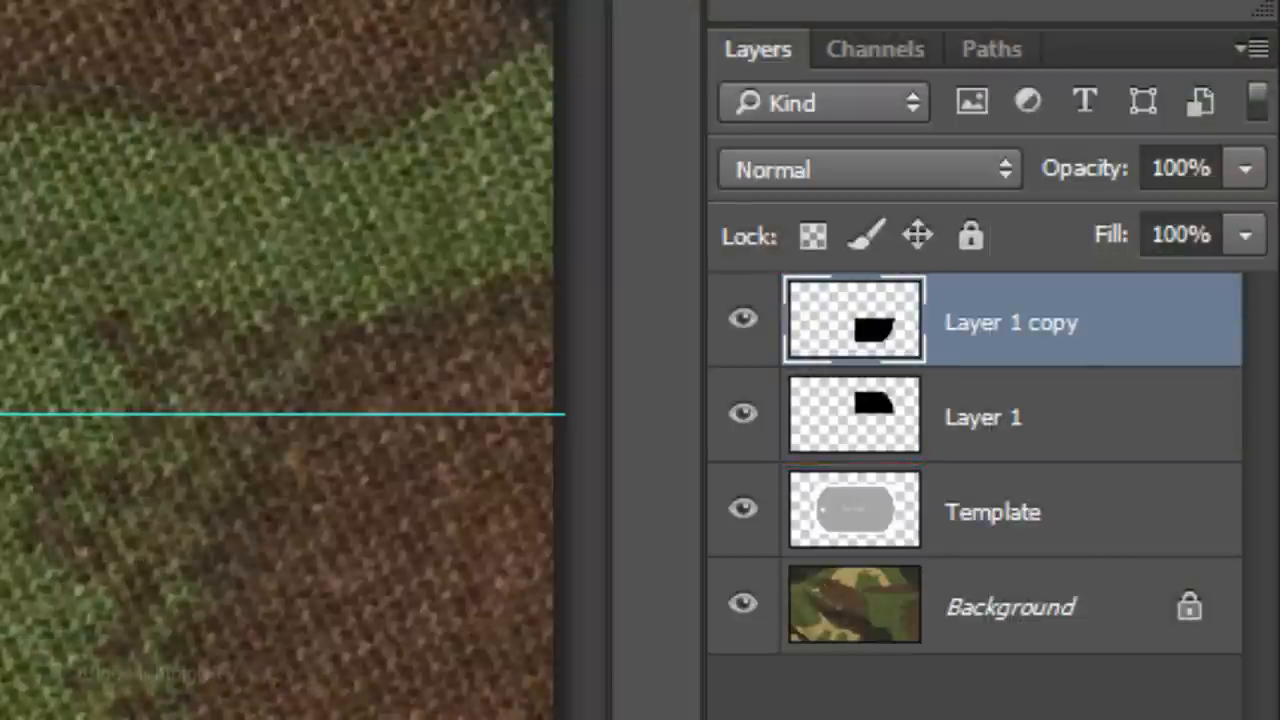
{"action": "key", "text": "ctrl+e"}
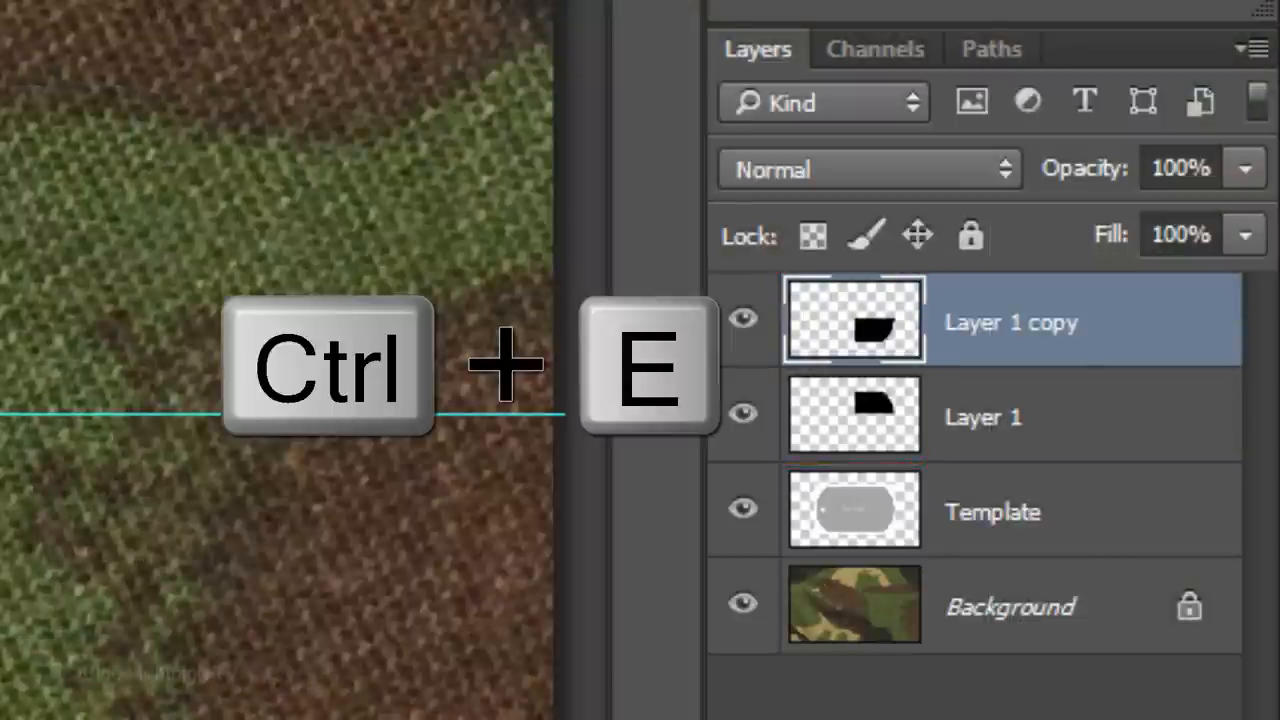
{"action": "key", "text": "ctrl+e"}
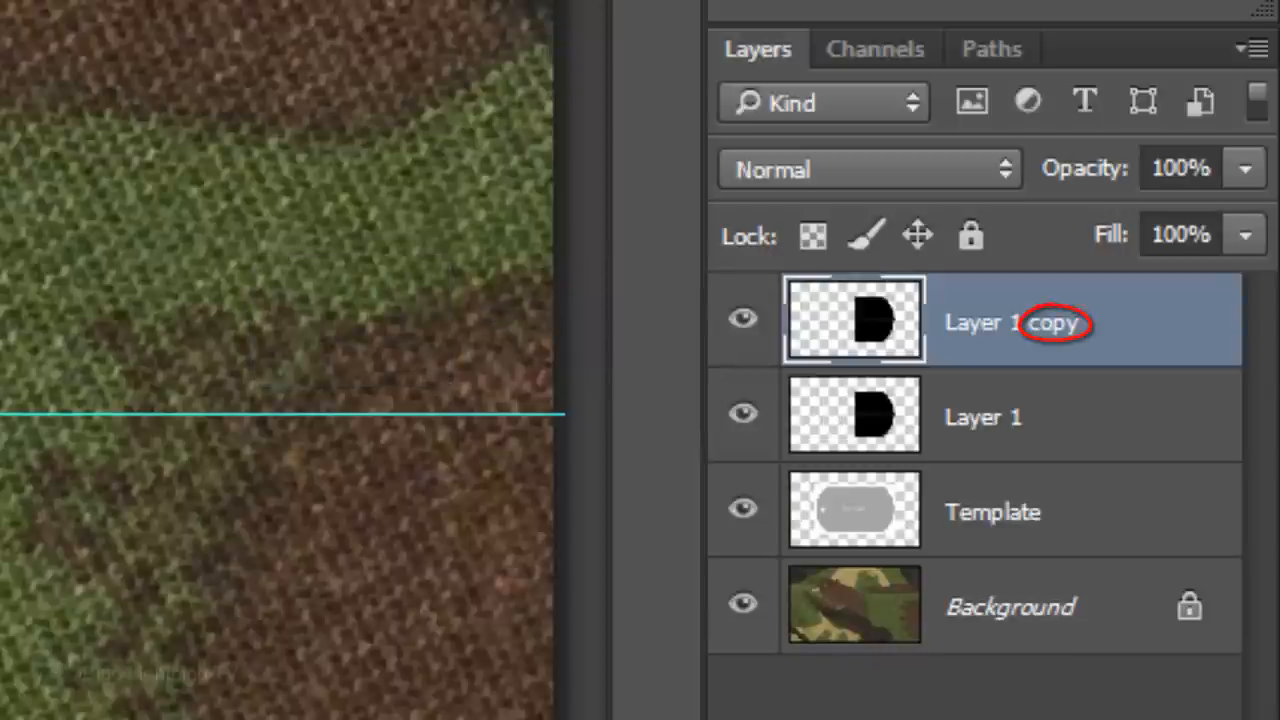
Duplicate the right half, mirror it onto the left end and merge into one tag layer.
{"action": "key", "text": "ctrl+t"}
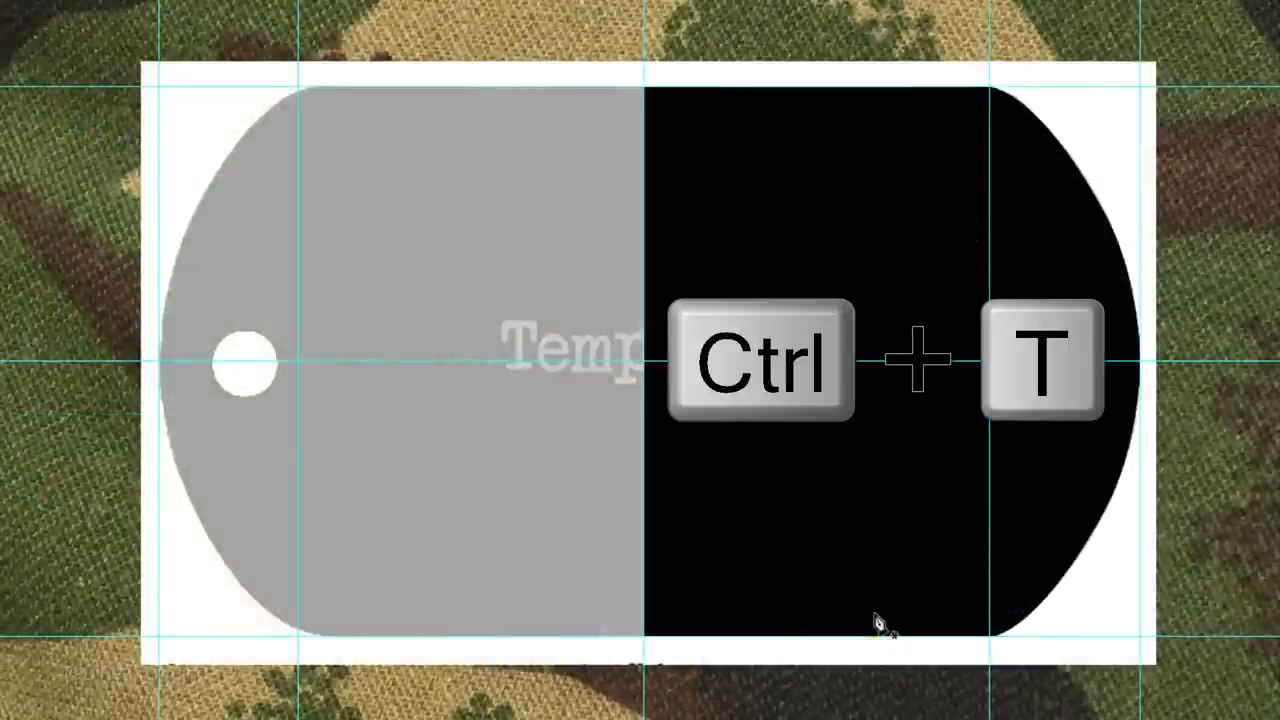
{"action": "key", "text": "ctrl+t"}
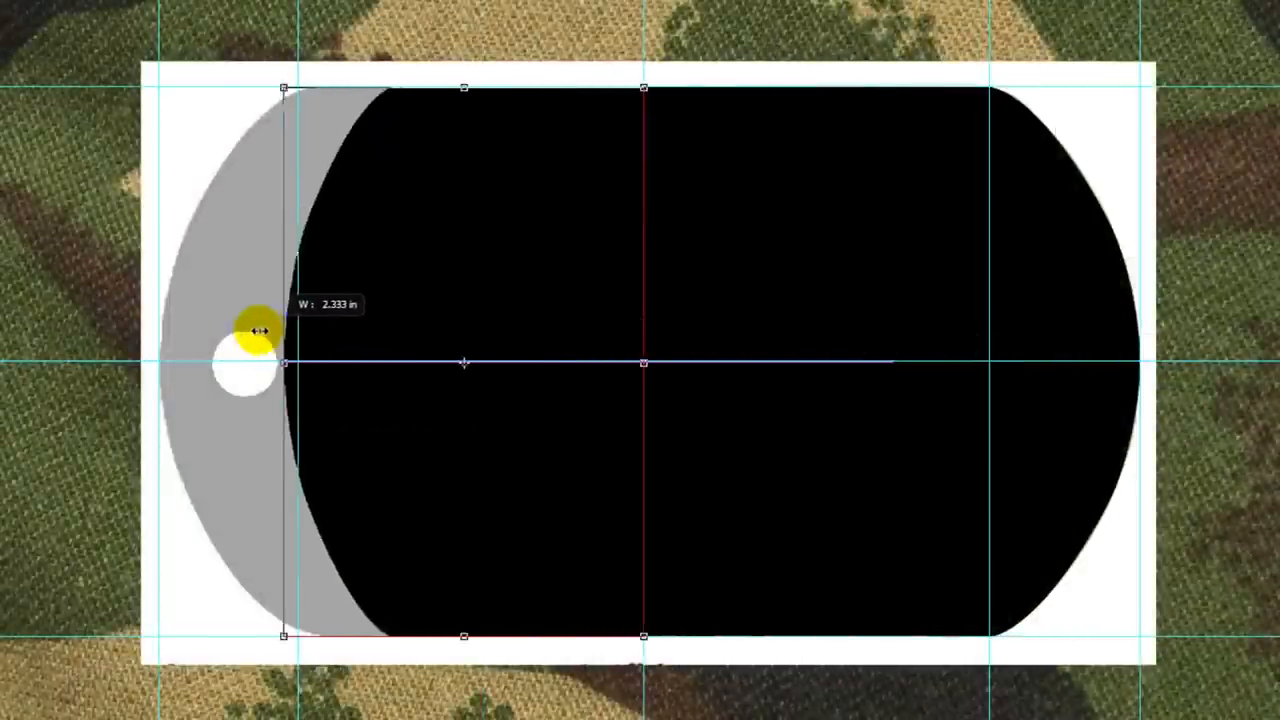
{"action": "left_click_drag", "start_coordinate": [284, 362], "coordinate": [160, 362]}
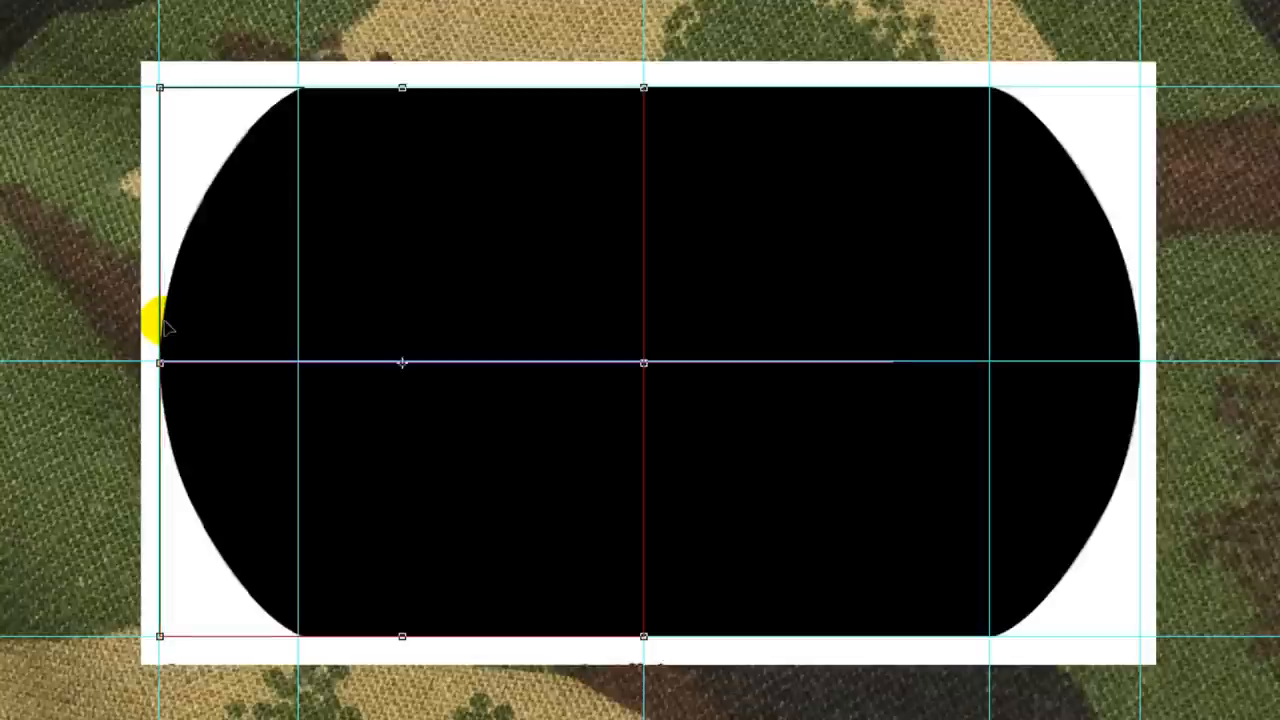
{"action": "key", "text": "ctrl+e"}
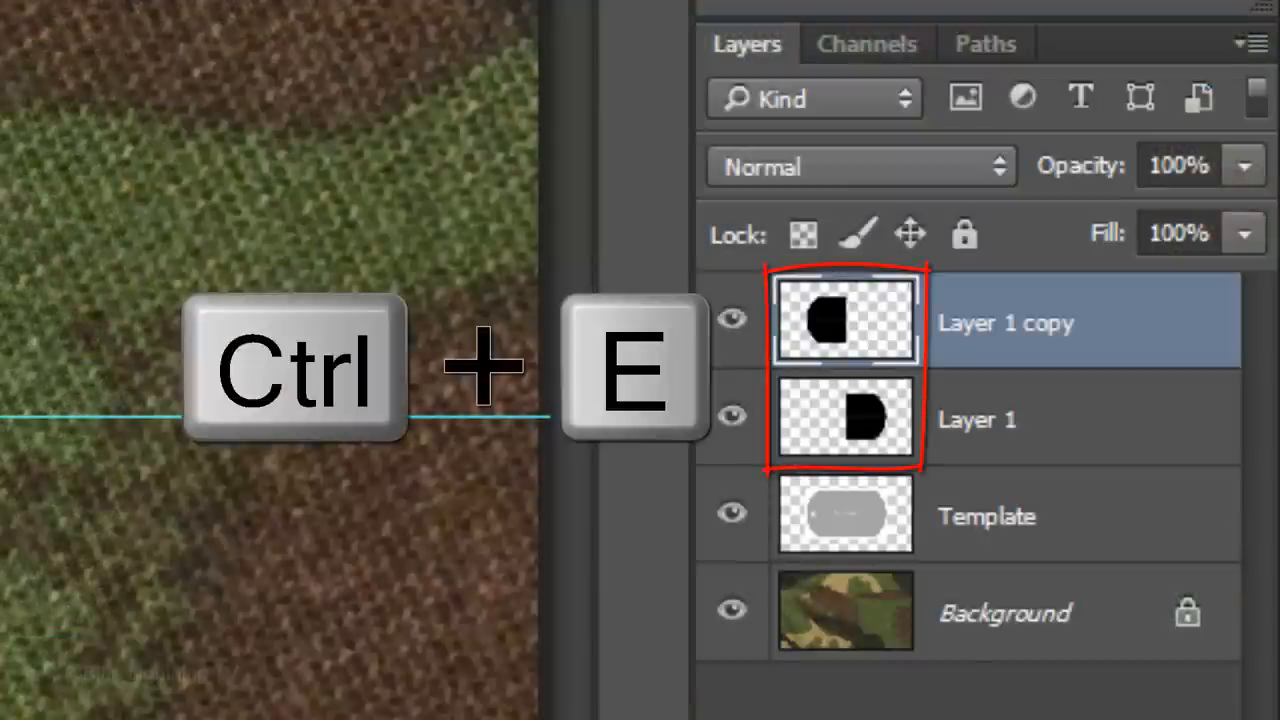
{"action": "key", "text": "ctrl+e"}
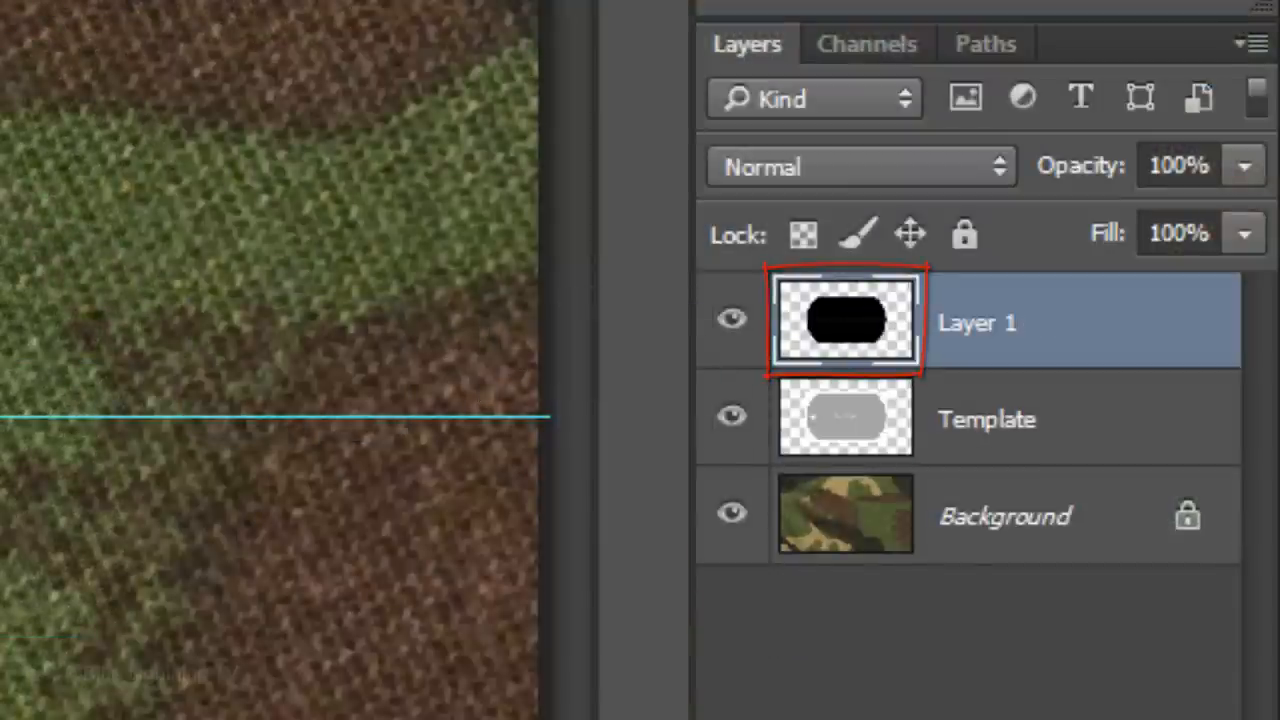
Select a small circle at the tag's left end with the Elliptical Marquee and delete it to cut the chain hole.
{"action": "left_click", "coordinate": [1244, 166]}
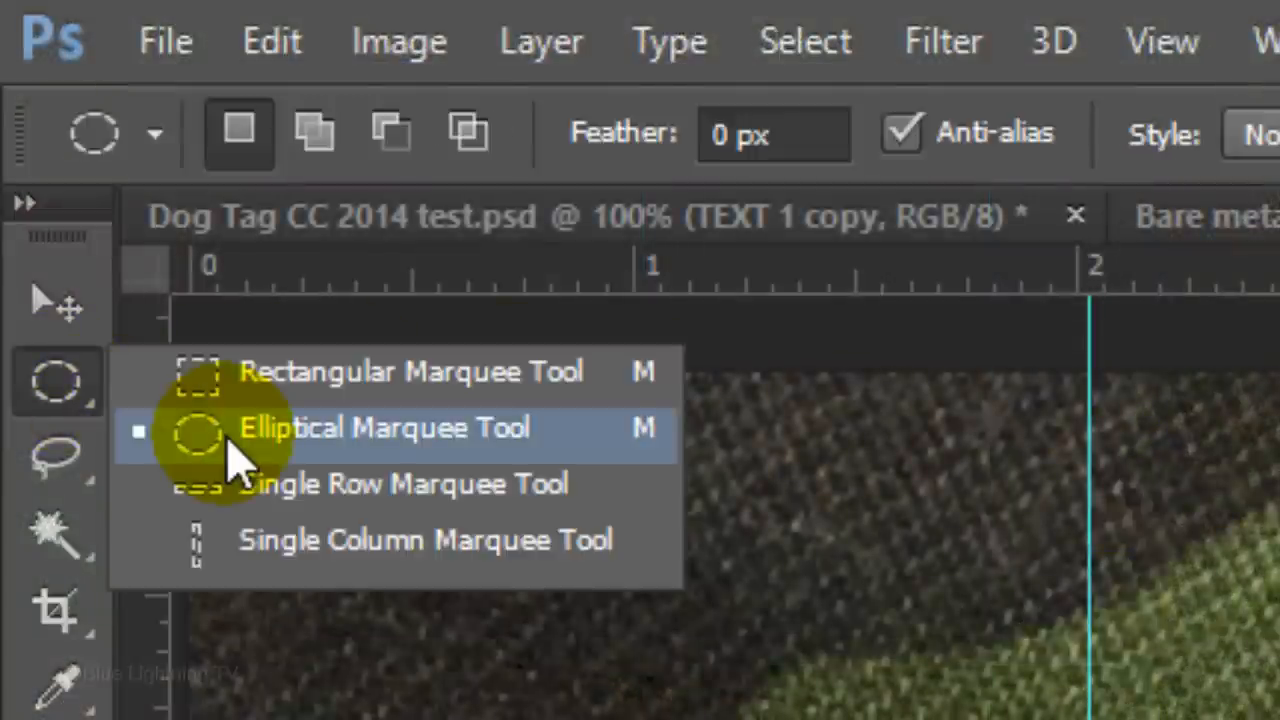
{"action": "left_click", "coordinate": [384, 428]}
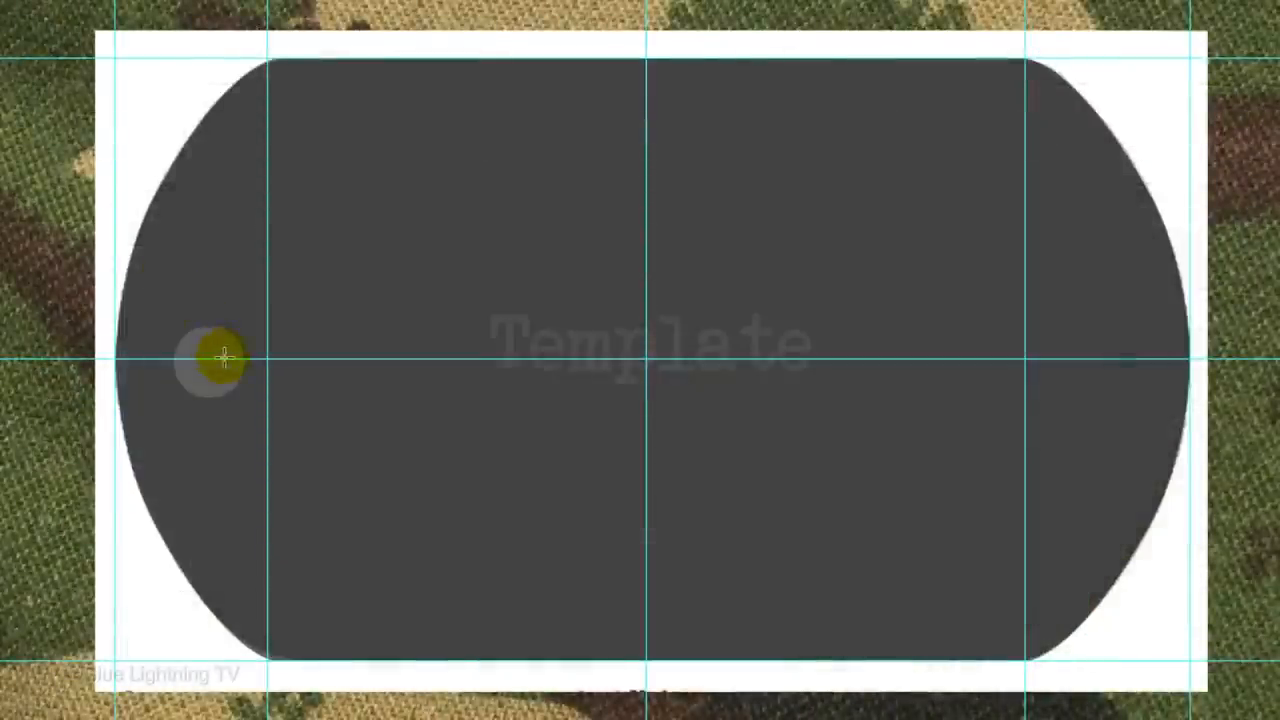
{"action": "scroll", "scroll_direction": "up", "scroll_amount": 3}
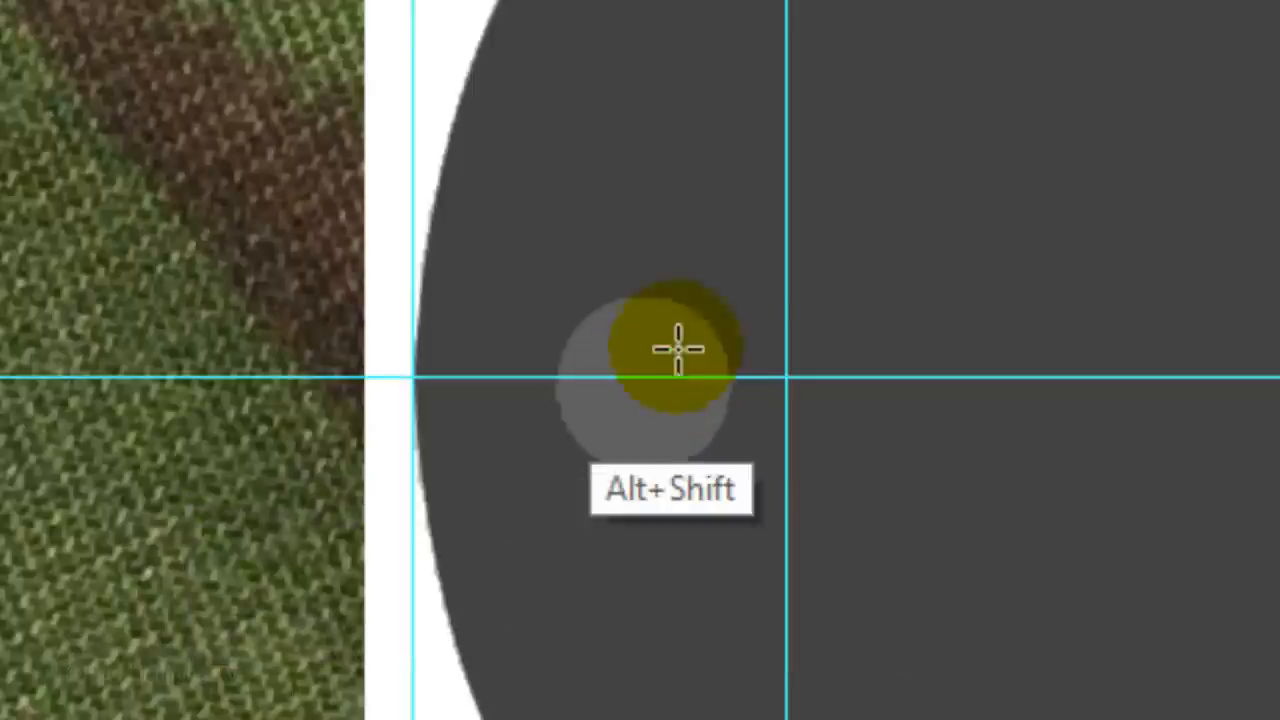
{"action": "left_click_drag", "start_coordinate": [676, 344], "coordinate": [790, 290]}
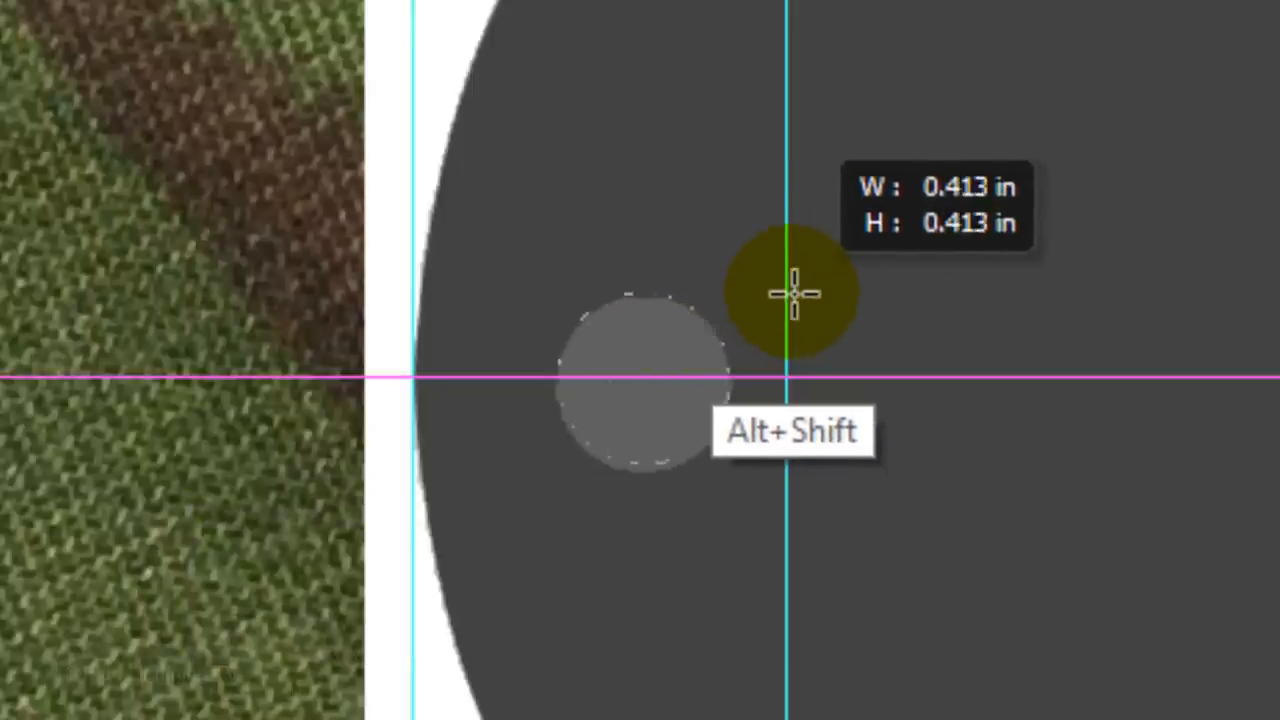
{"action": "key", "text": "Delete"}
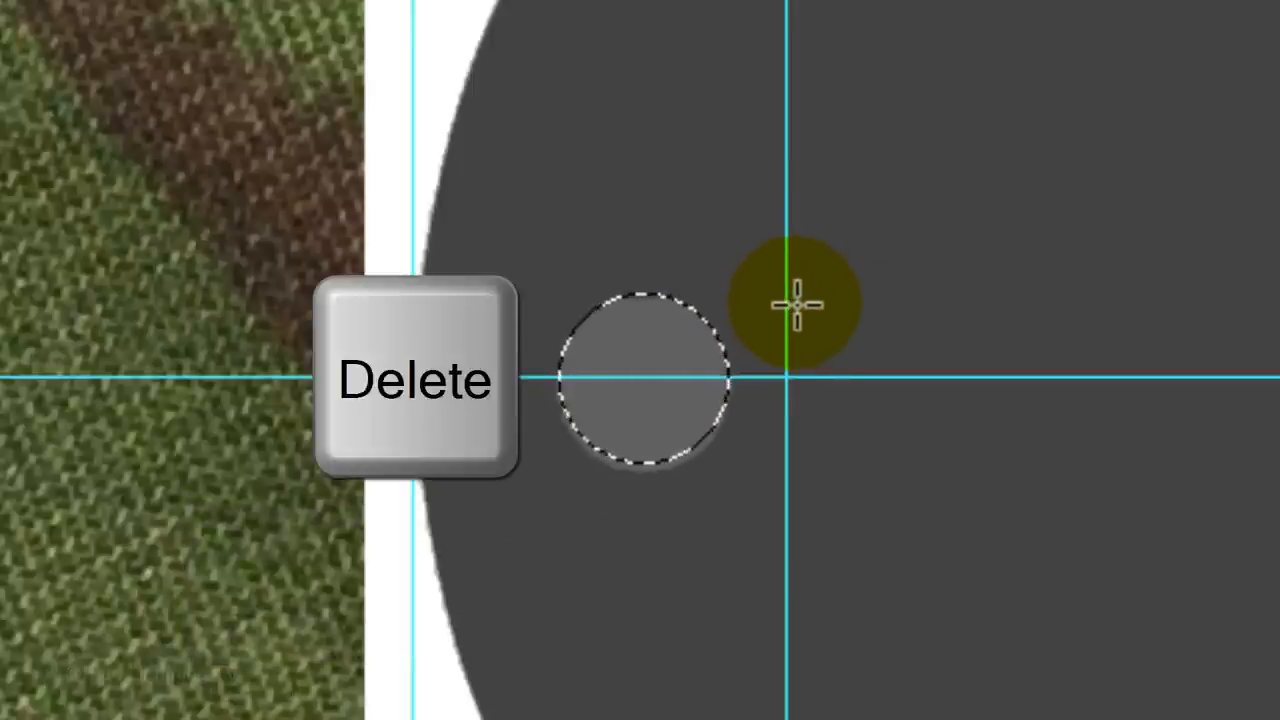
{"action": "key", "text": "Delete"}
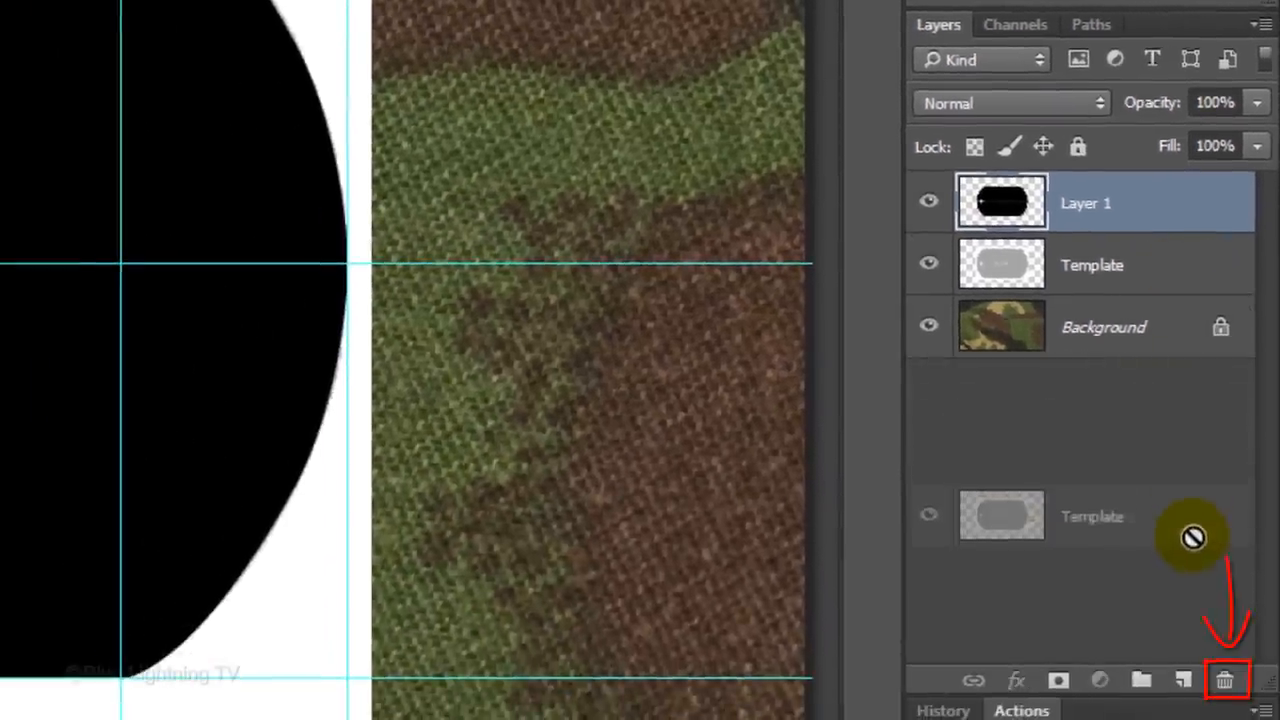
Delete the Template layer, hide the guides, and duplicate-merge the tag layer back into one.
{"action": "left_click", "coordinate": [1228, 680]}
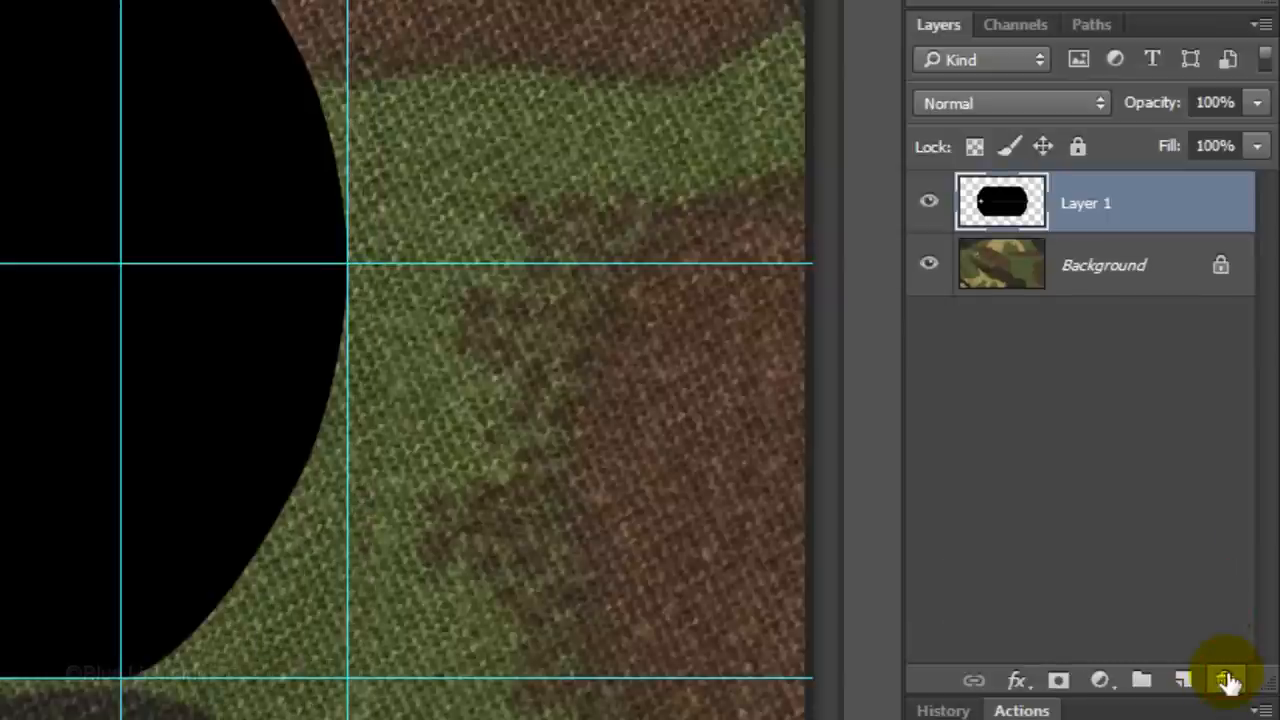
{"action": "key", "text": "ctrl+h"}
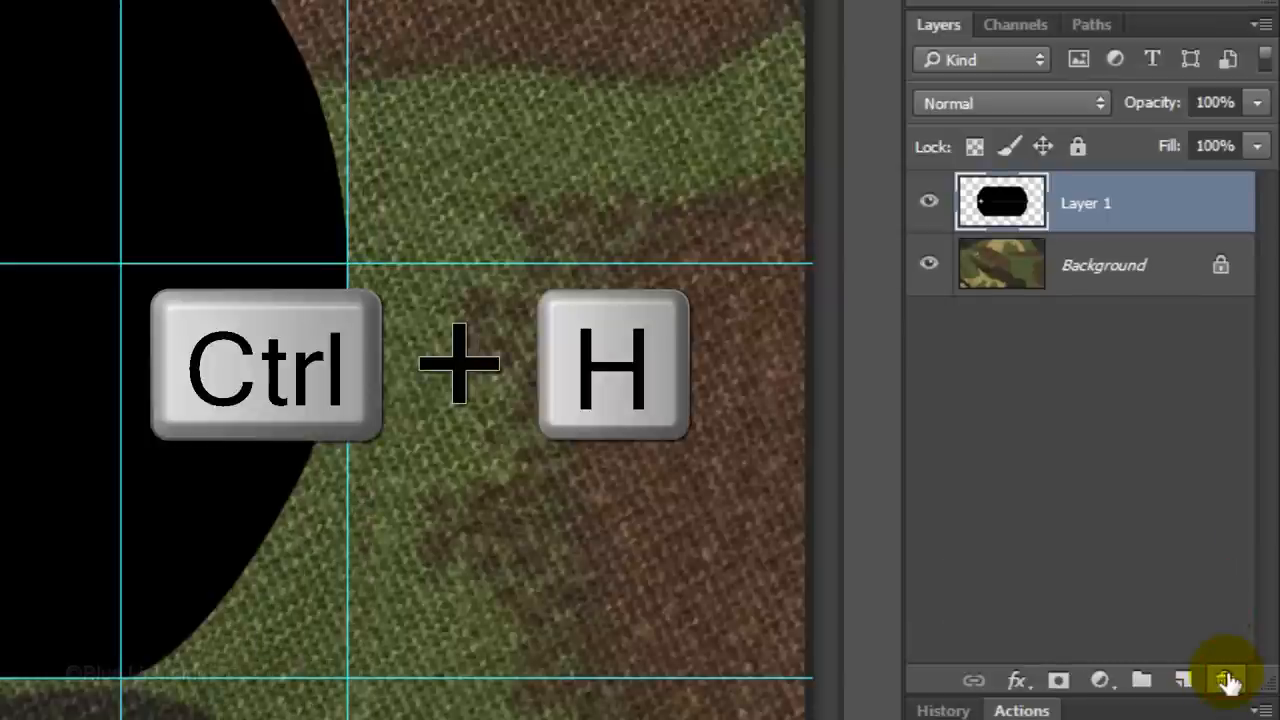
{"action": "key", "text": "ctrl+h"}
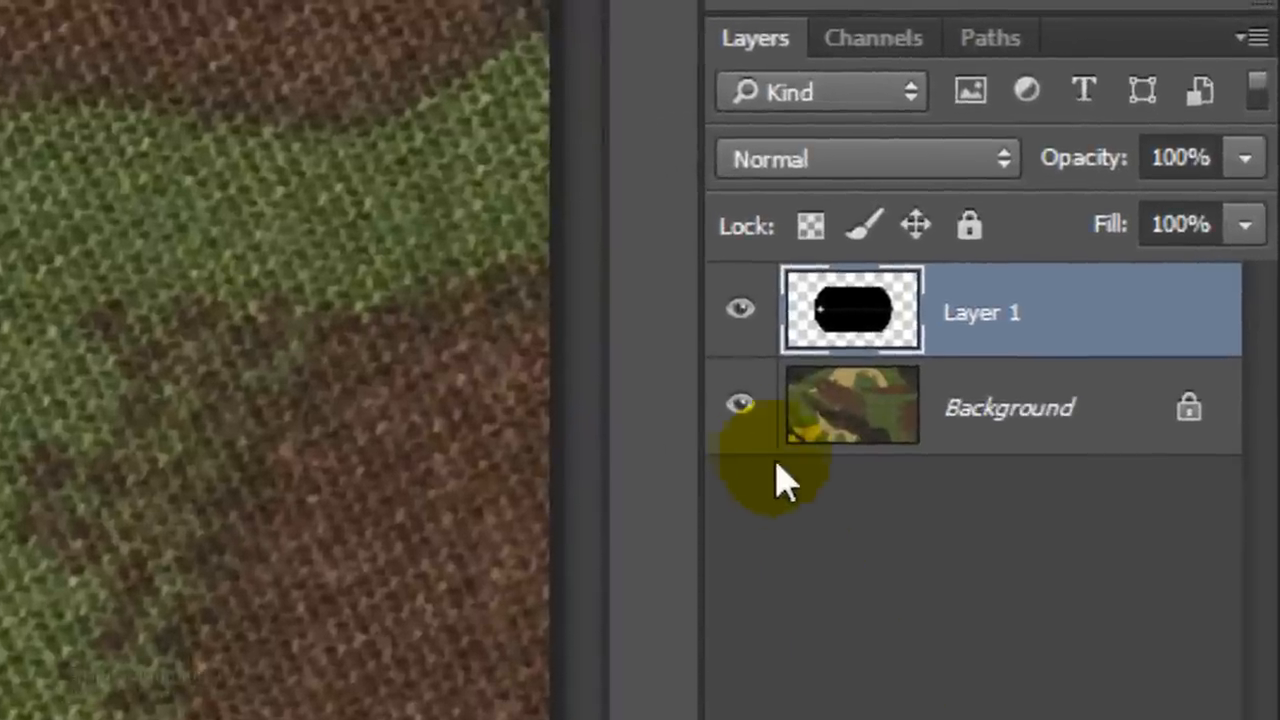
{"action": "left_click", "coordinate": [740, 408]}
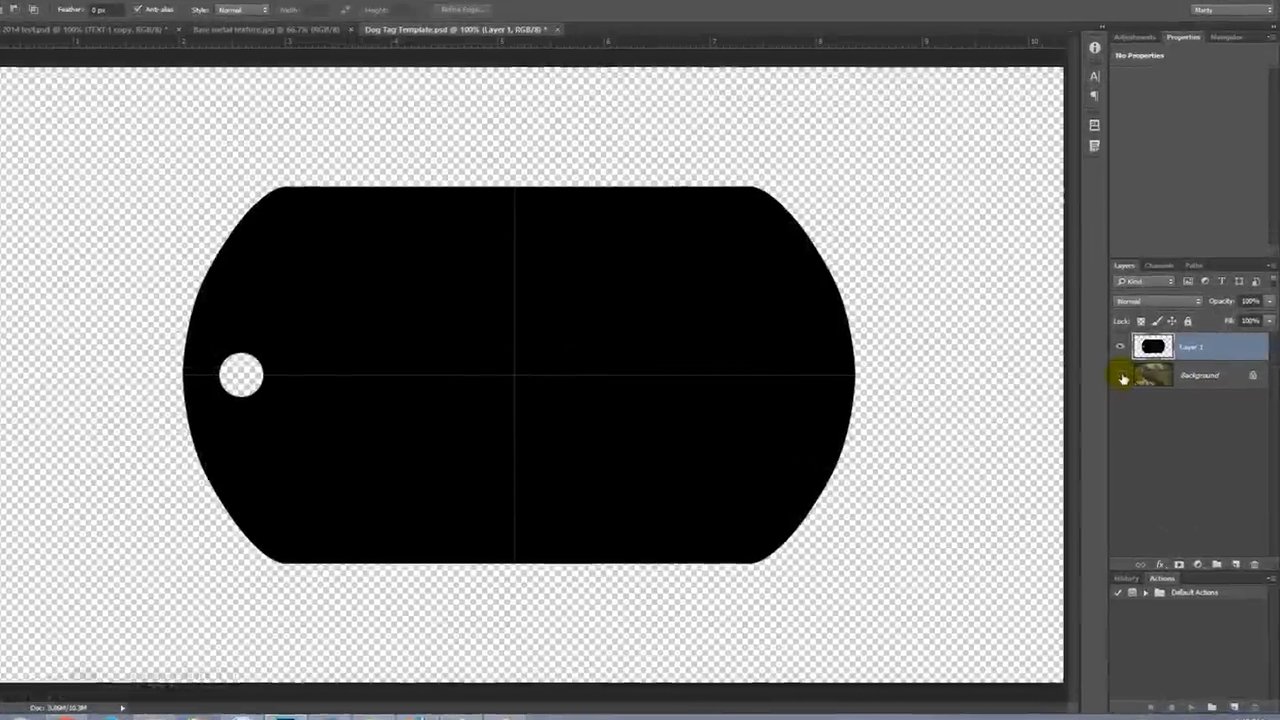
{"action": "key", "text": "ctrl+j"}
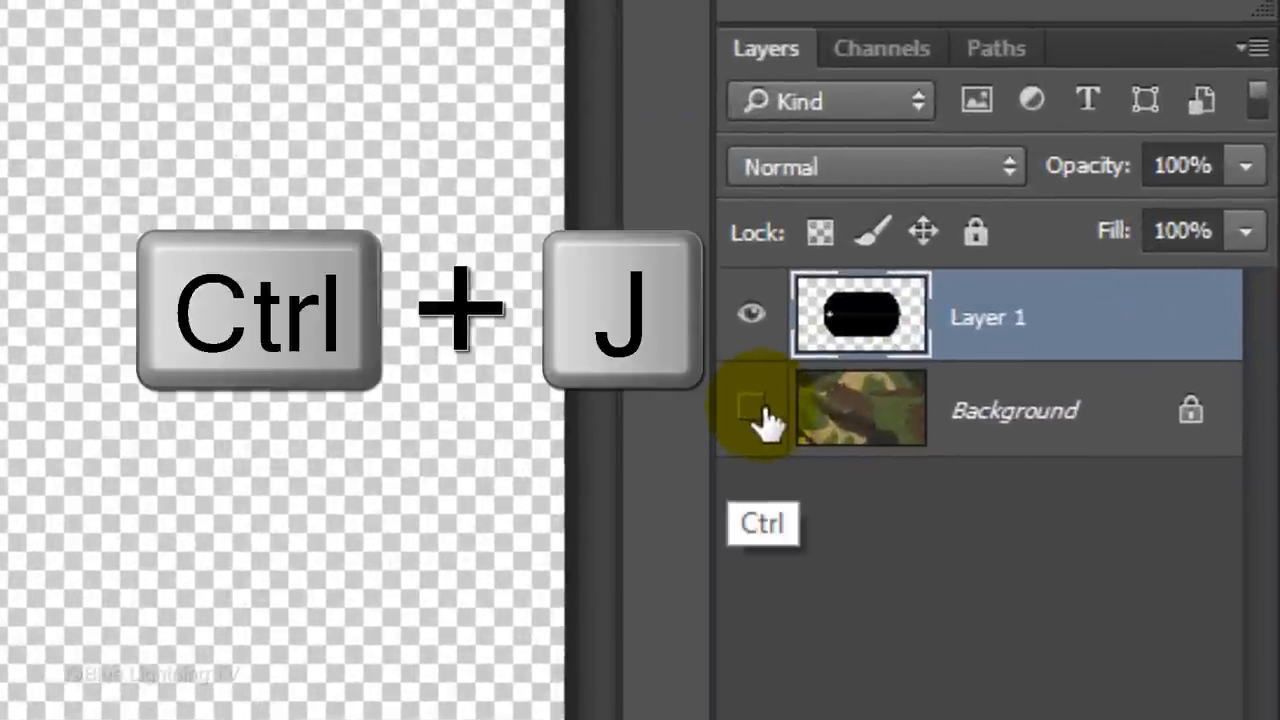
{"action": "key", "text": "ctrl+j"}
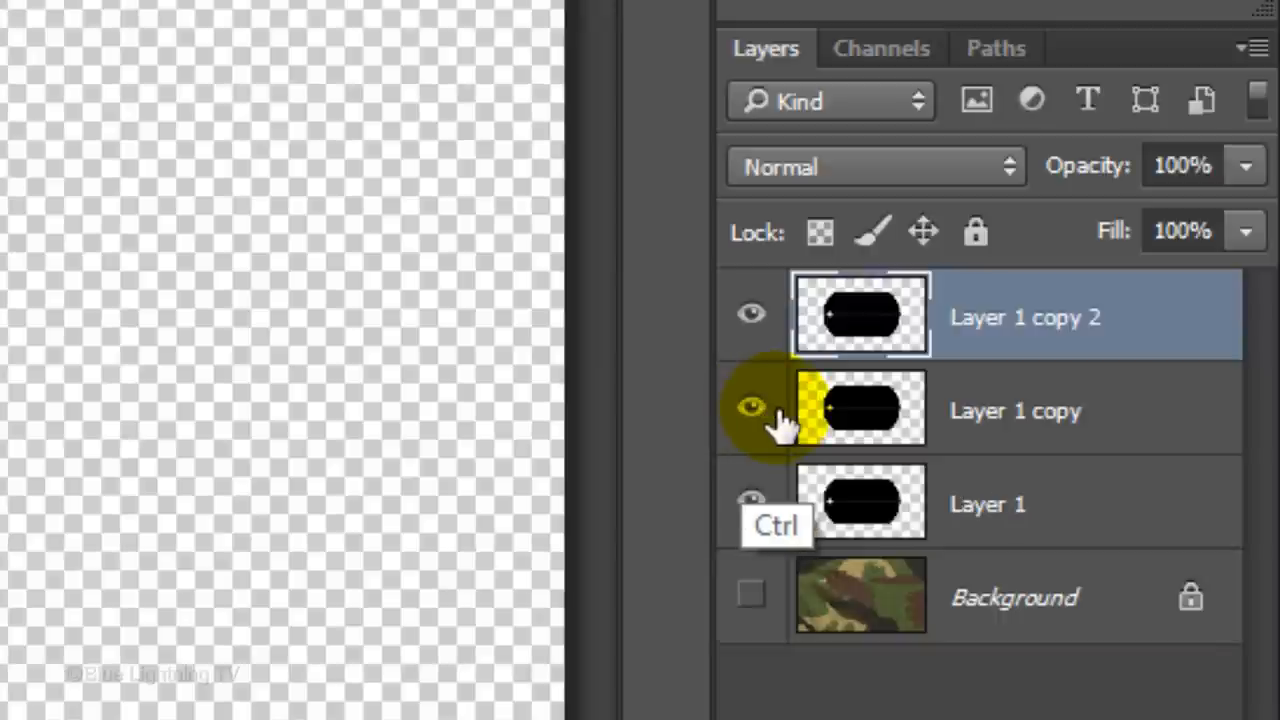
{"action": "key", "text": "ctrl+e"}
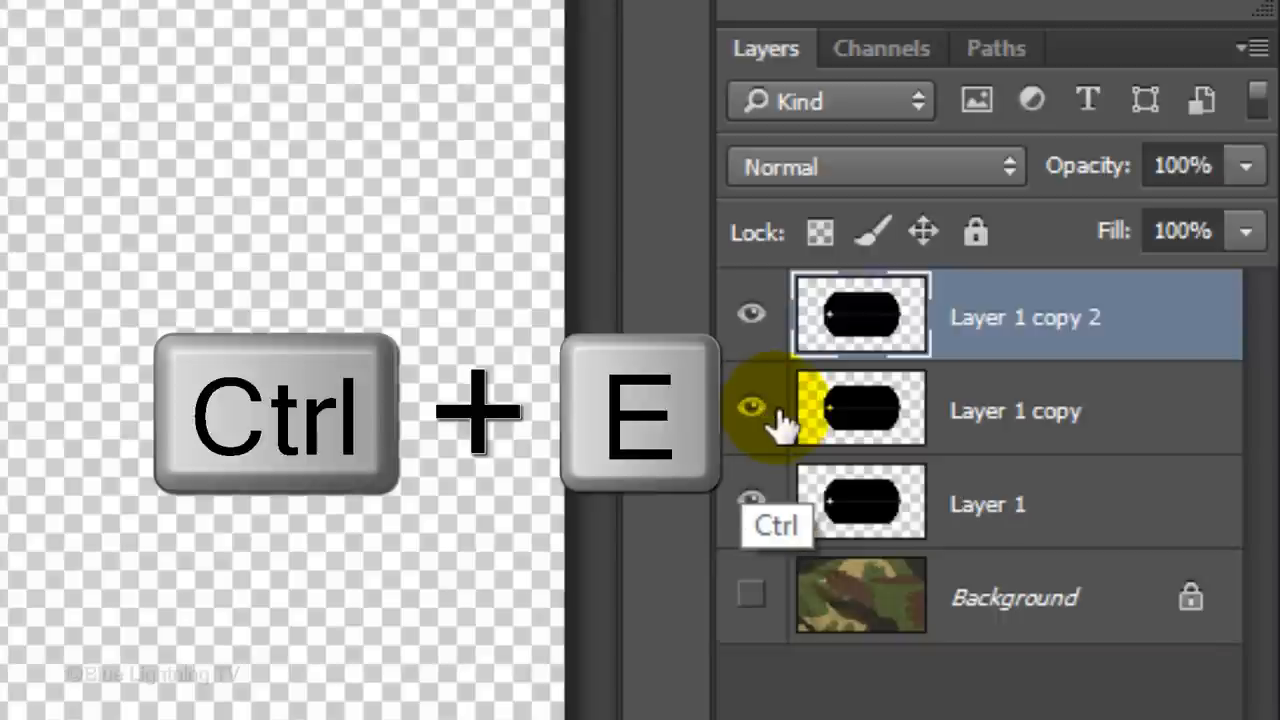
{"action": "key", "text": "ctrl+e"}
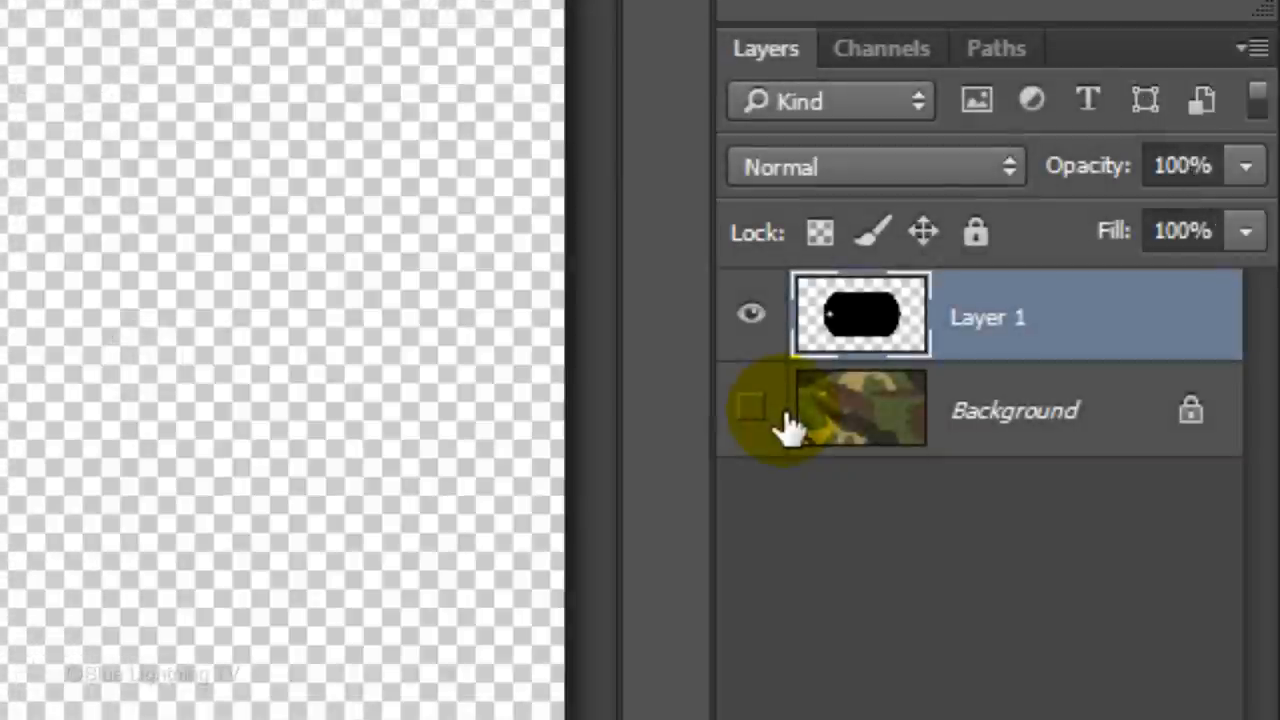
{"action": "left_click", "coordinate": [752, 410]}
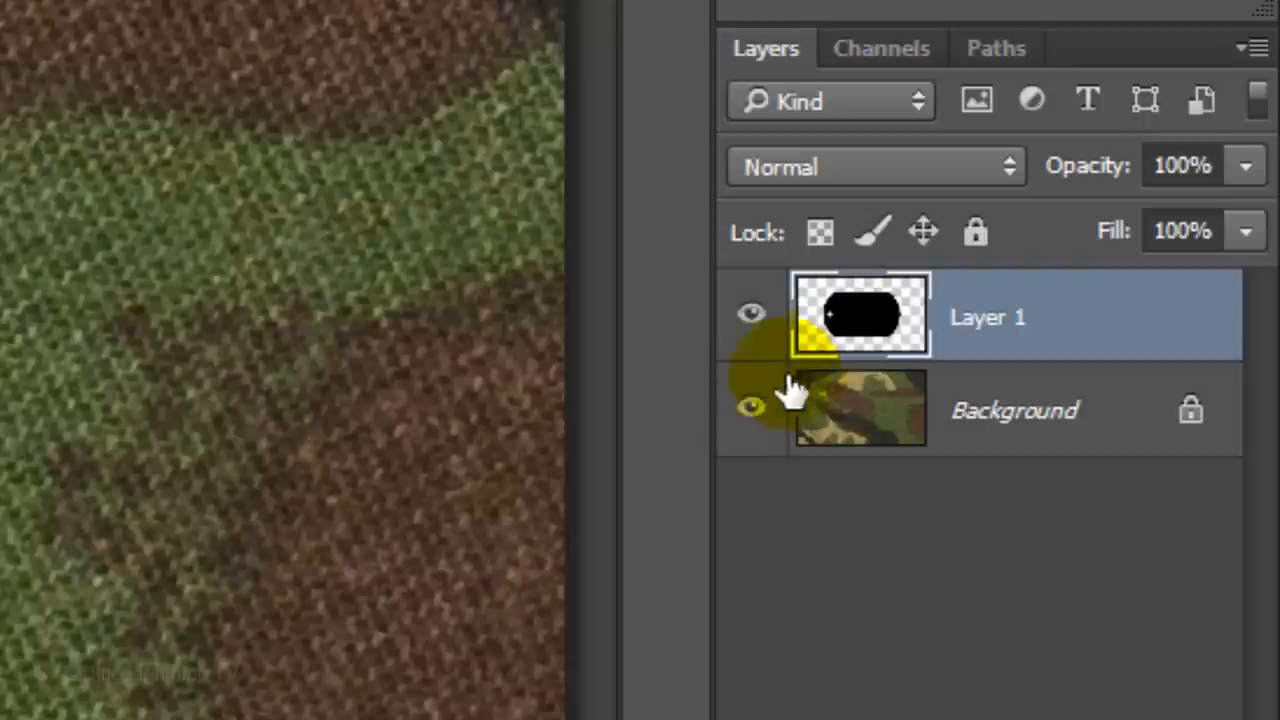
Load the tag outline as a selection, hide Layer 1, and add a new layer masked to that outline.
{"action": "left_click", "coordinate": [860, 316]}
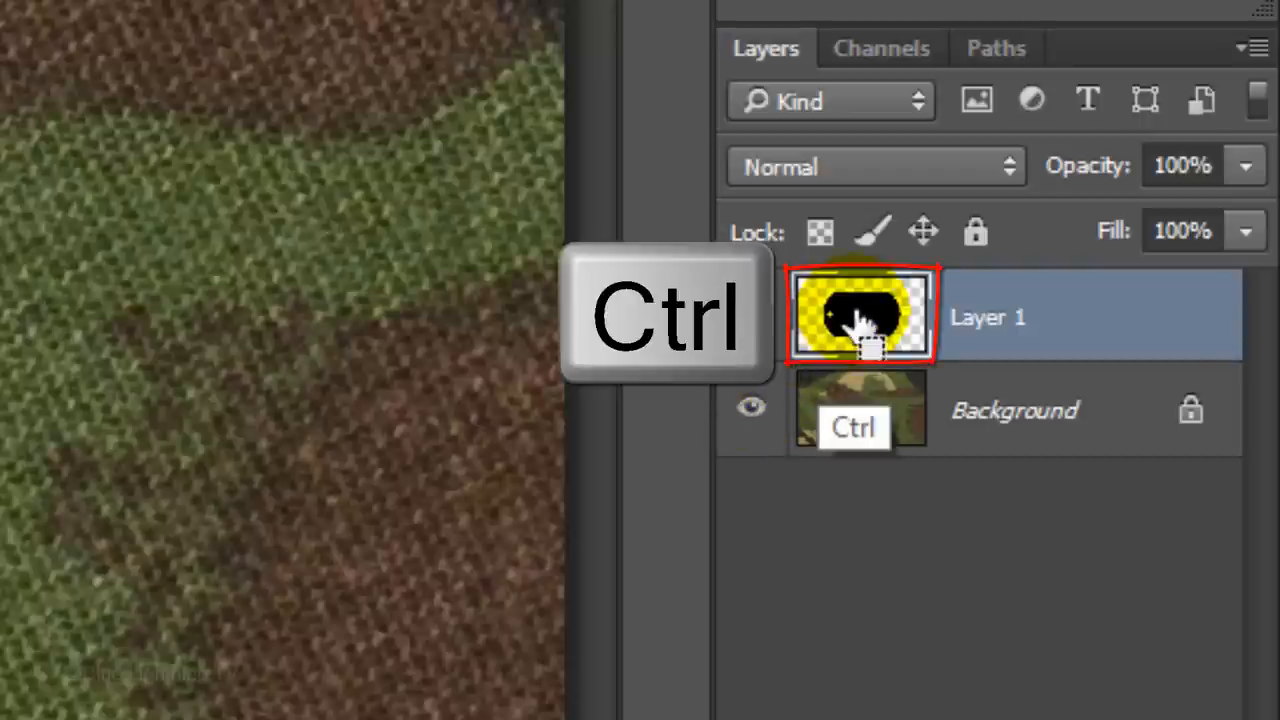
{"action": "left_click", "coordinate": [860, 316]}
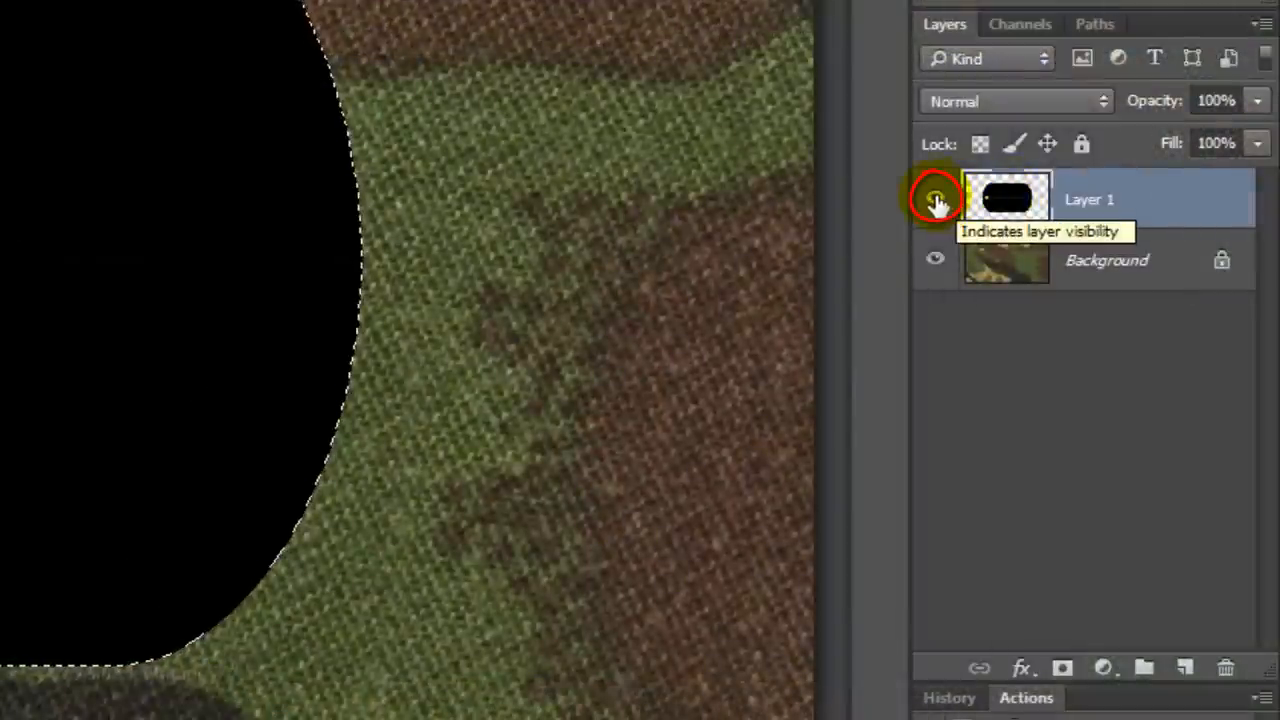
{"action": "left_click", "coordinate": [936, 198]}
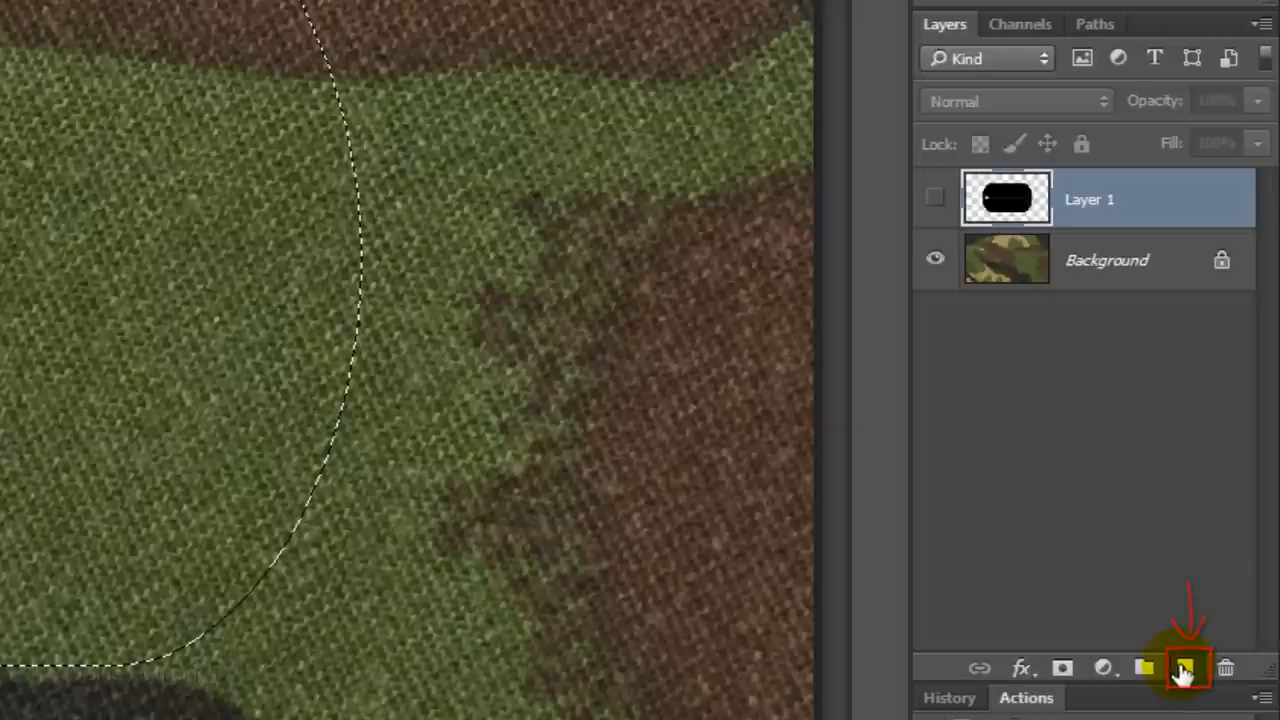
{"action": "left_click", "coordinate": [1188, 668]}
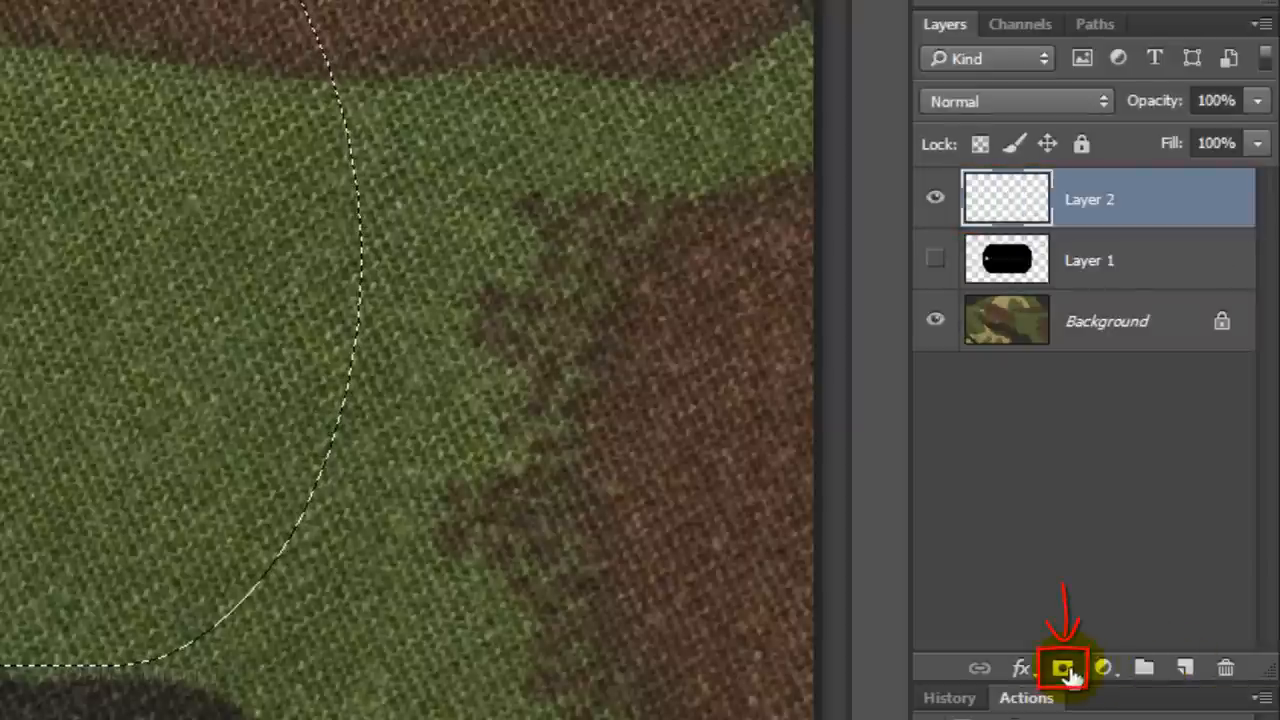
{"action": "left_click", "coordinate": [1064, 668]}
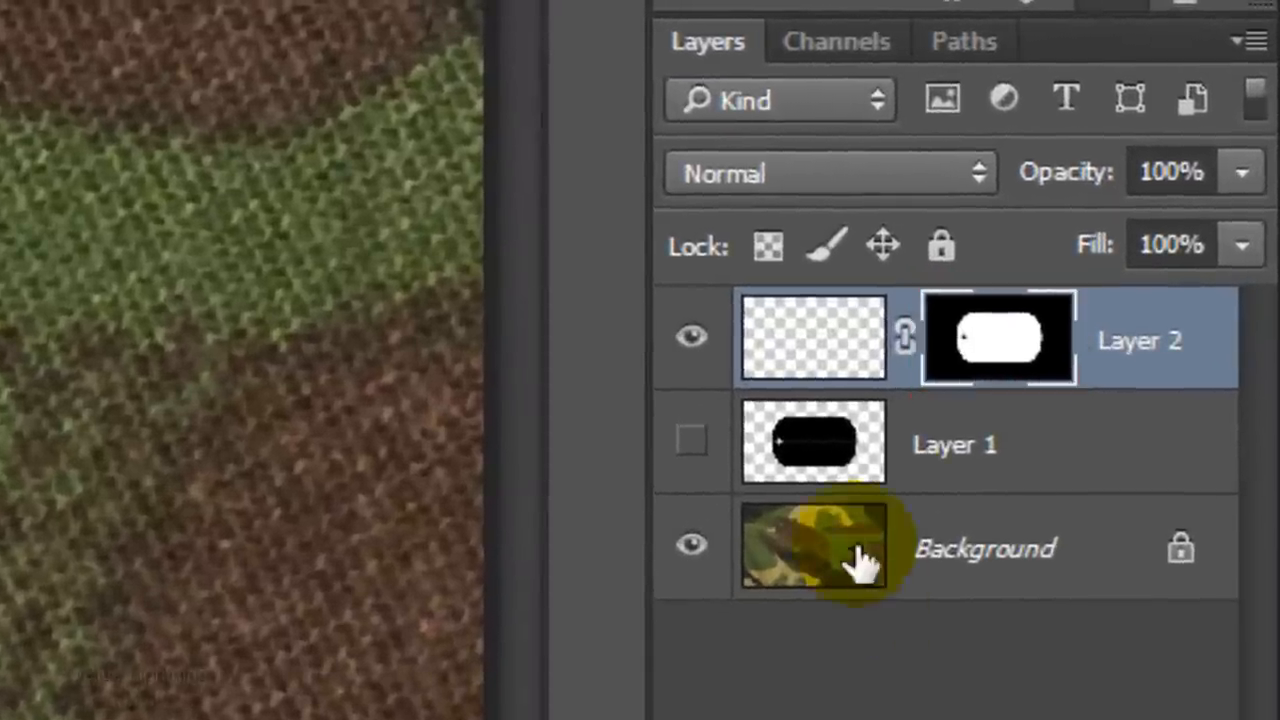
{"action": "left_click", "coordinate": [812, 336]}
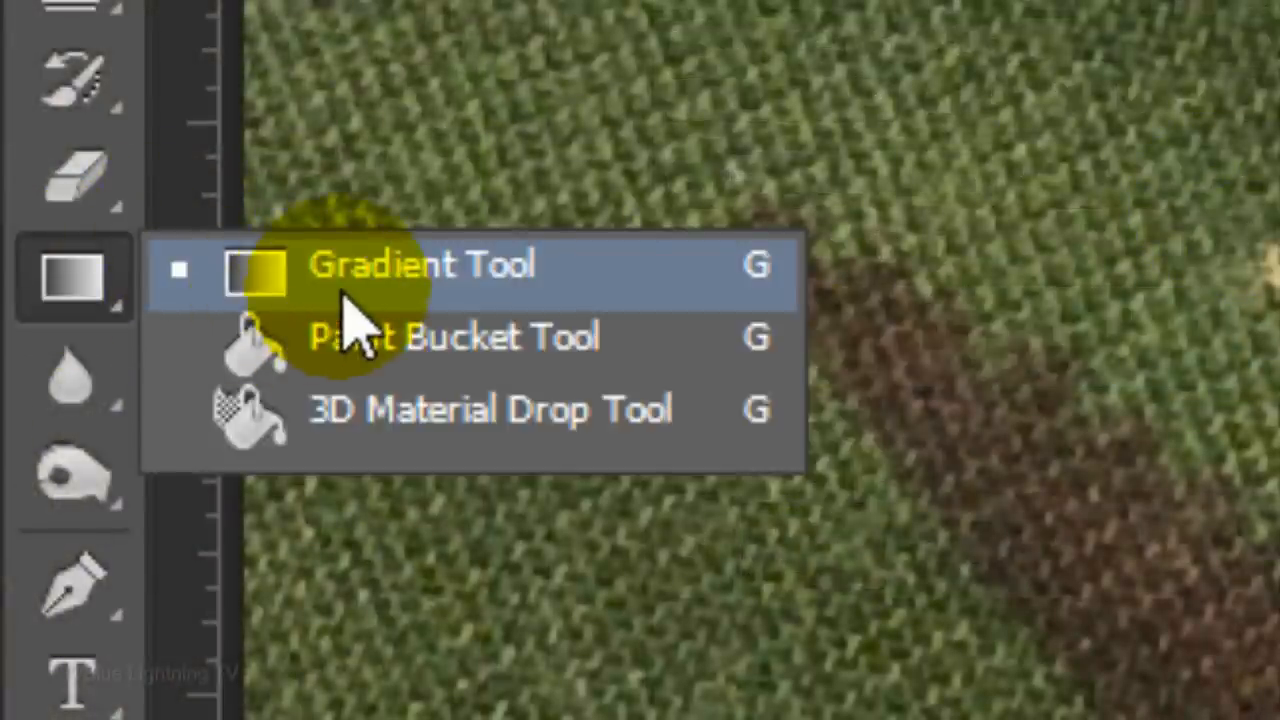
With the Gradient Tool, load the Metals set, choose linear mode and pick the Steel Bar preset.
{"action": "left_click", "coordinate": [420, 264]}
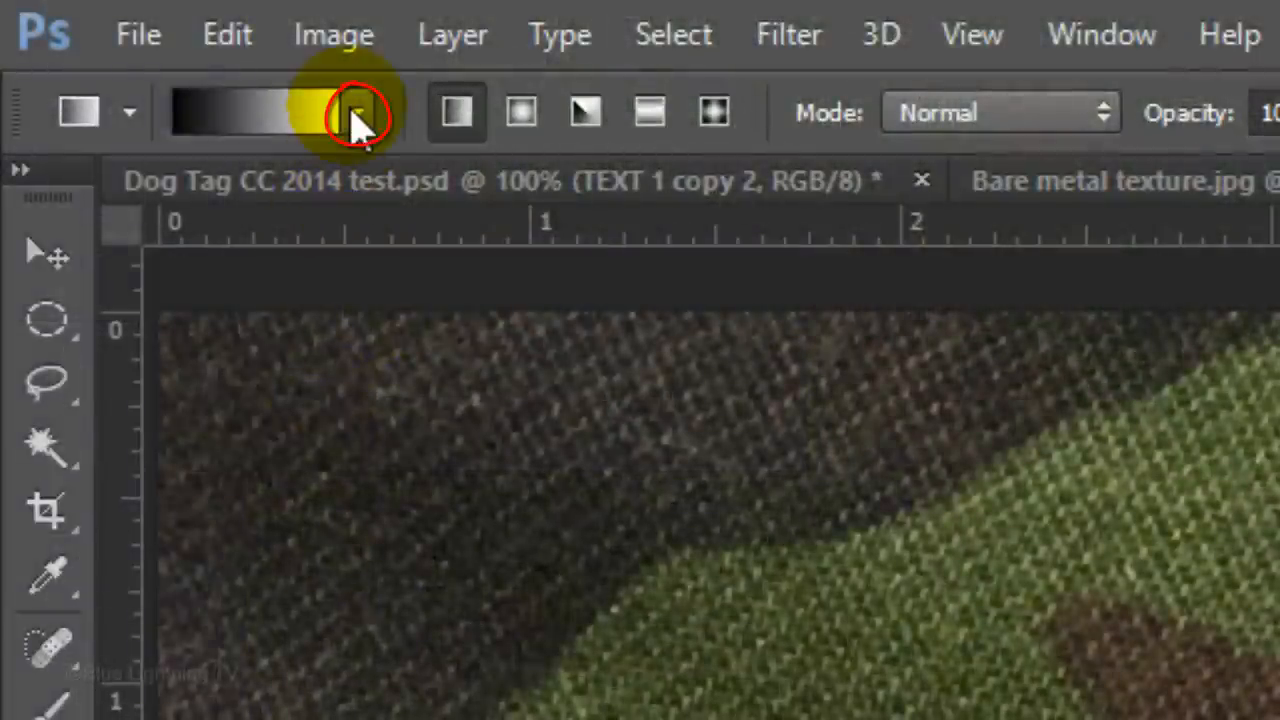
{"action": "left_click", "coordinate": [356, 112]}
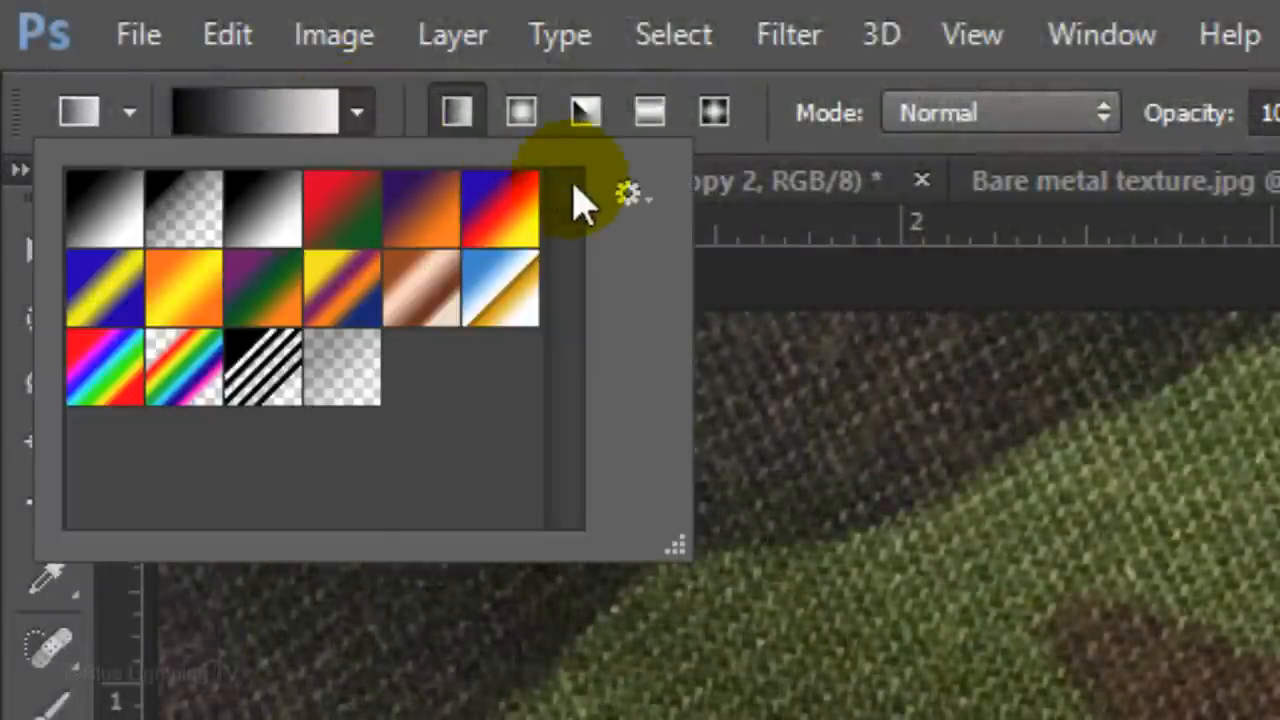
{"action": "left_click", "coordinate": [628, 196]}
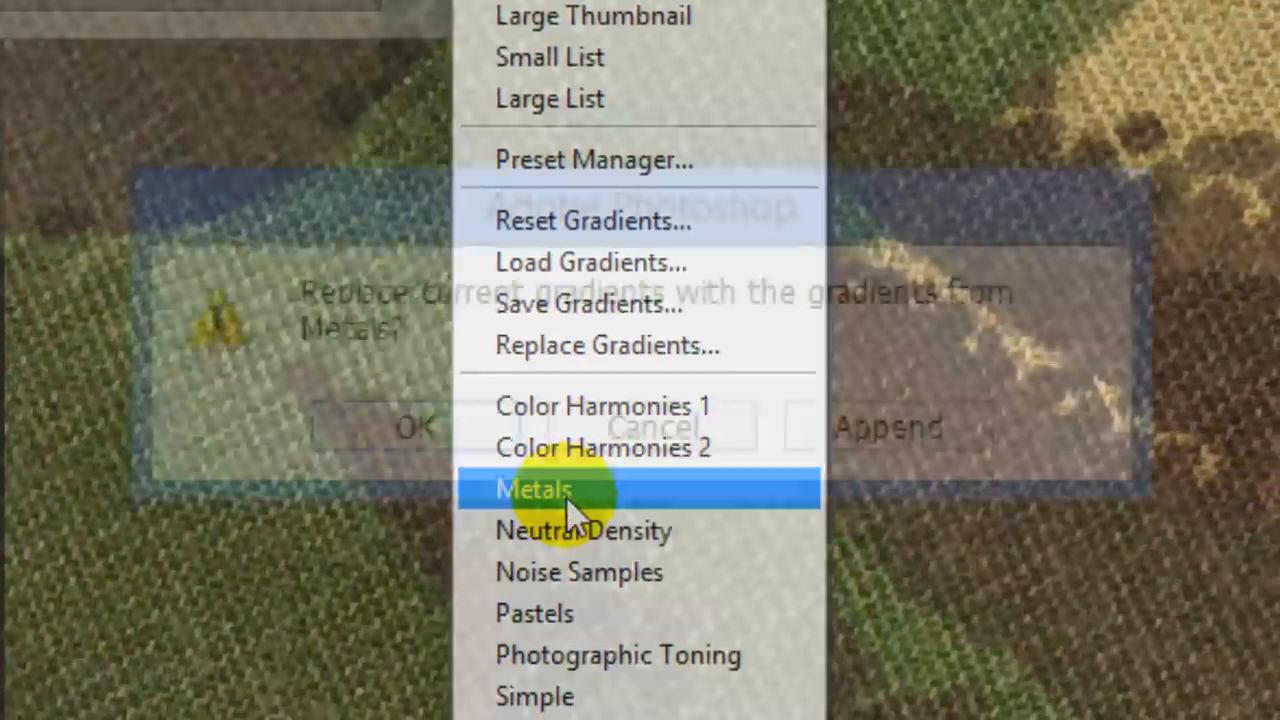
{"action": "left_click", "coordinate": [534, 488]}
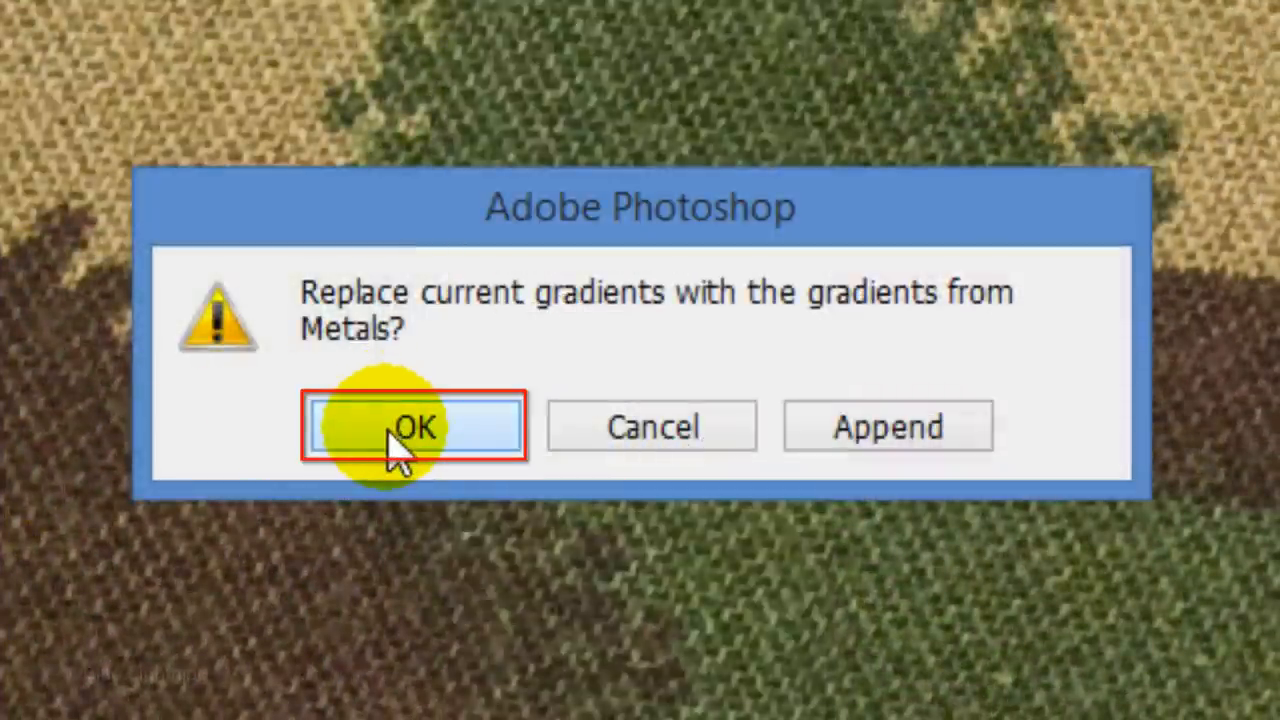
{"action": "left_click", "coordinate": [414, 426]}
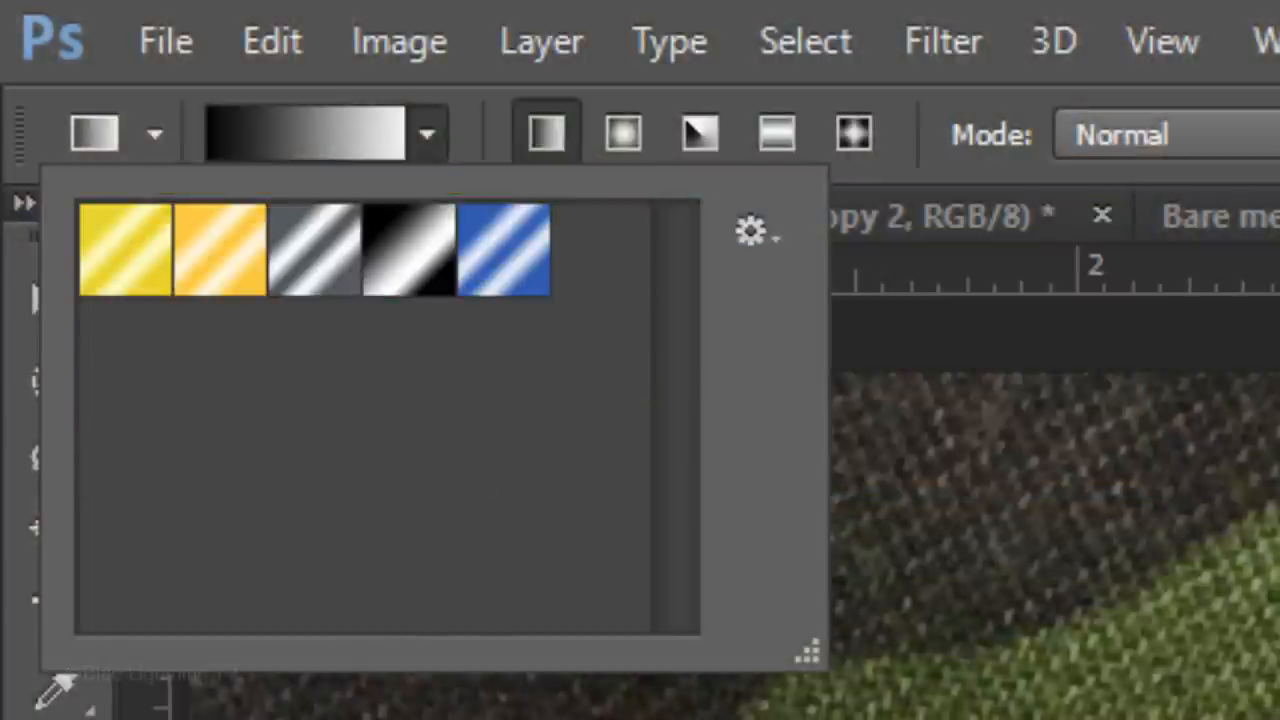
{"action": "left_click", "coordinate": [546, 132]}
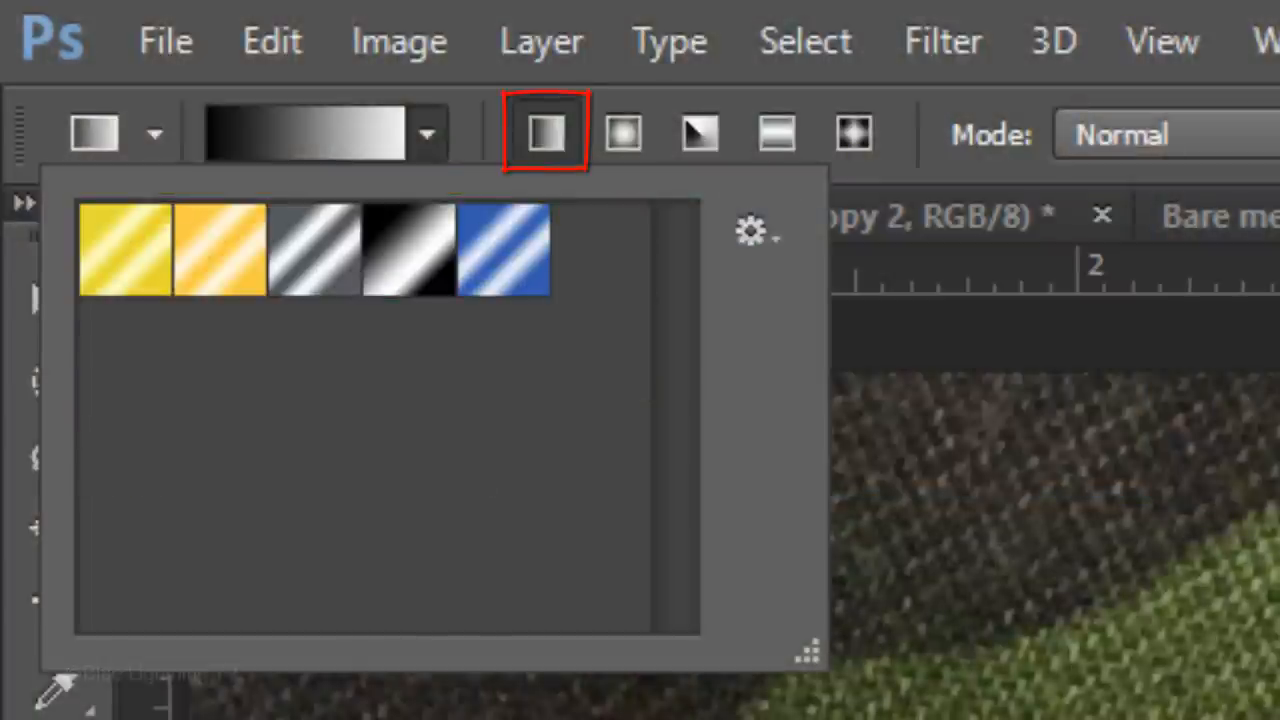
{"action": "left_click", "coordinate": [408, 248]}
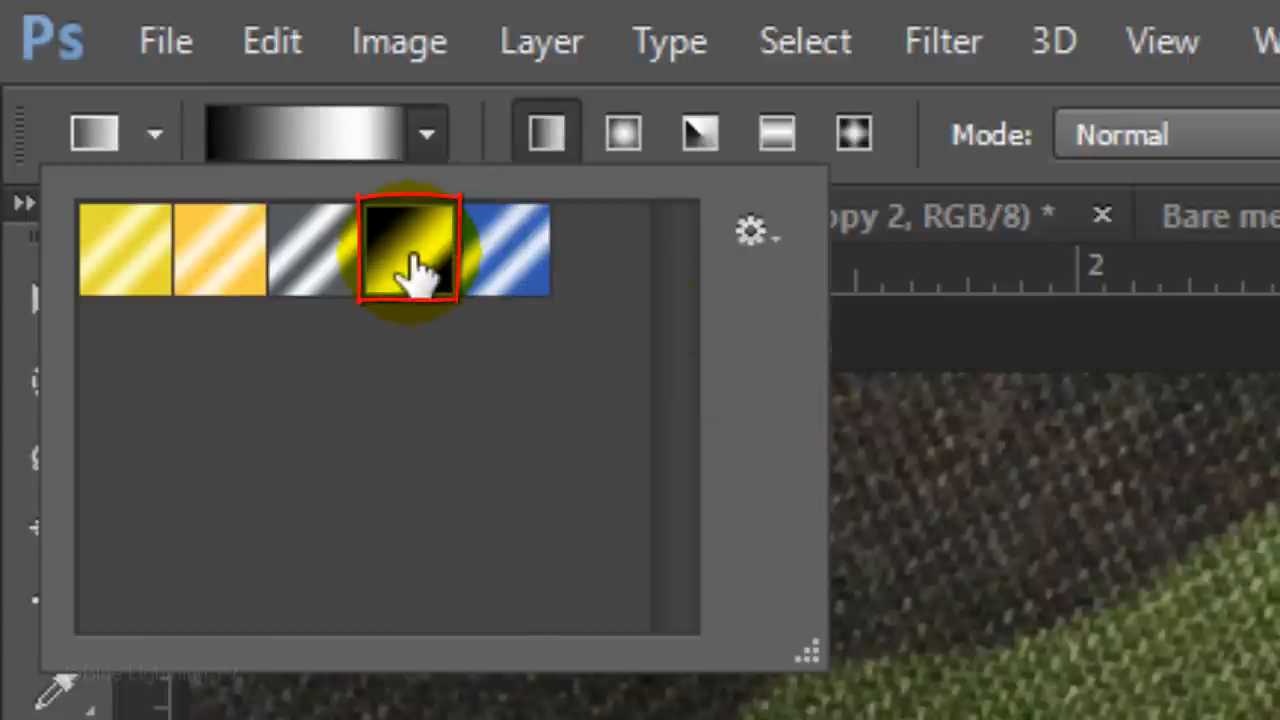
{"action": "left_click", "coordinate": [408, 248]}
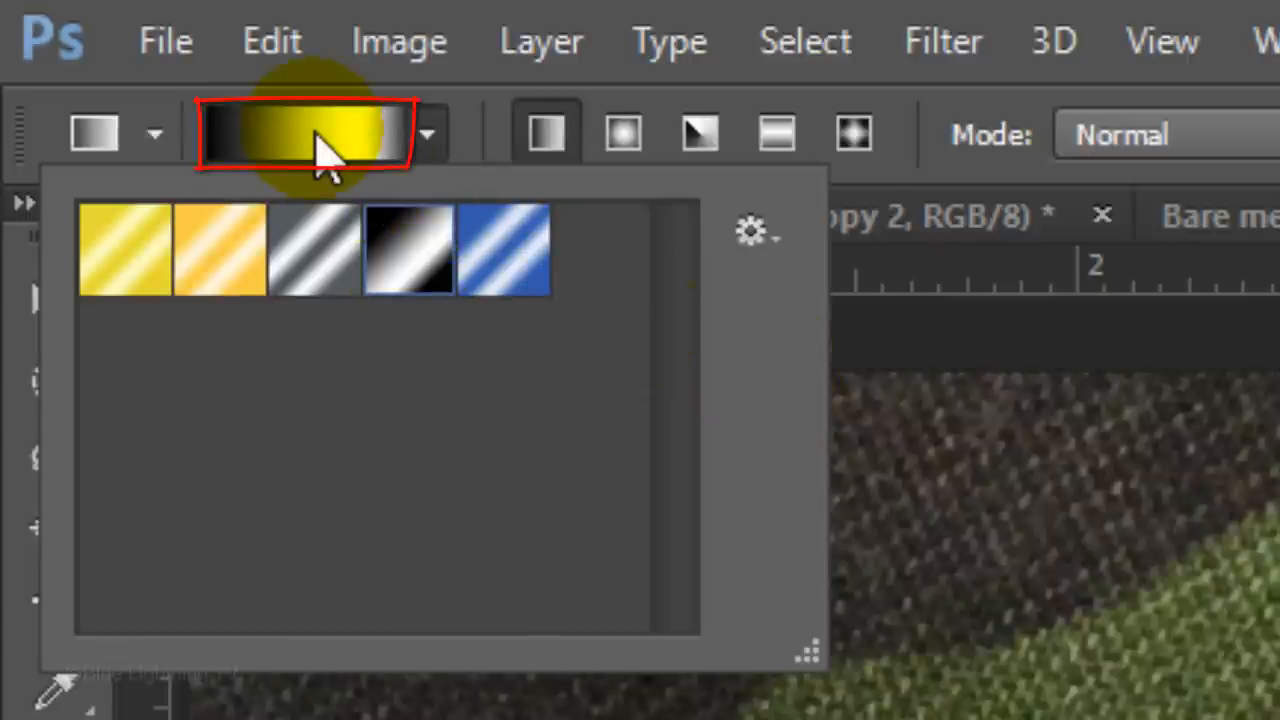
In the Gradient Editor set both end colour stops to 50% grey (808080).
{"action": "left_click", "coordinate": [300, 132]}
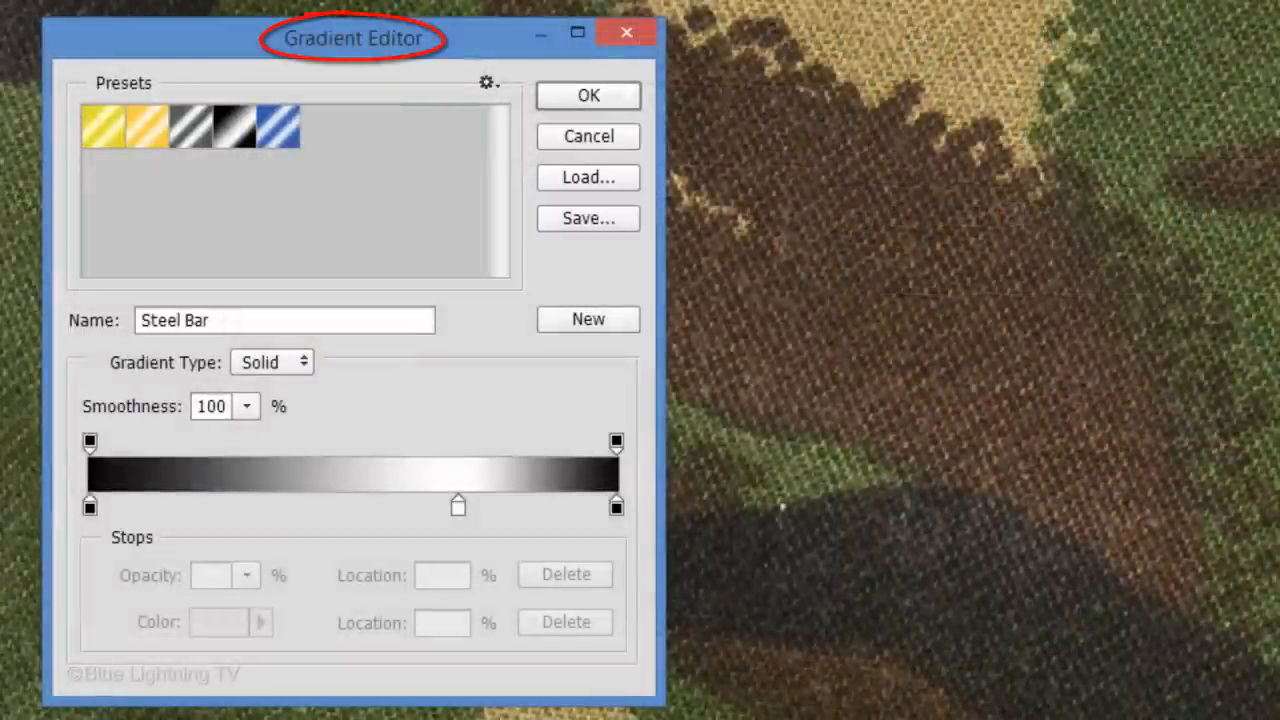
{"action": "left_click", "coordinate": [90, 506]}
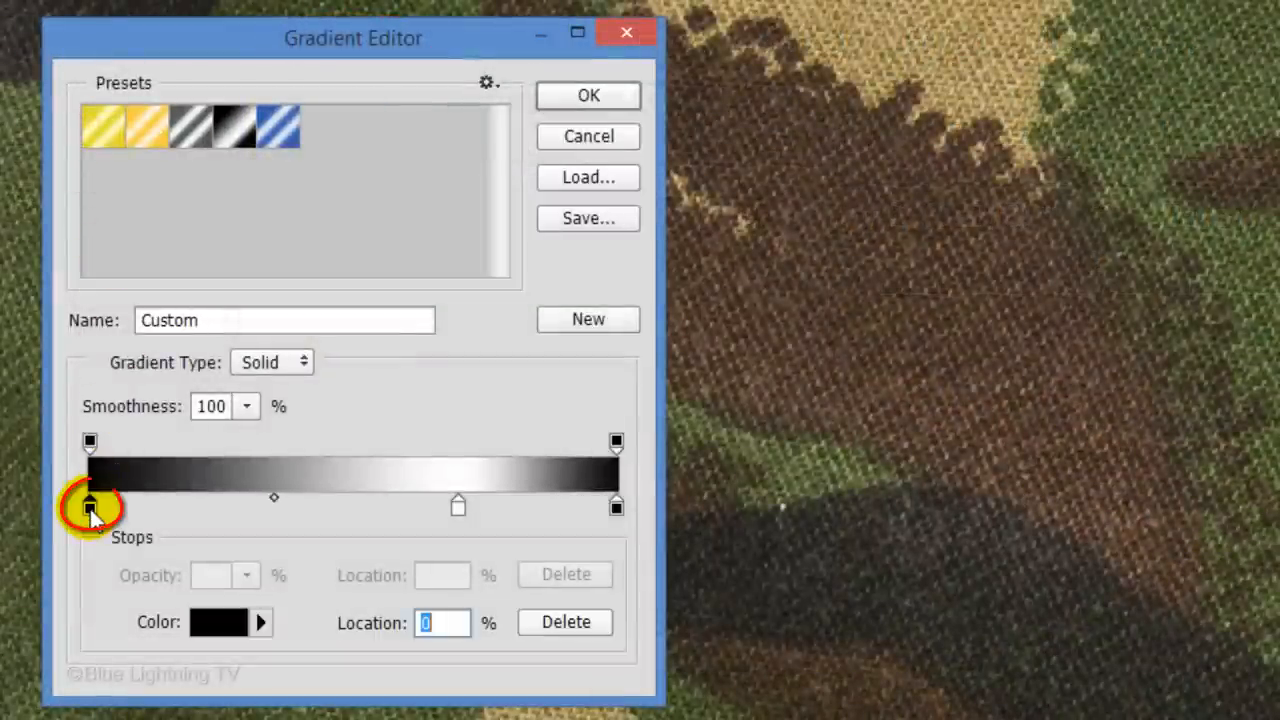
{"action": "mouse_move", "coordinate": [96, 530]}
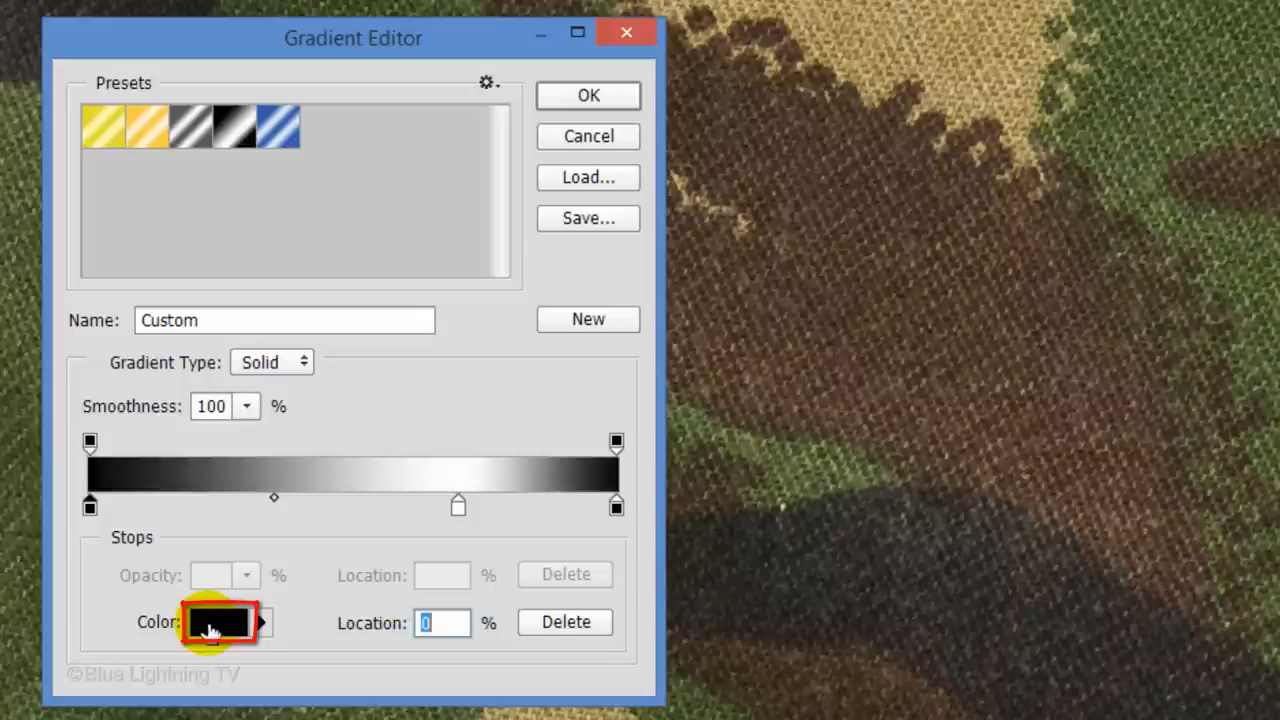
{"action": "left_click", "coordinate": [214, 622]}
{"action": "type", "text": "50"}
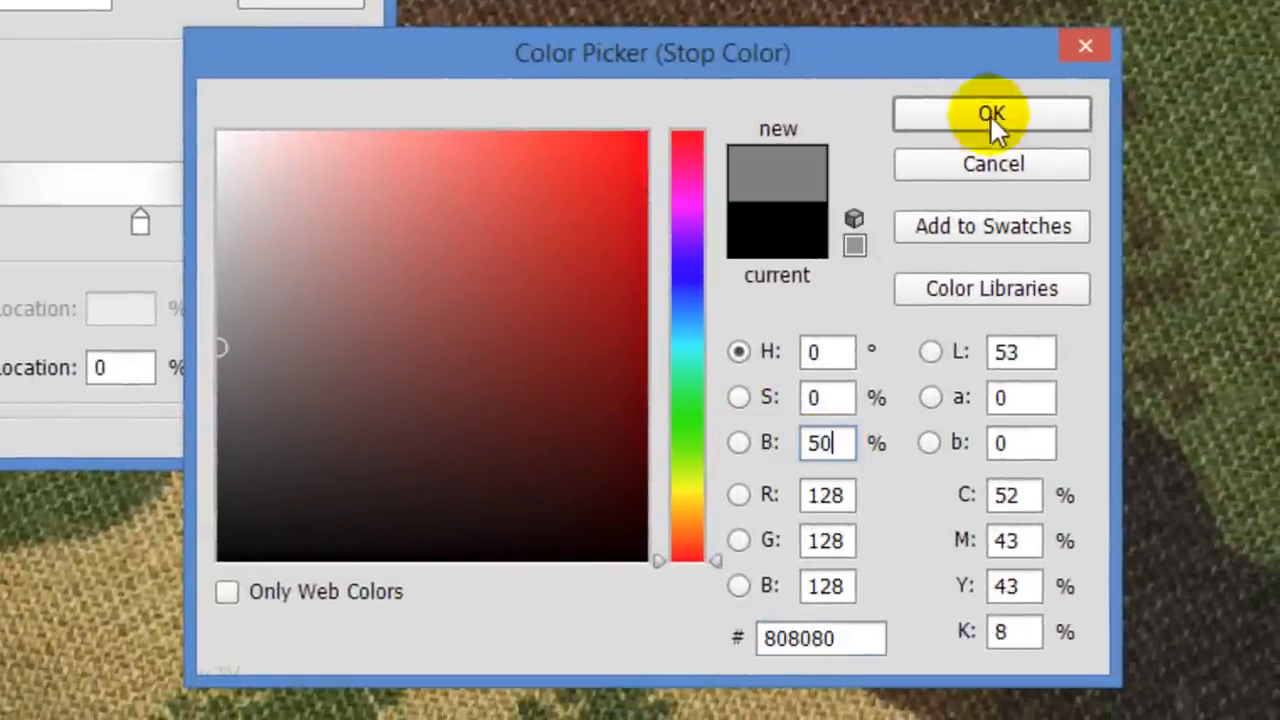
{"action": "left_click", "coordinate": [992, 112]}
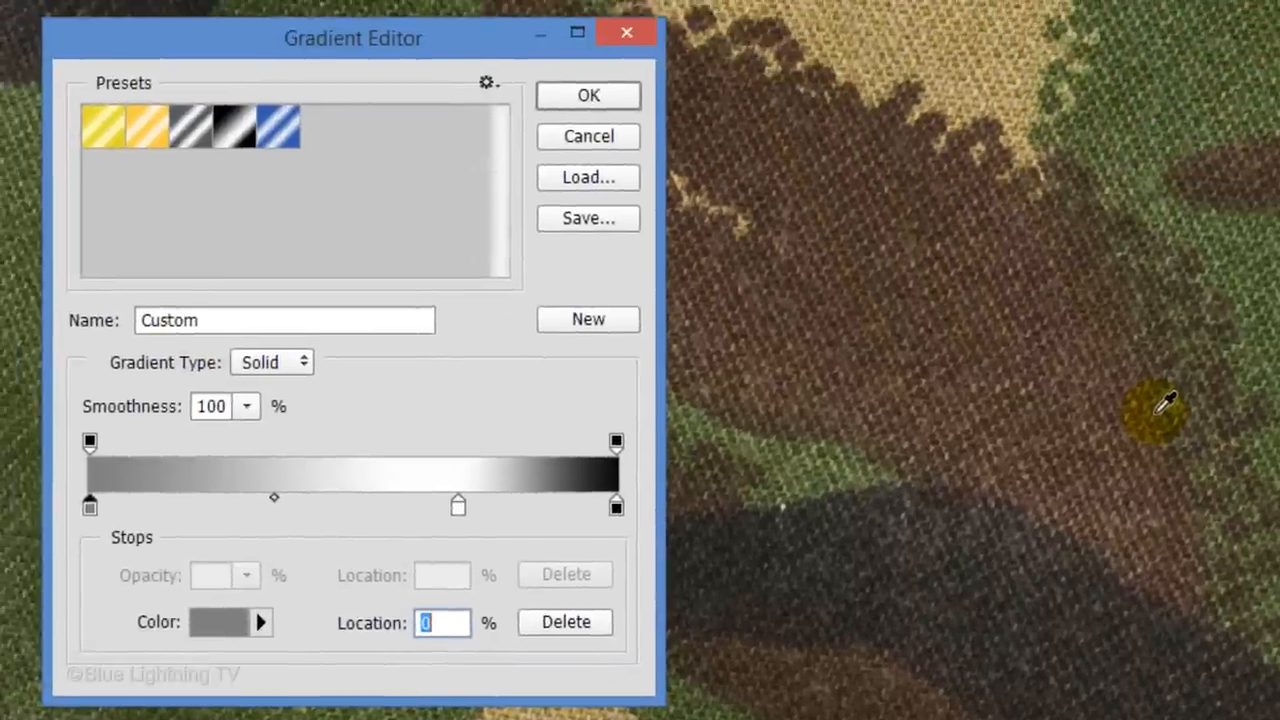
{"action": "left_click", "coordinate": [616, 506]}
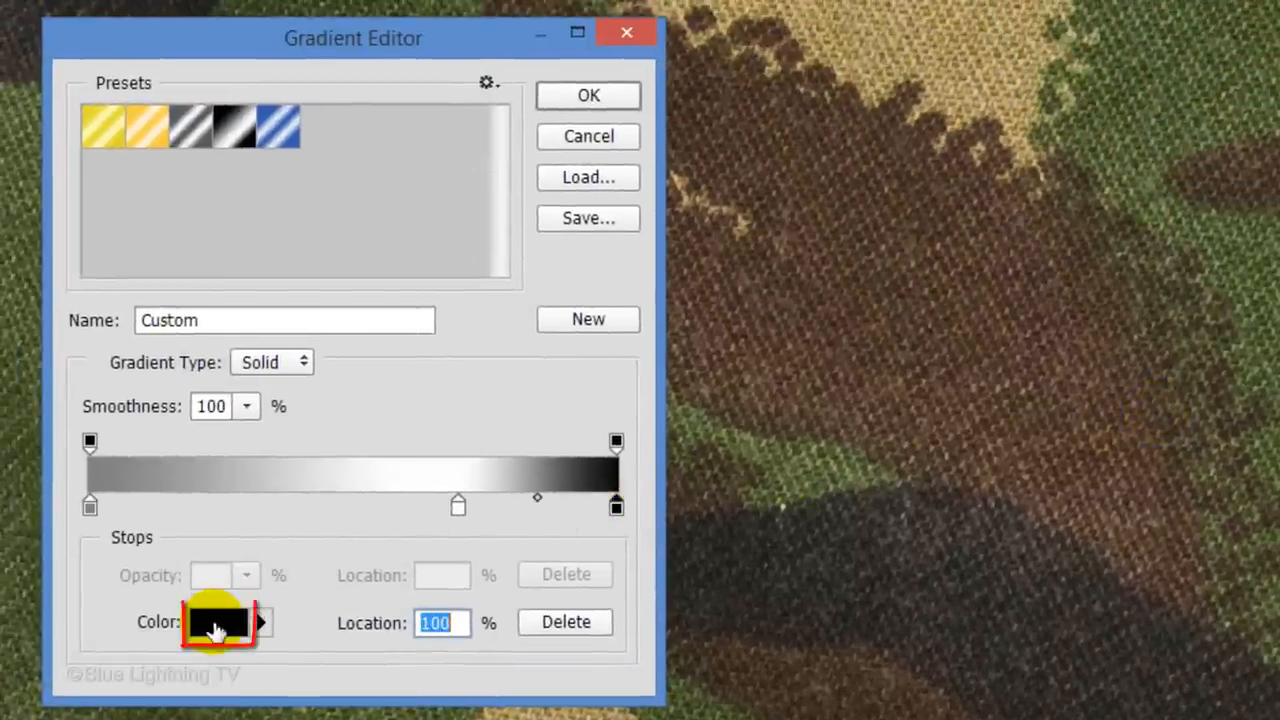
{"action": "left_click", "coordinate": [216, 620]}
{"action": "type", "text": "5"}
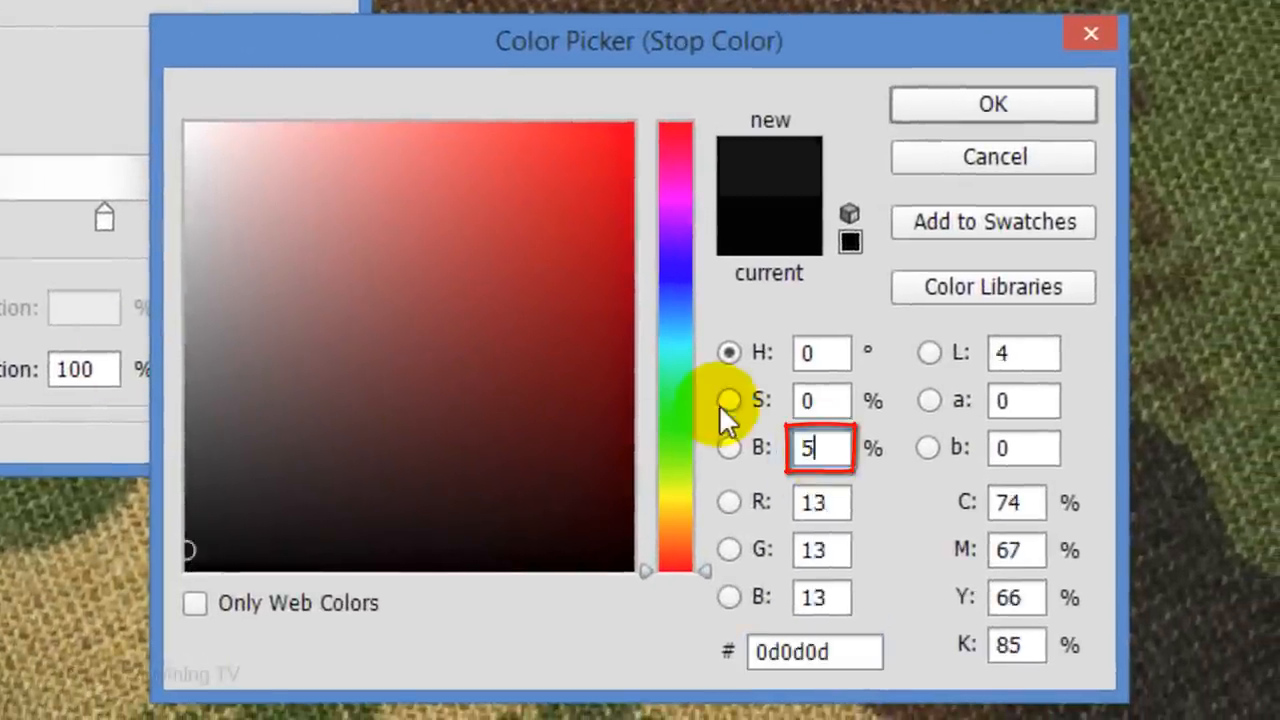
{"action": "type", "text": "0"}
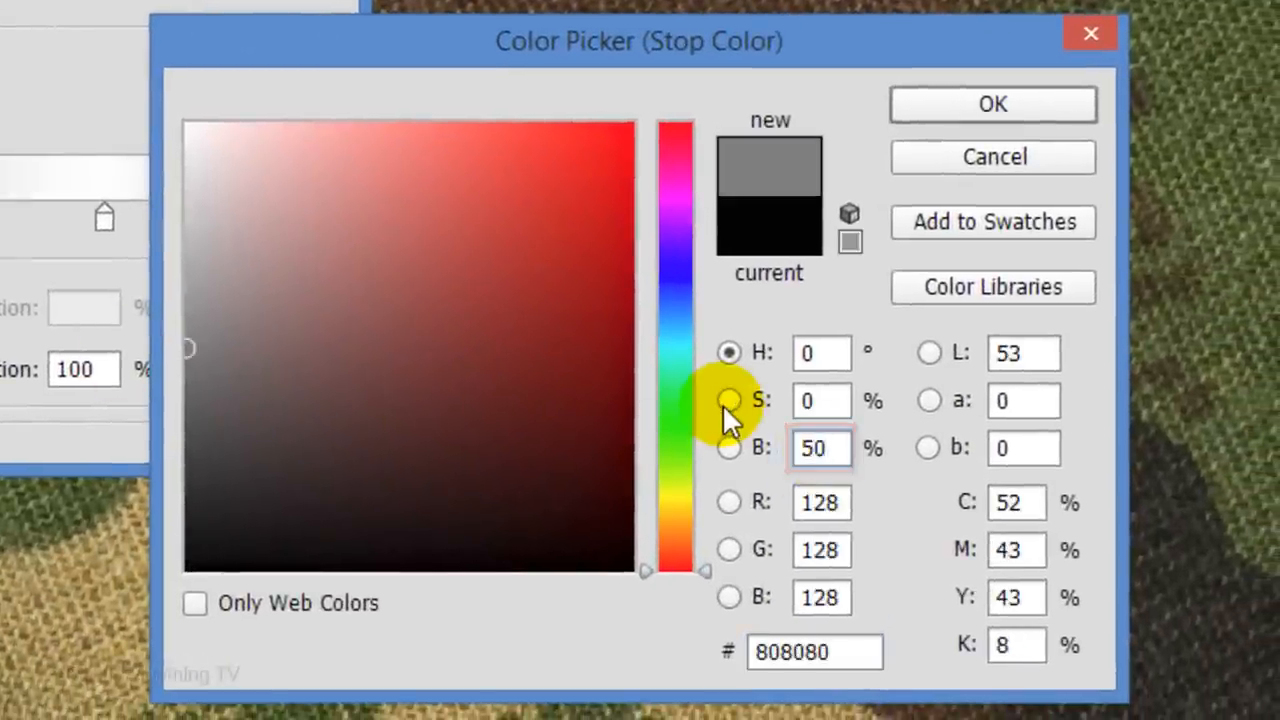
{"action": "left_click", "coordinate": [992, 104]}
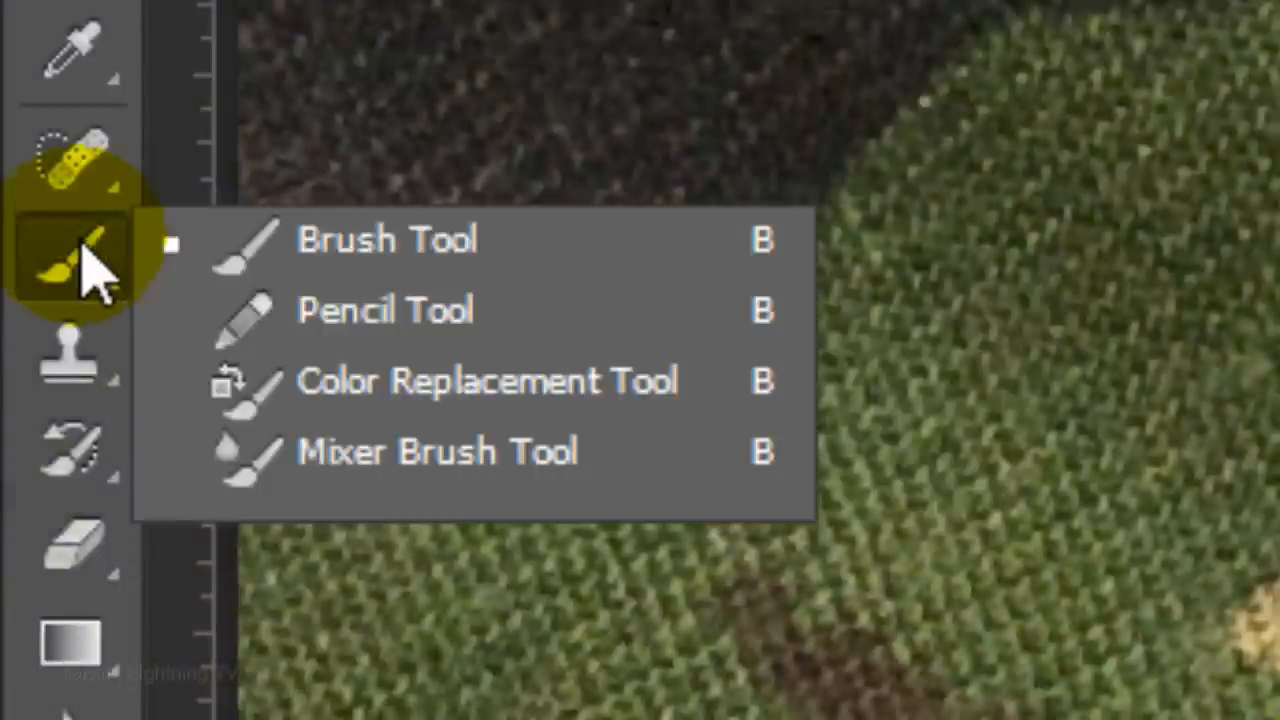
Select the Brush Tool and switch back to the Dog Tag document.
{"action": "left_click", "coordinate": [388, 240]}
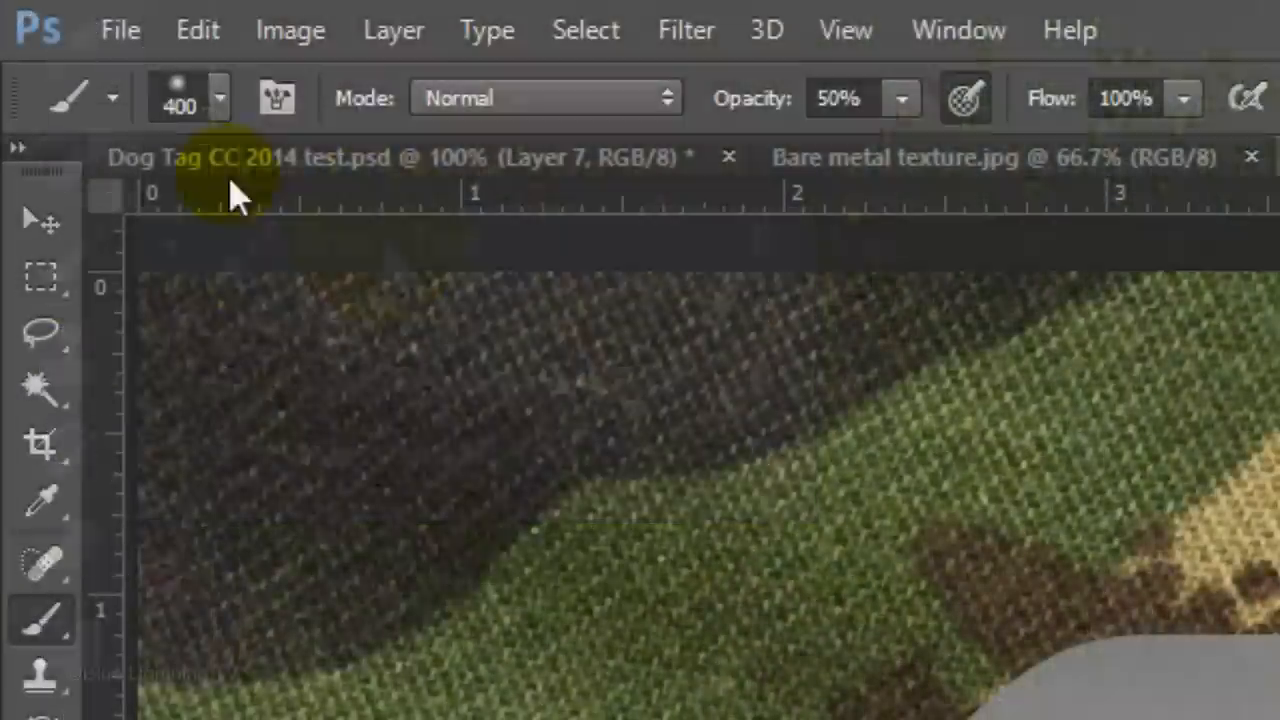
{"action": "left_click", "coordinate": [218, 96]}
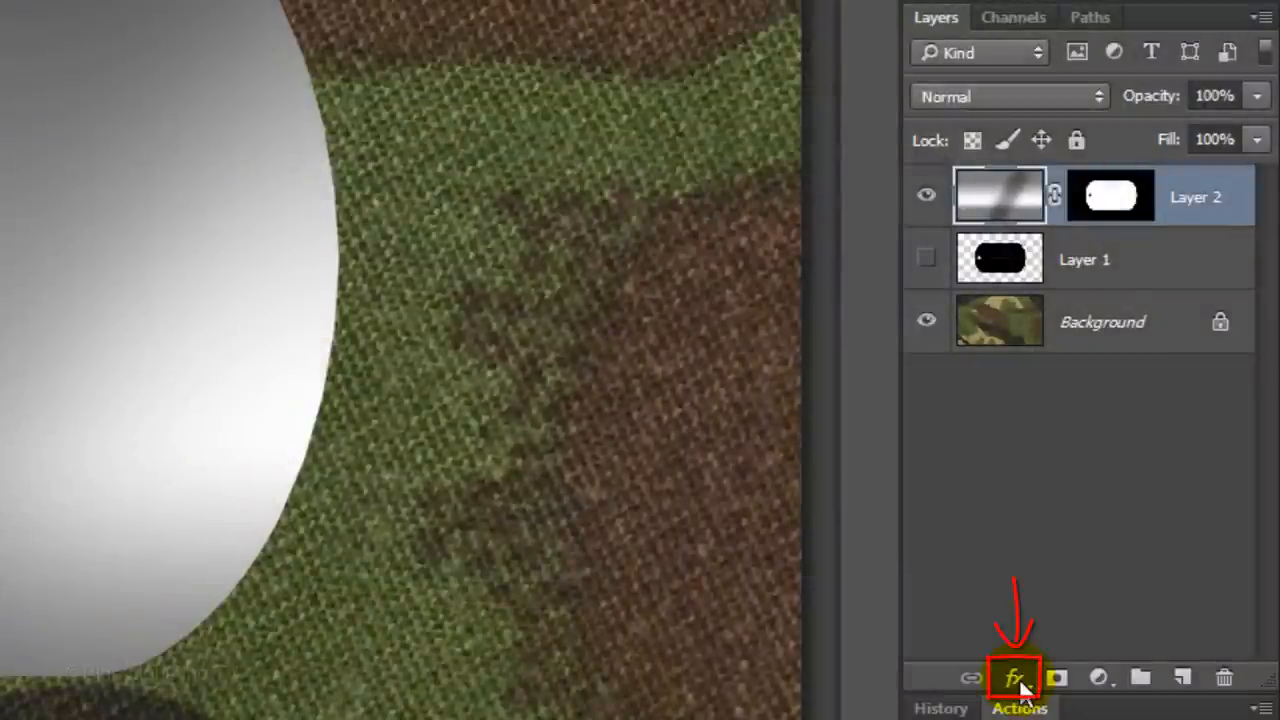
Add a Bevel & Emboss effect to the tag with a Cone contour.
{"action": "left_click", "coordinate": [1016, 678]}
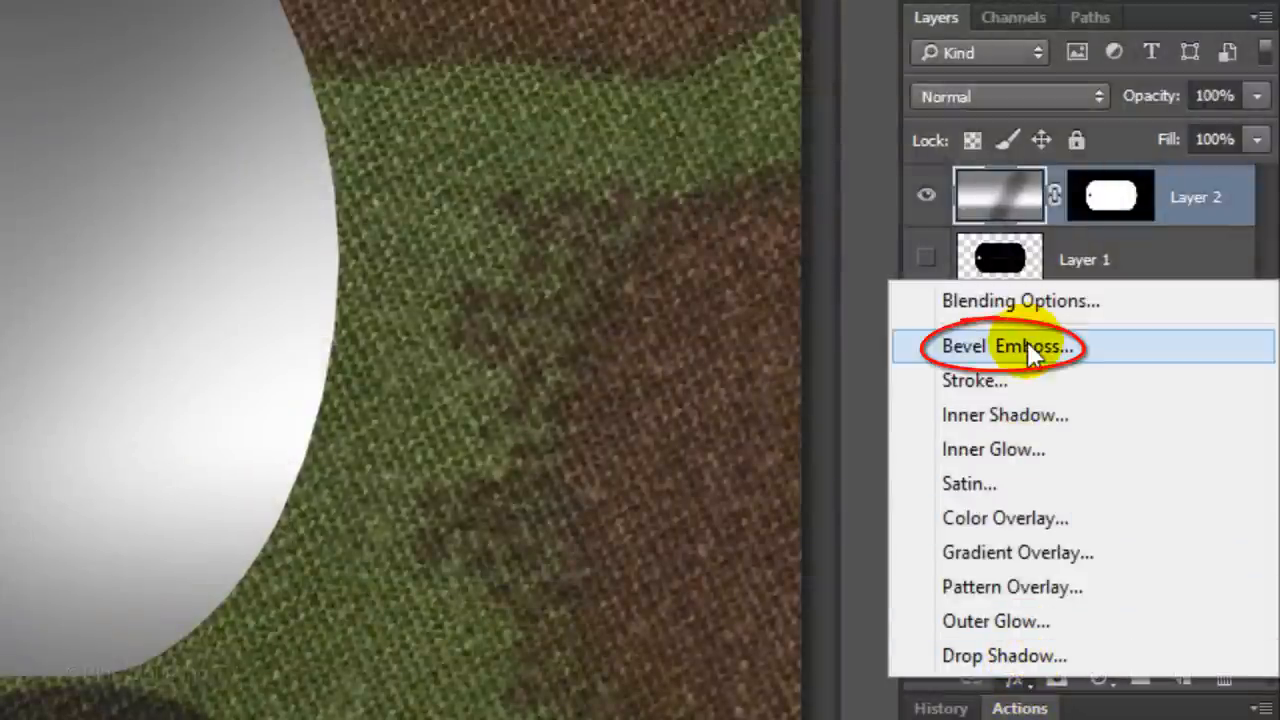
{"action": "left_click", "coordinate": [1008, 346]}
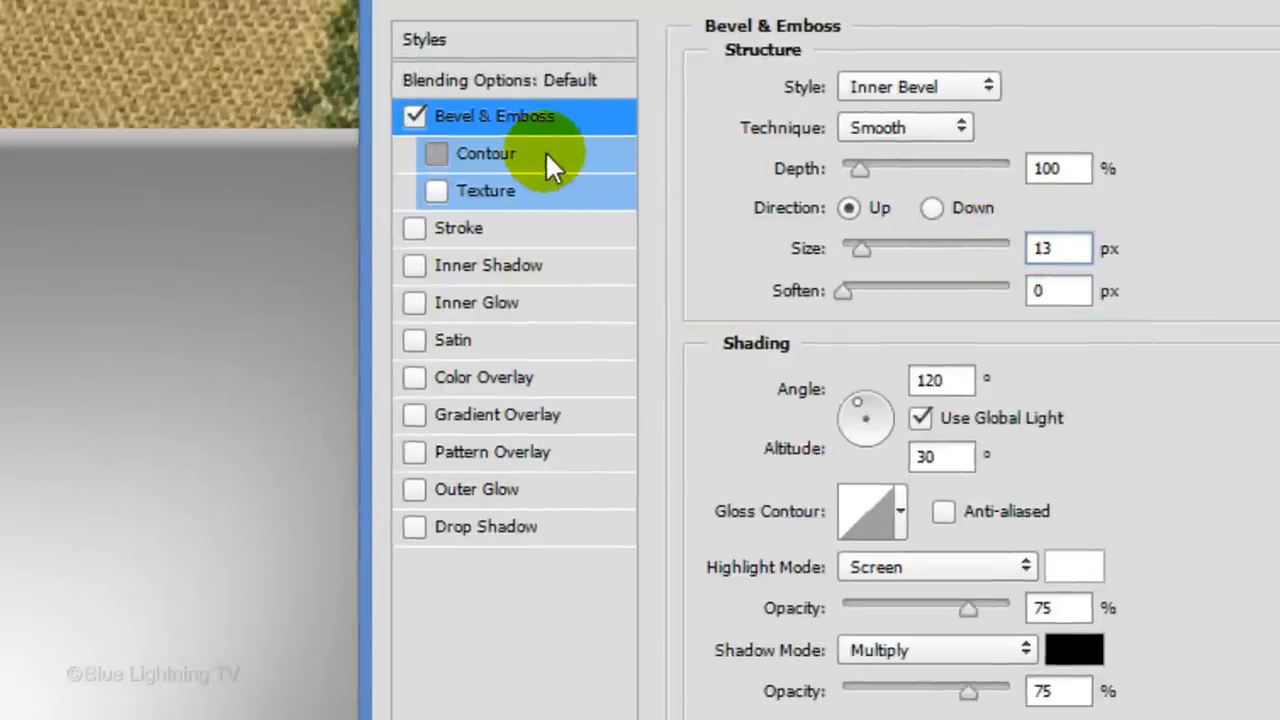
{"action": "left_click", "coordinate": [436, 152]}
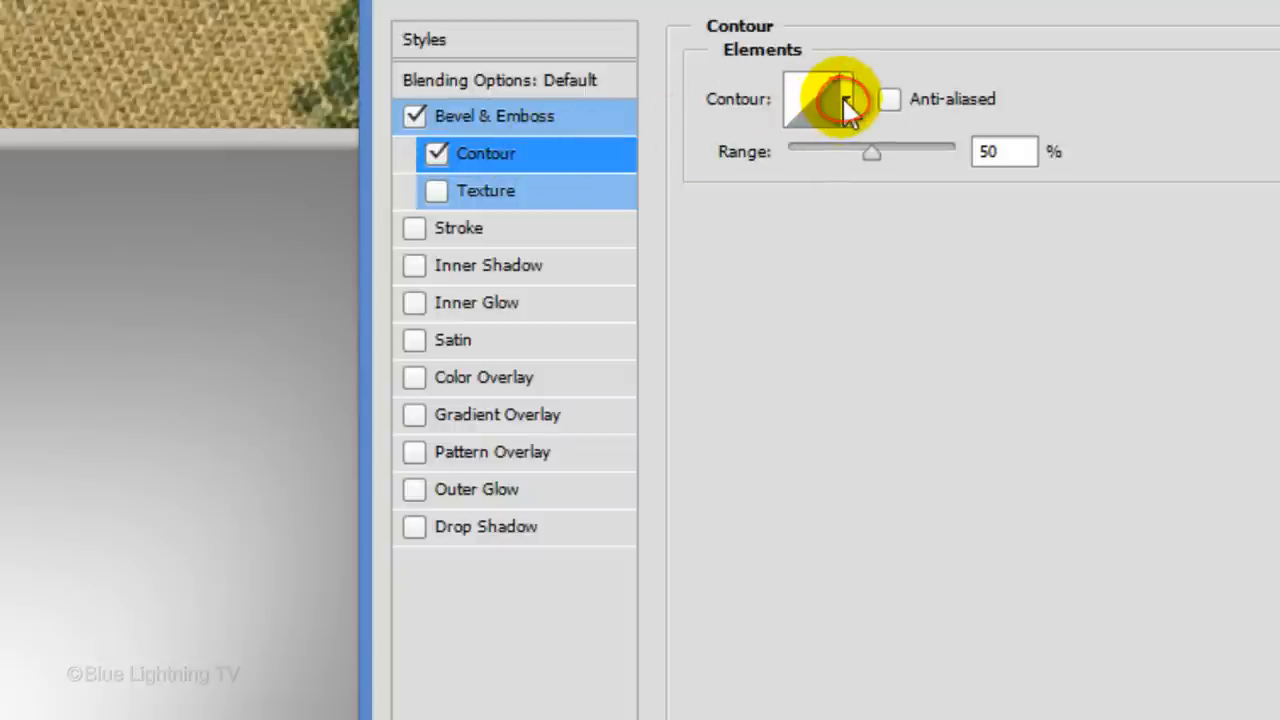
{"action": "left_click", "coordinate": [844, 100]}
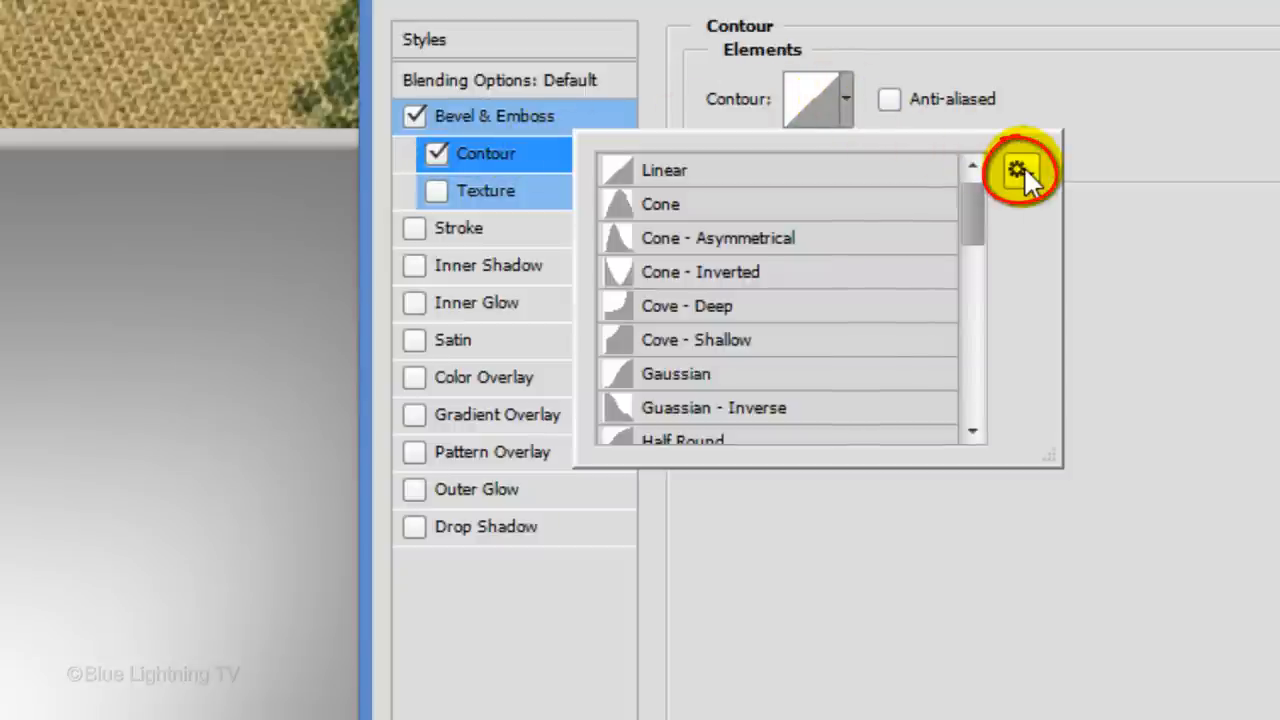
{"action": "left_click", "coordinate": [1020, 170]}
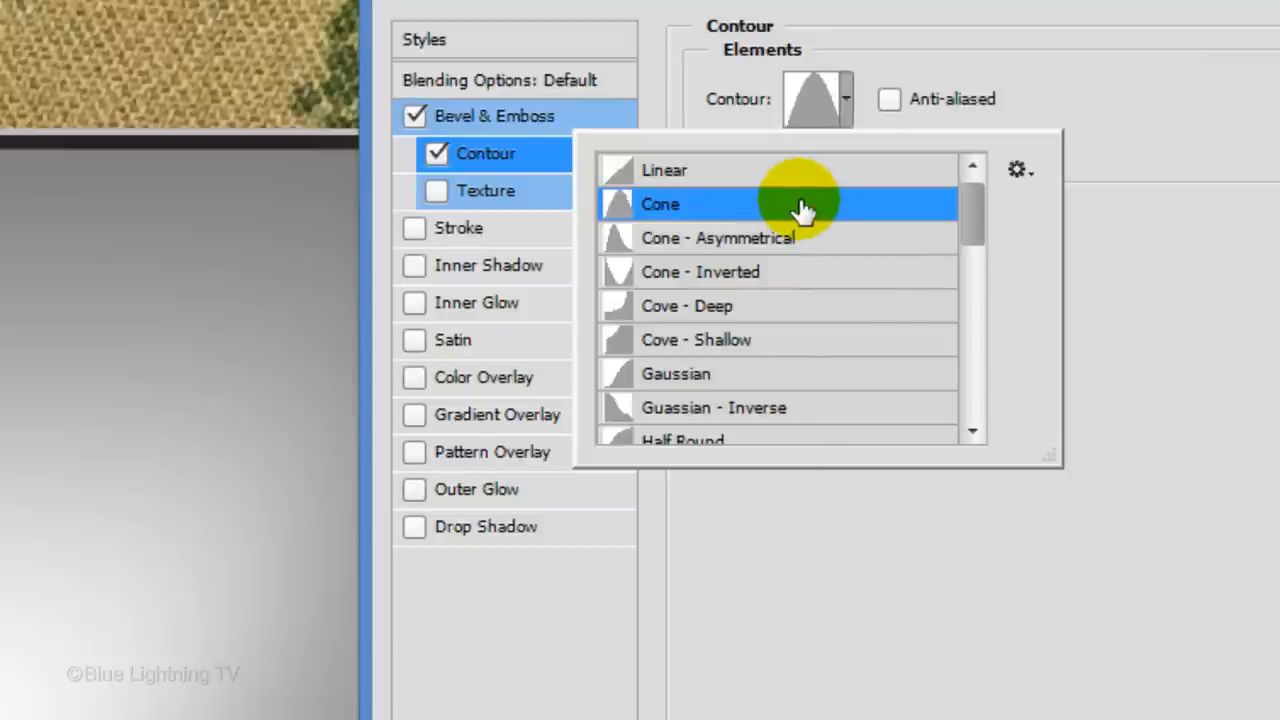
{"action": "left_click", "coordinate": [660, 204]}
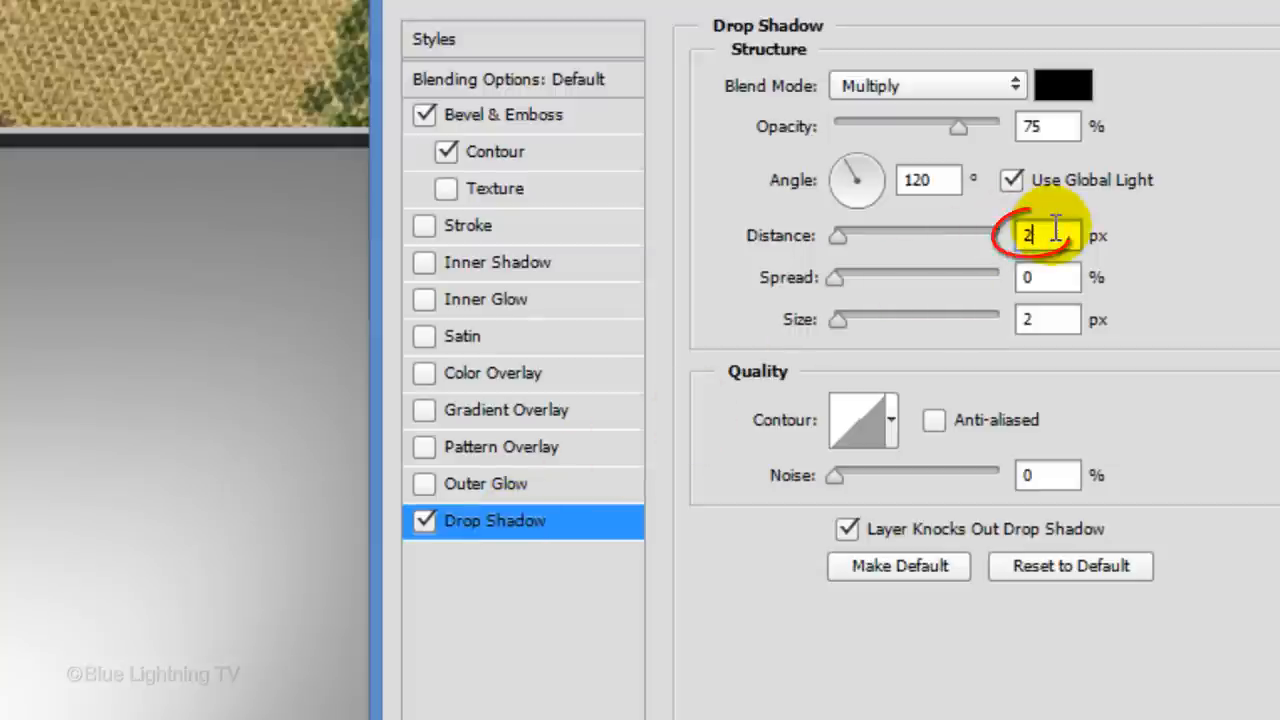
Add a drop shadow with Distance 17 px and Size 29 px and apply the layer style.
{"action": "type", "text": "17"}
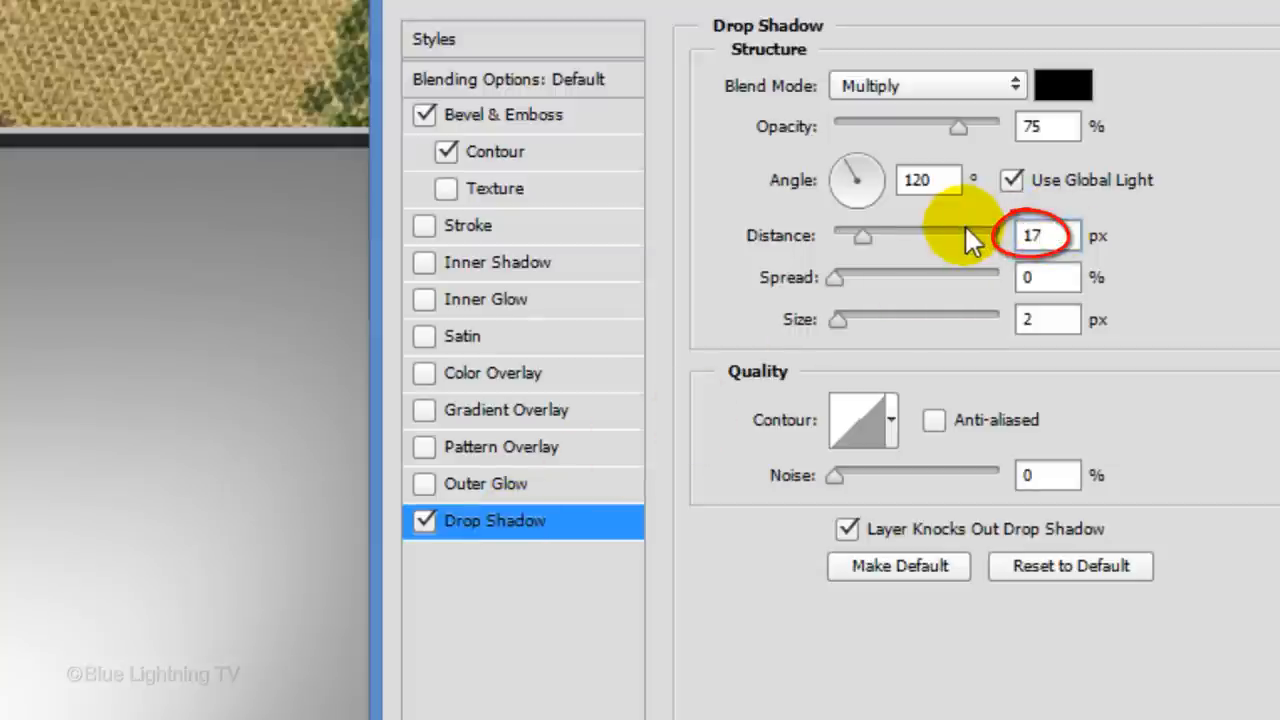
{"action": "left_click", "coordinate": [1048, 320]}
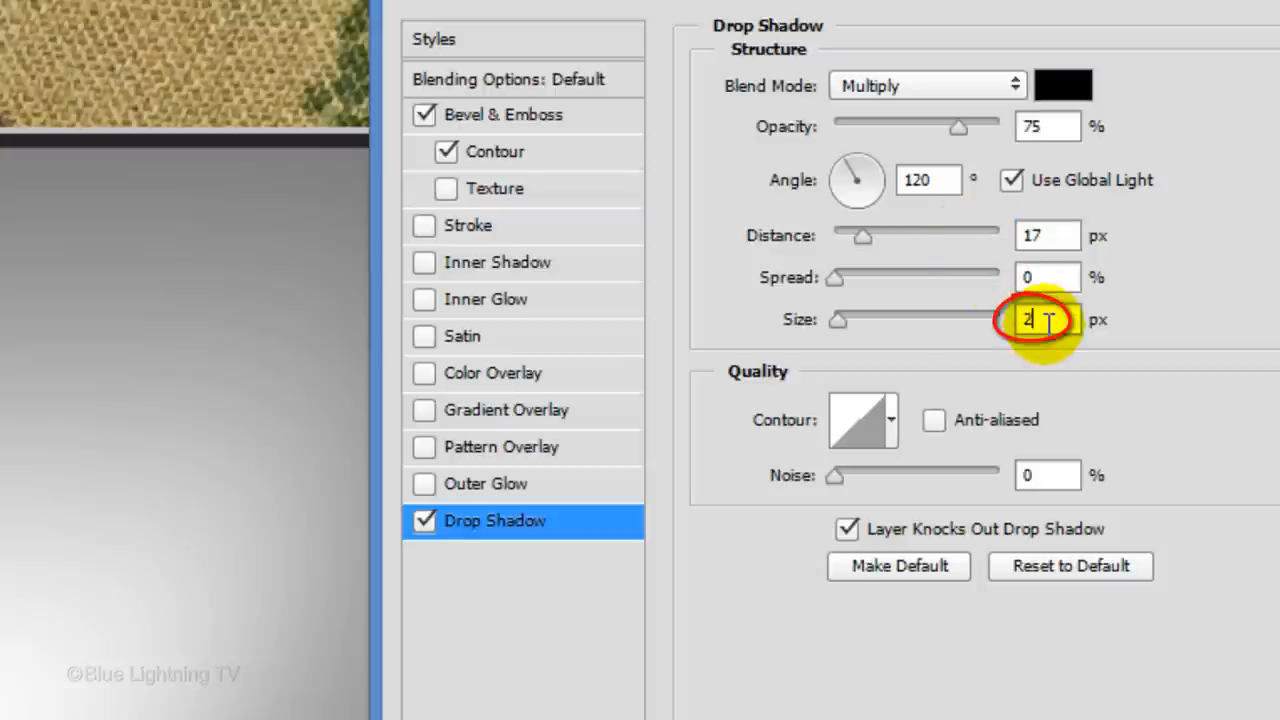
{"action": "type", "text": "29"}
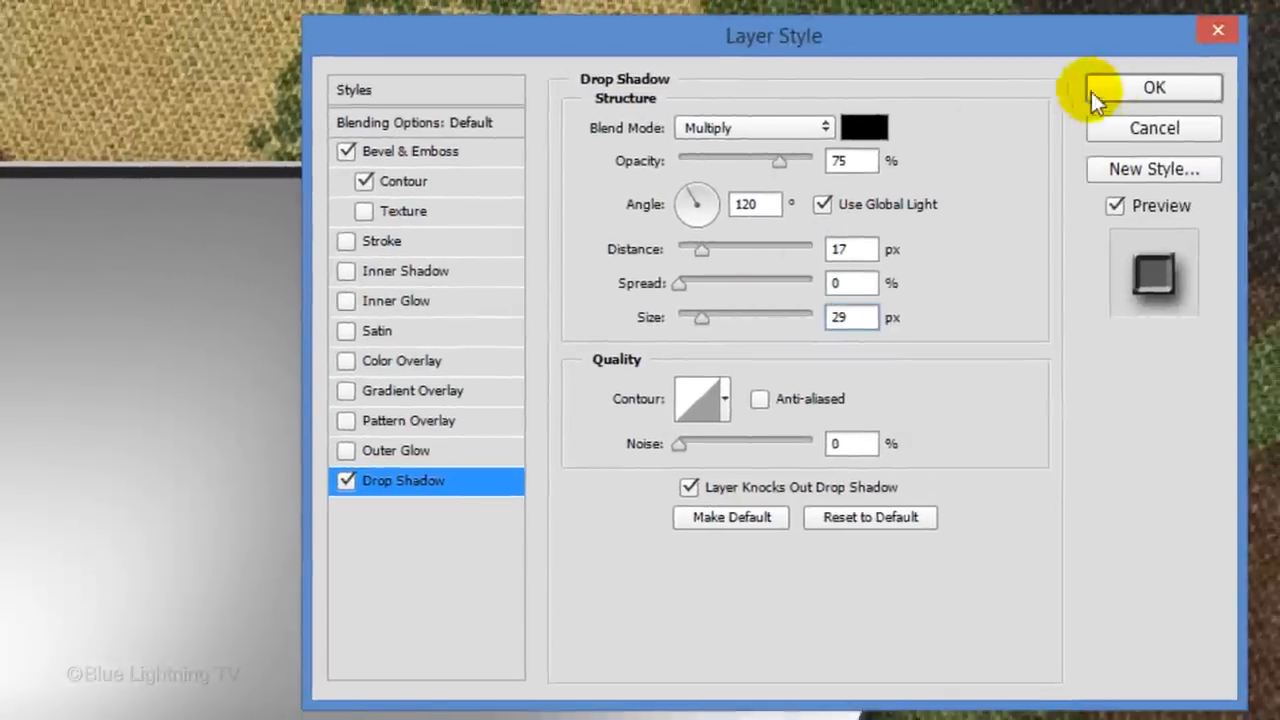
{"action": "left_click", "coordinate": [1152, 88]}
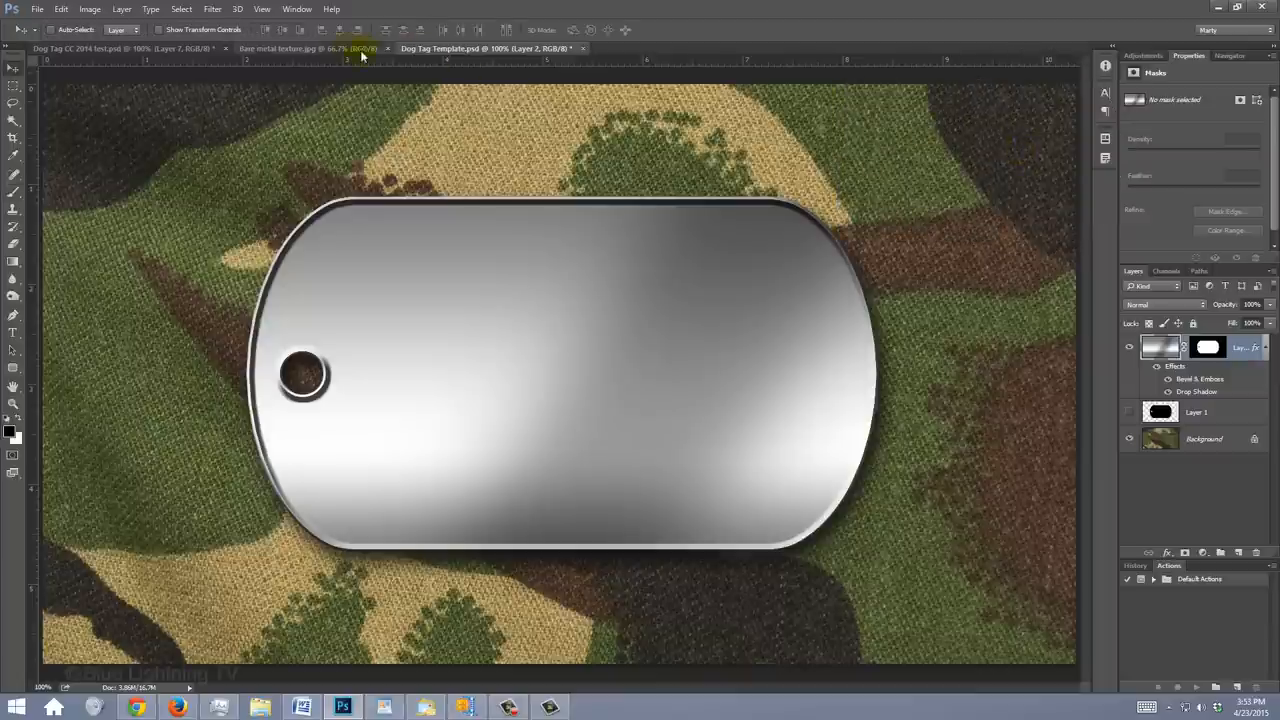
Copy the scratched metal texture and paste it into the dog tag document as Layer 3.
{"action": "left_click", "coordinate": [290, 48]}
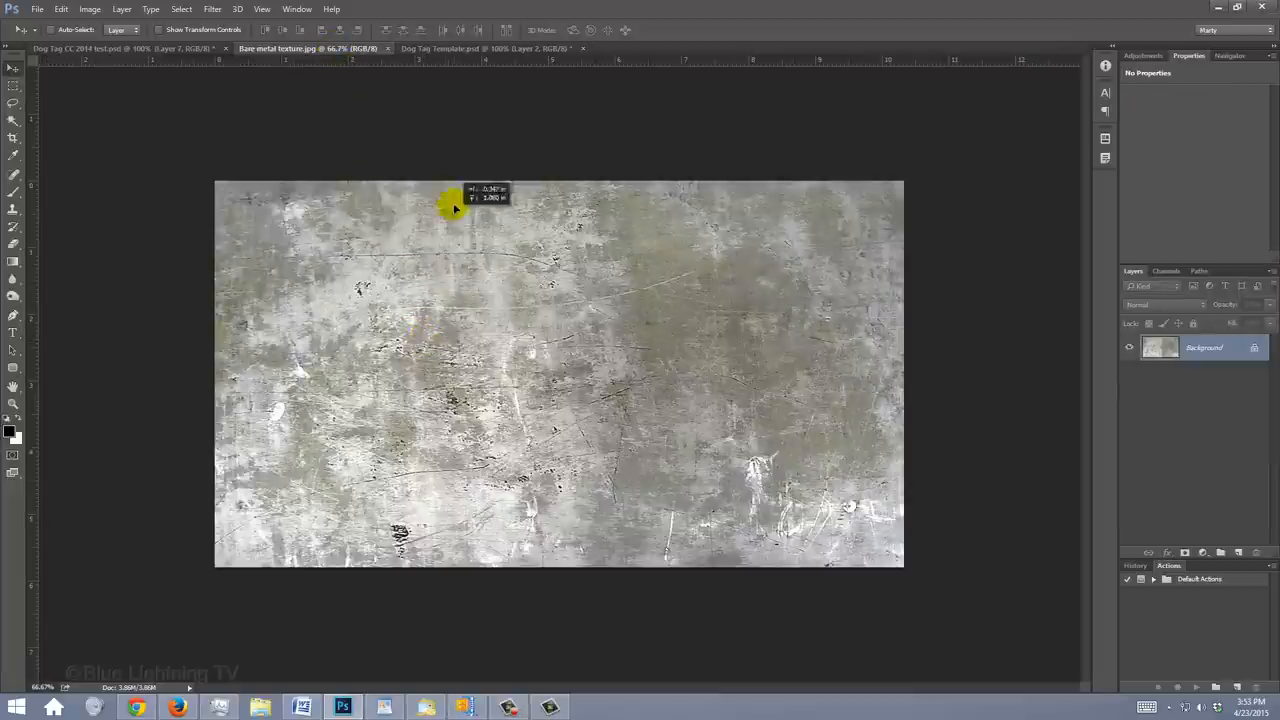
{"action": "left_click", "coordinate": [436, 48]}
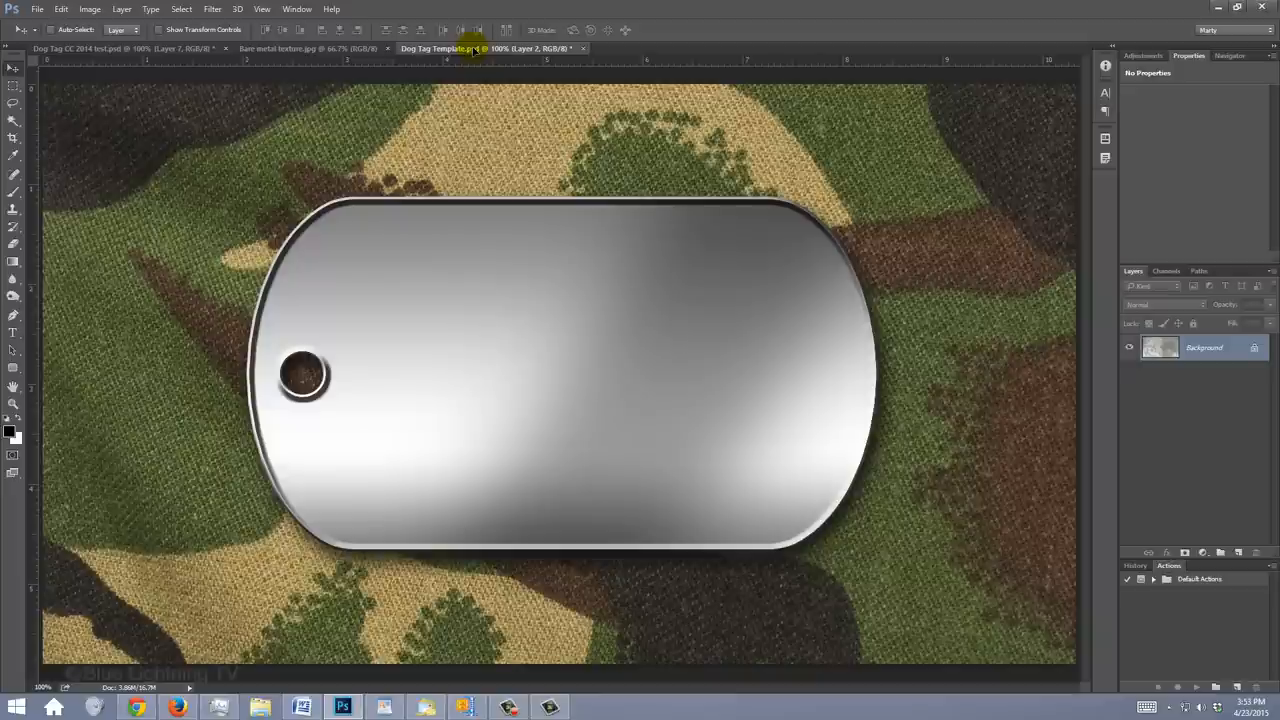
{"action": "key", "text": "shift"}
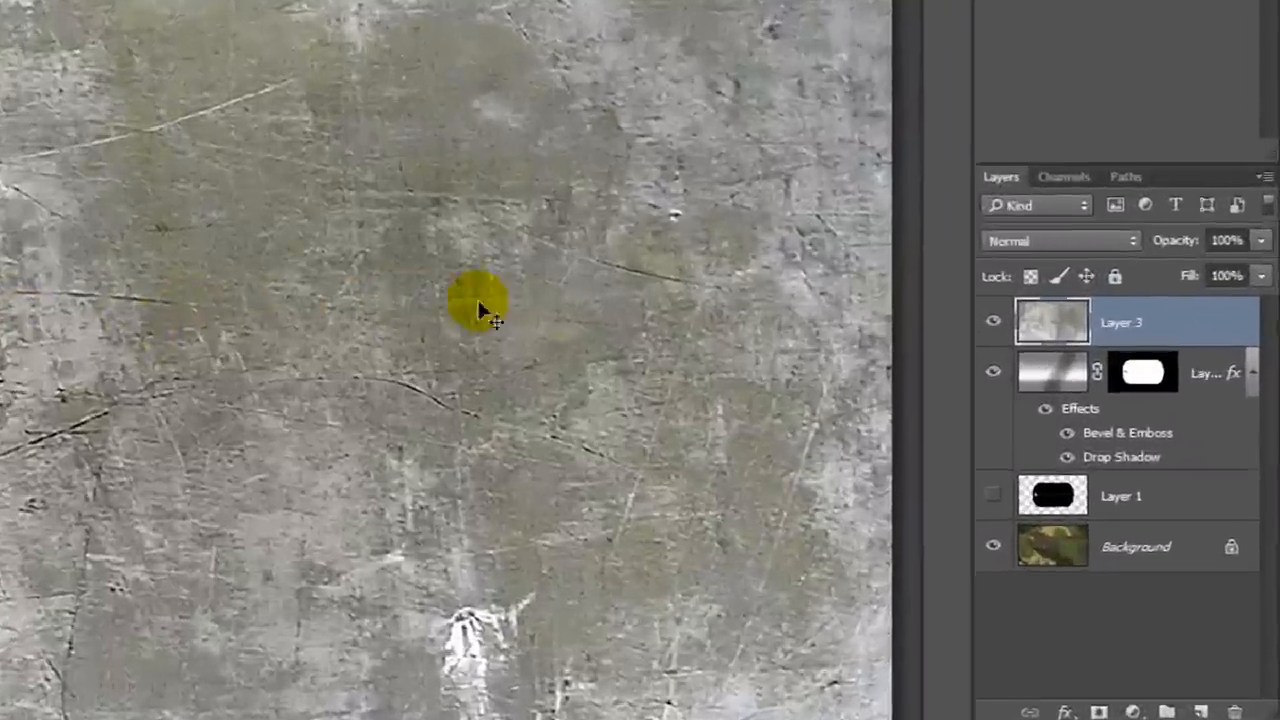
Set Layer 3 to Soft Light and clip it to the tag layer beneath.
{"action": "left_click", "coordinate": [1060, 240]}
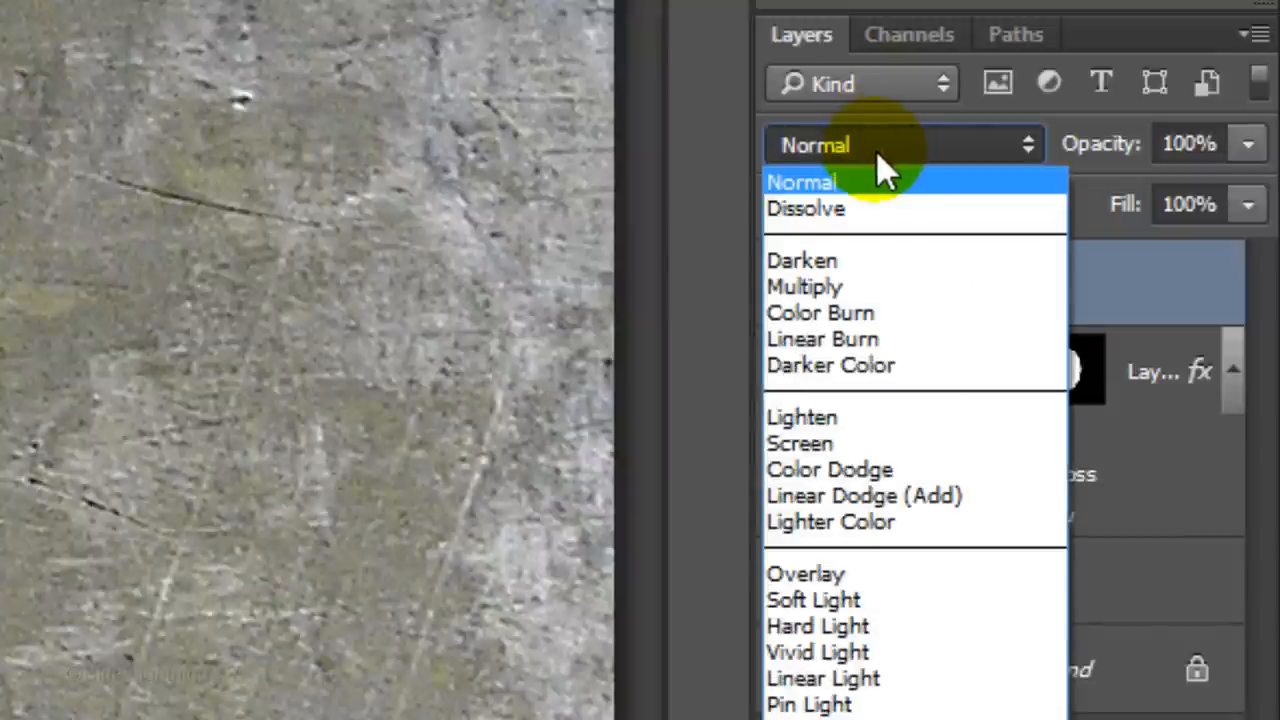
{"action": "mouse_move", "coordinate": [880, 600]}
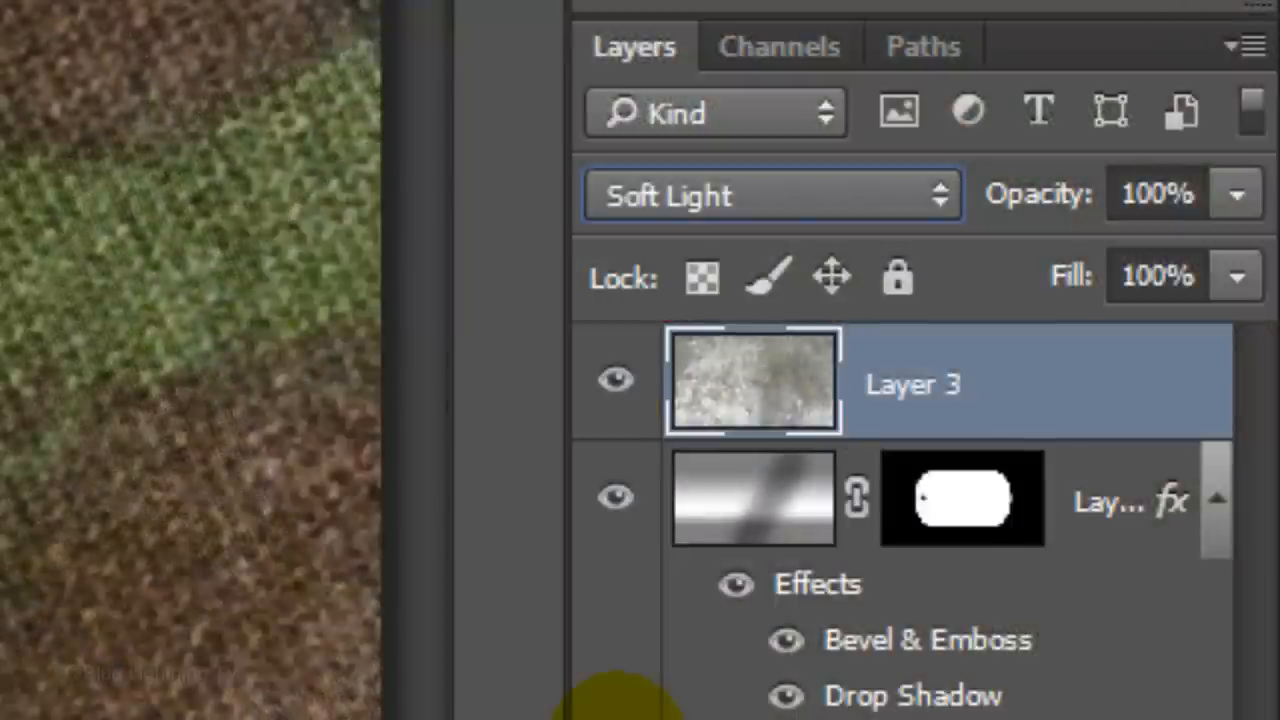
{"action": "key", "text": "ctrl+alt+g"}
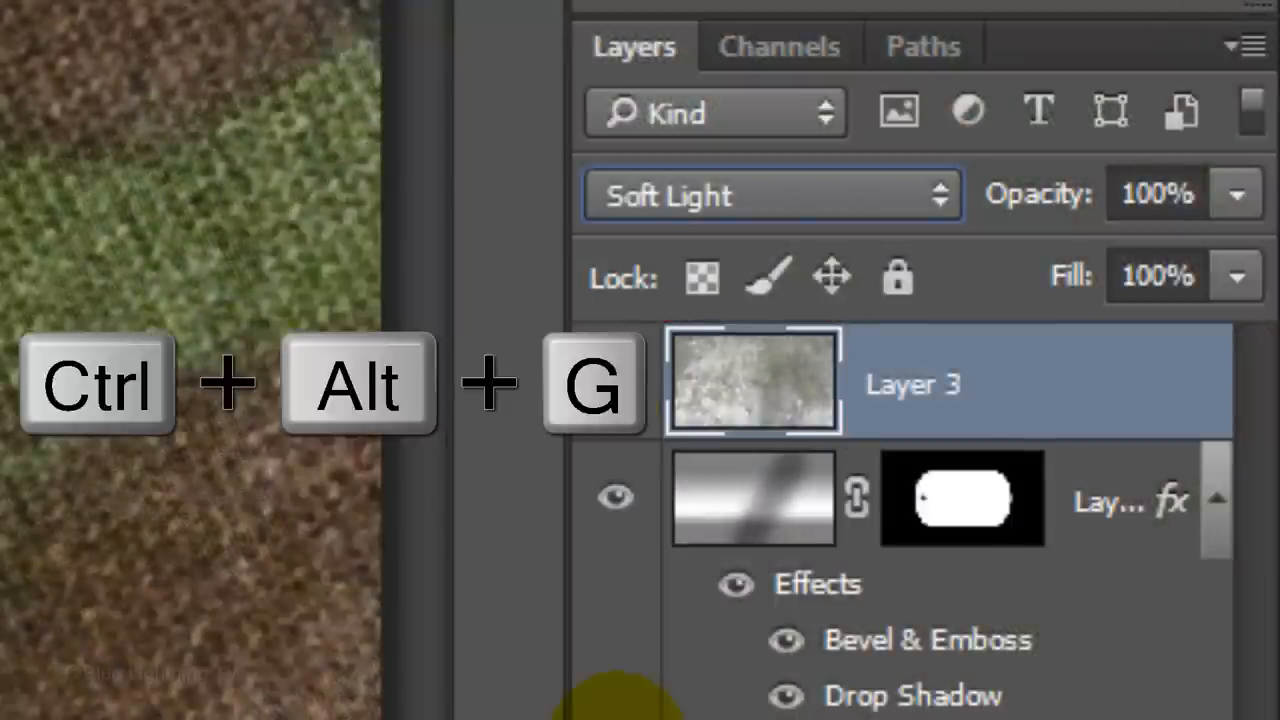
{"action": "key", "text": "ctrl+alt+g"}
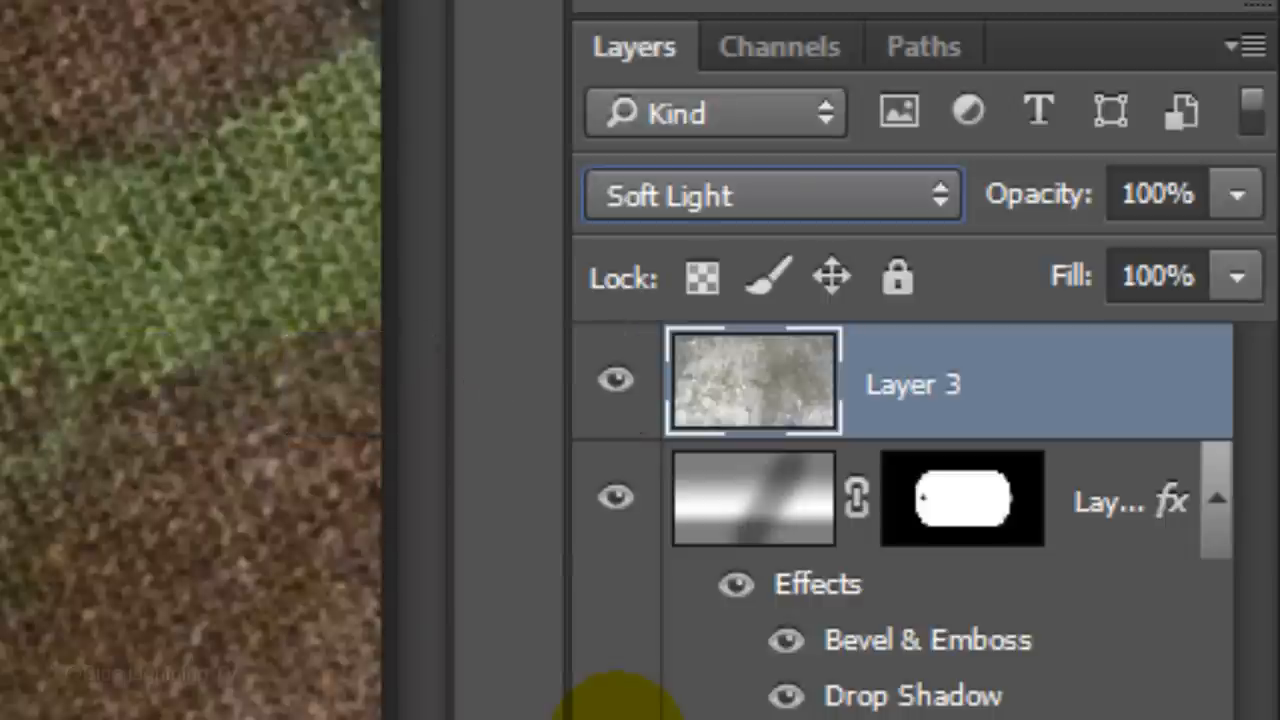